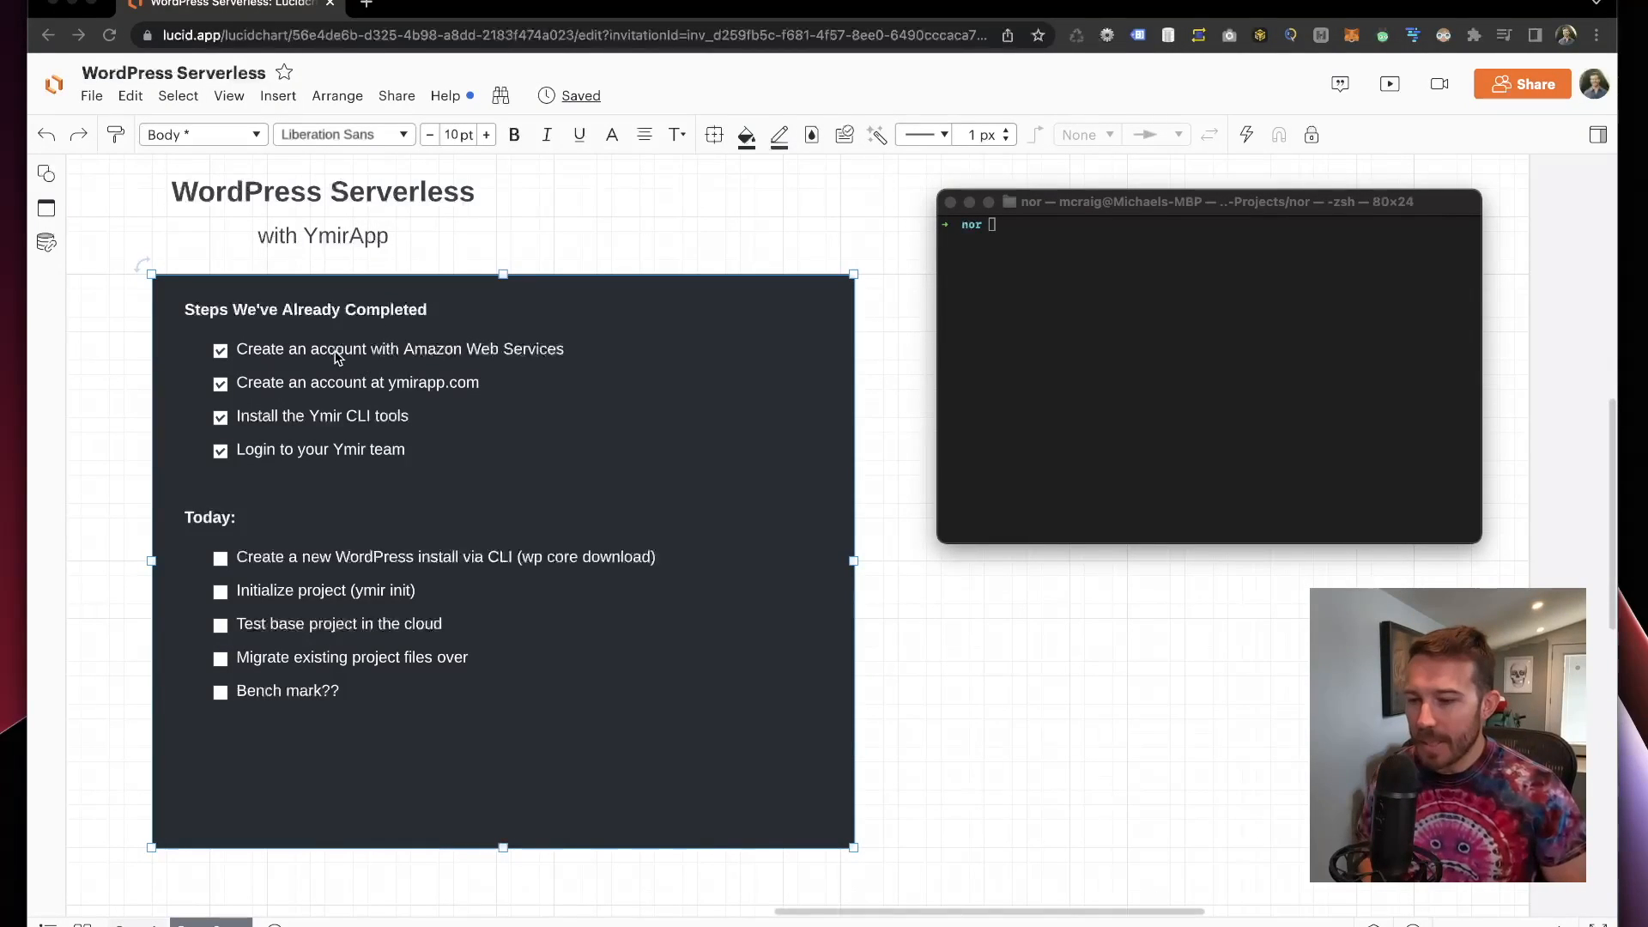
mouse_move(557, 357)
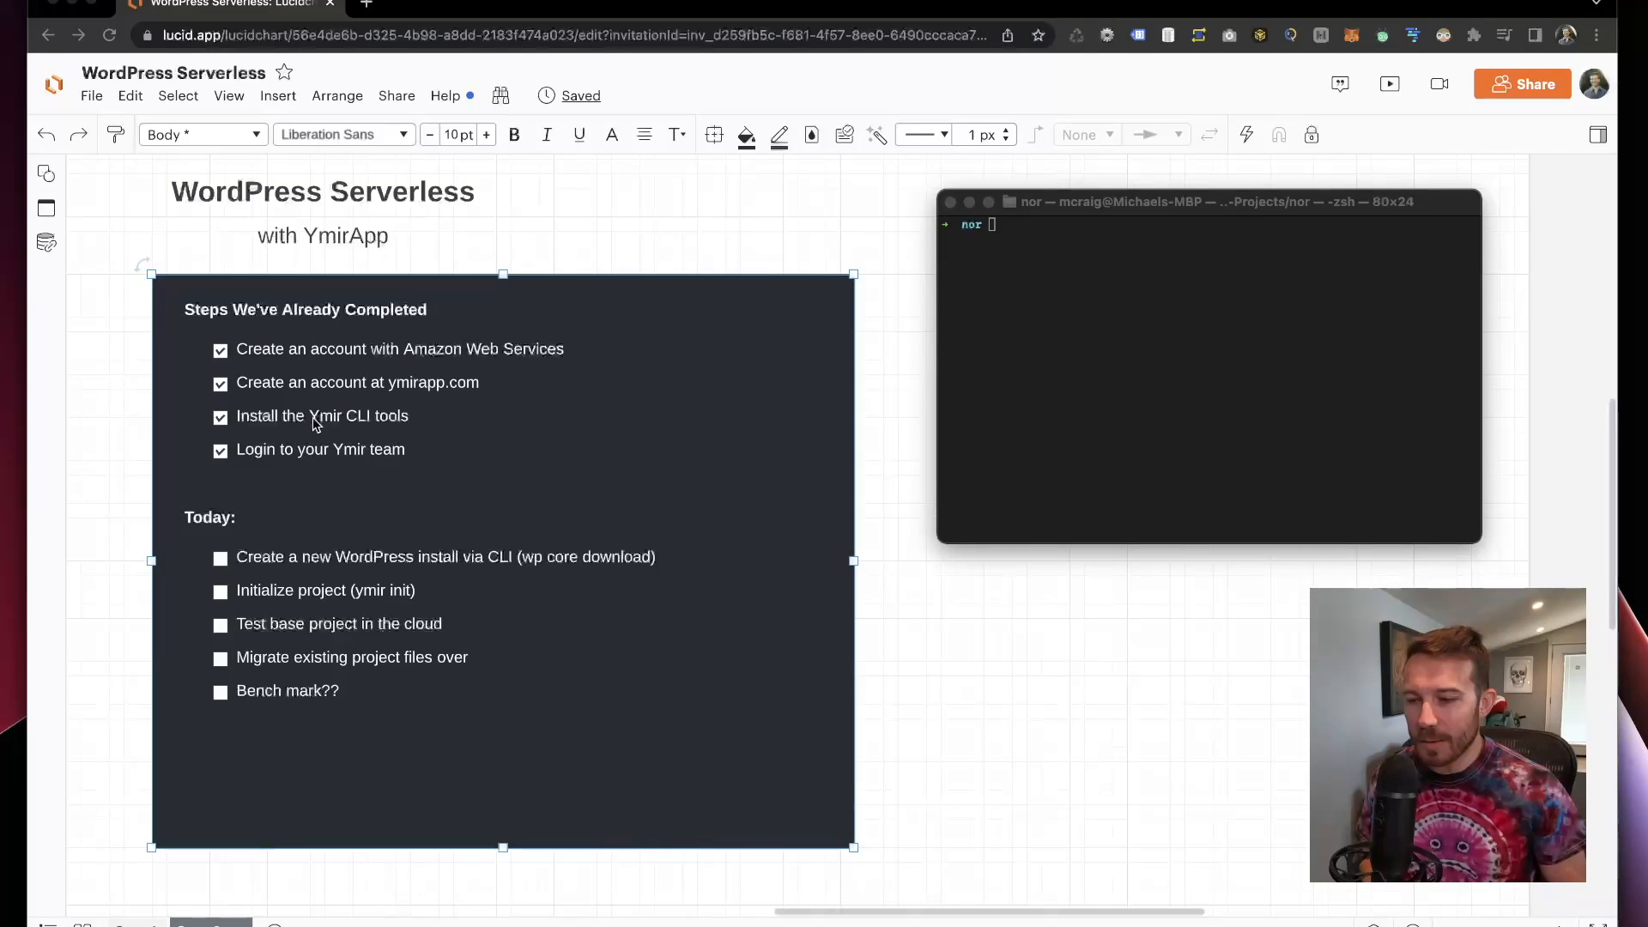
mouse_move(426, 434)
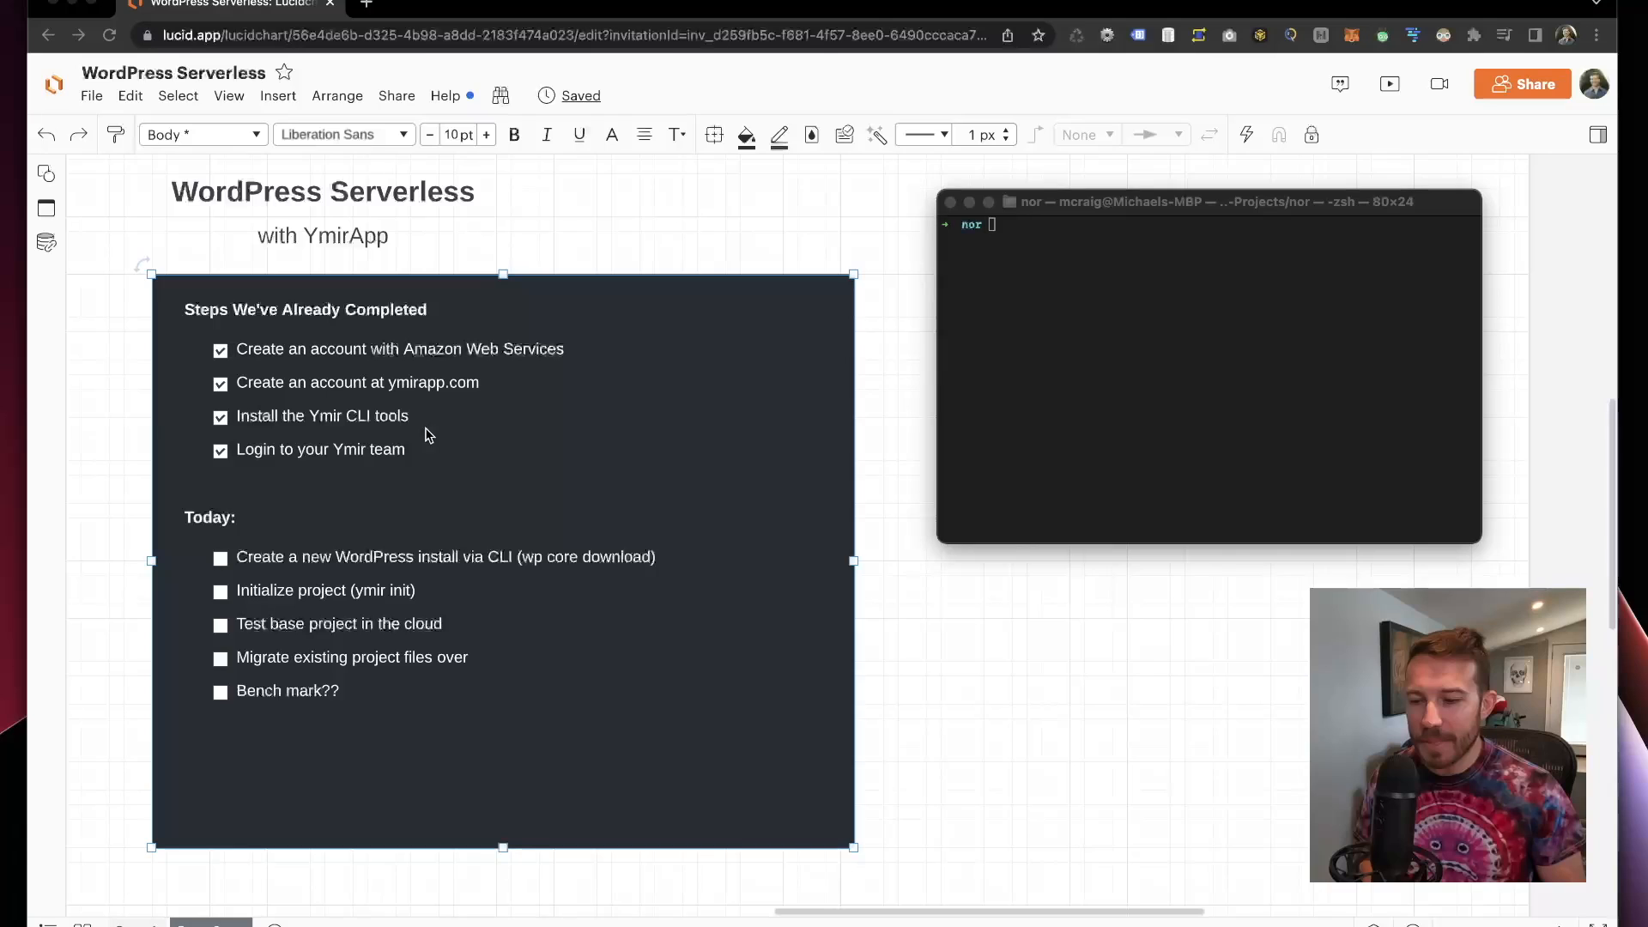
mouse_move(440, 548)
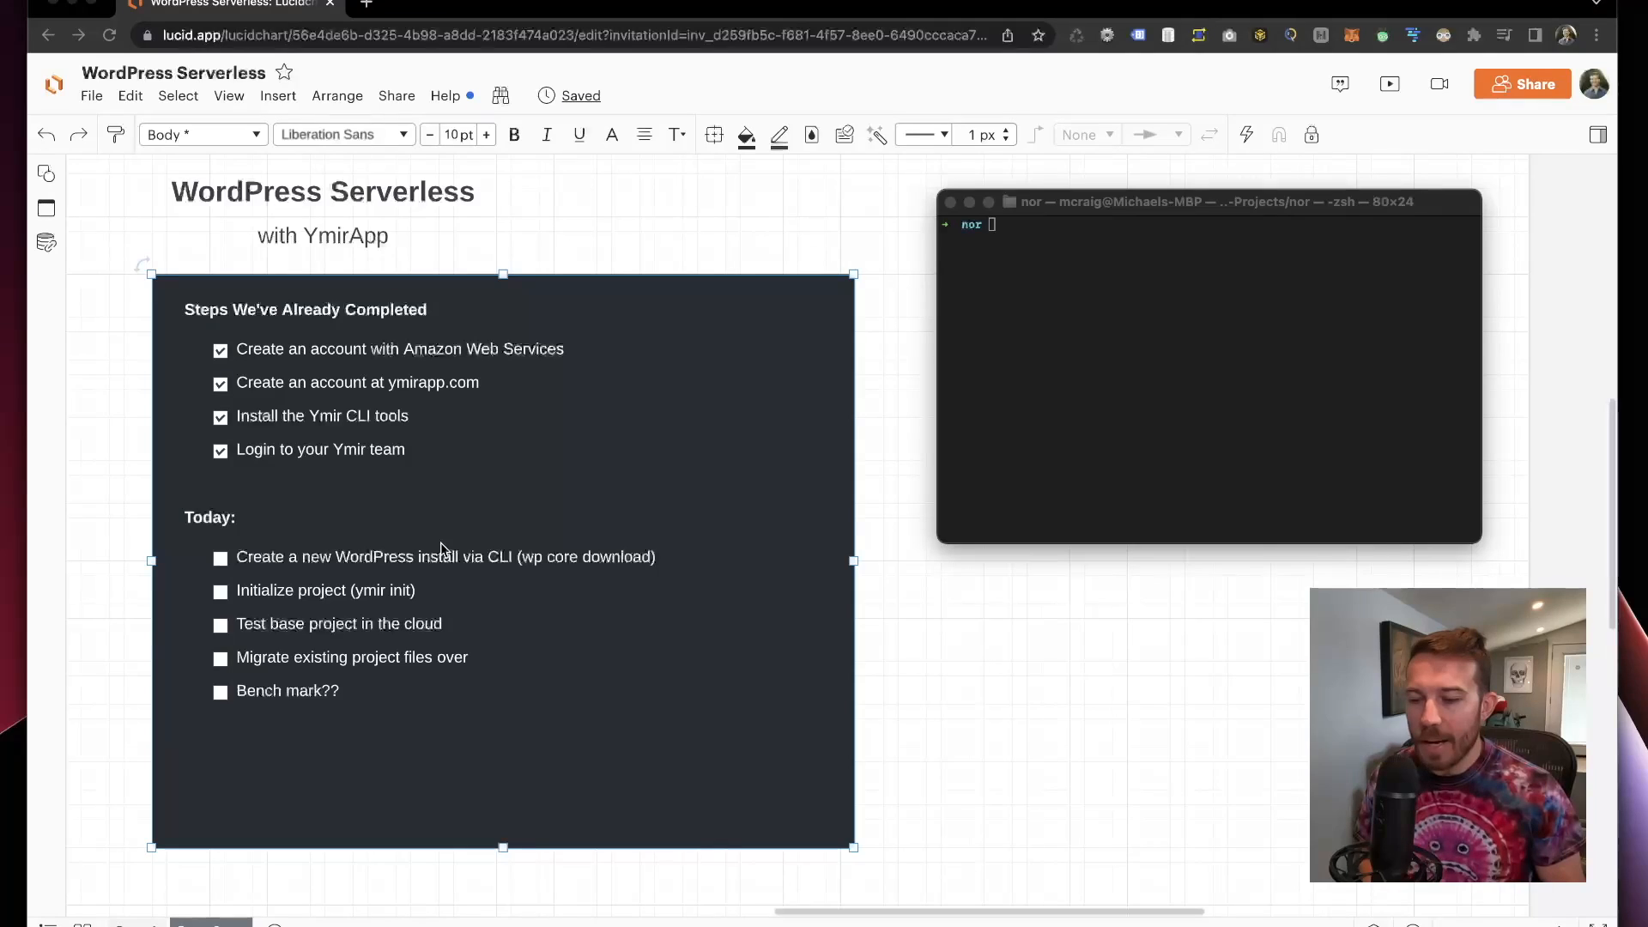
mouse_move(381, 599)
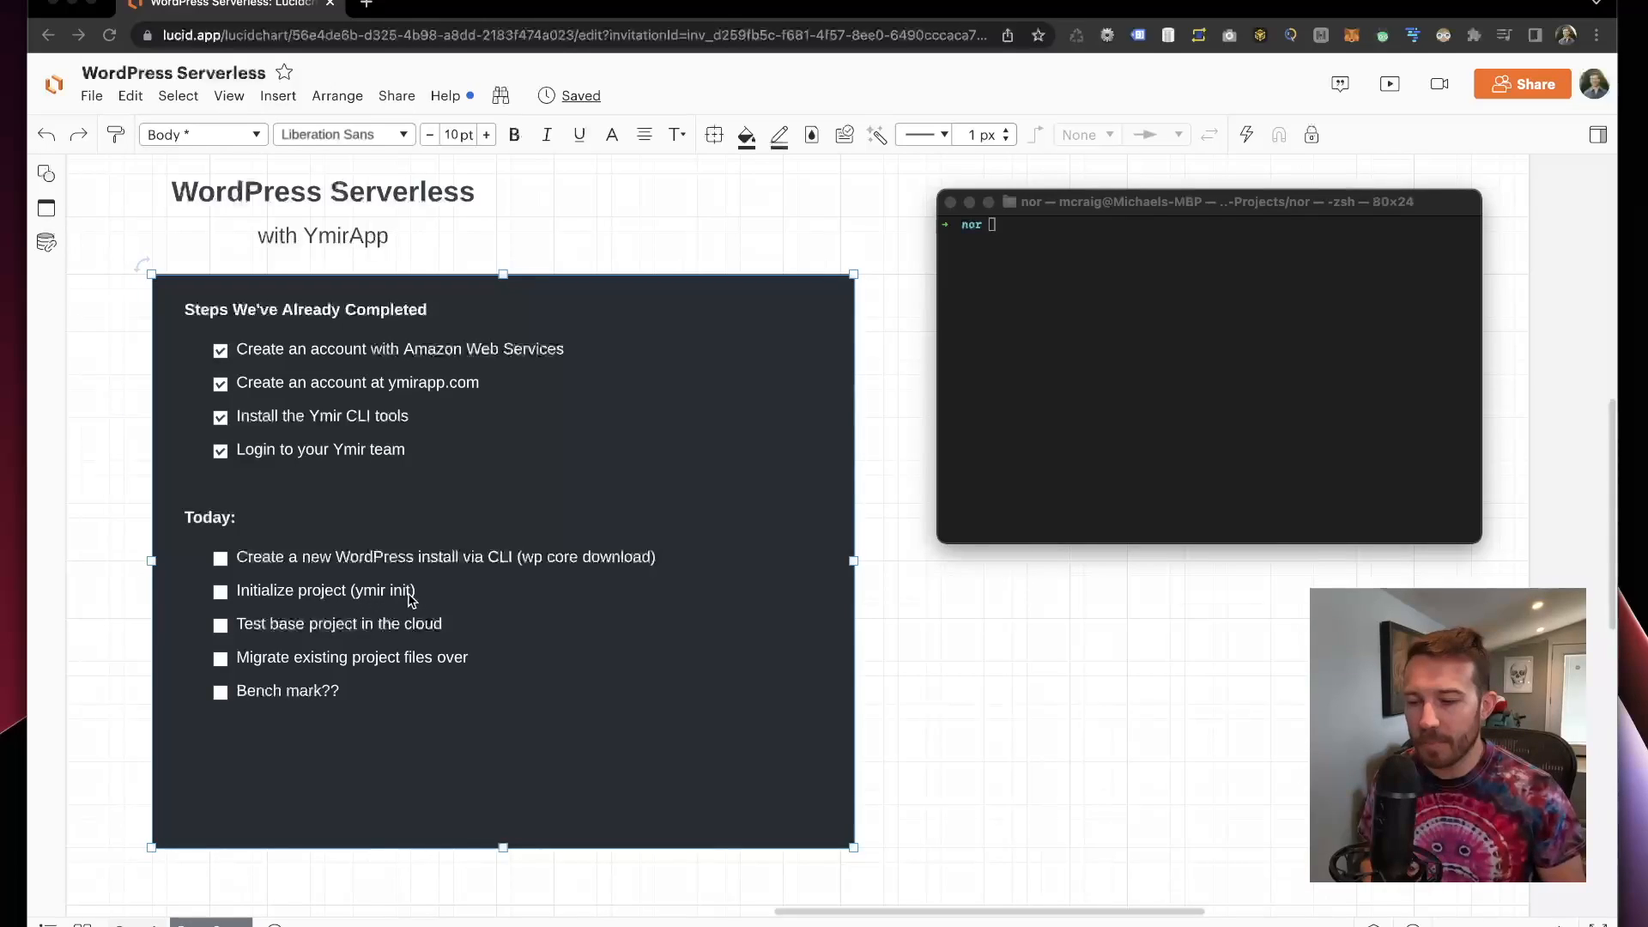
mouse_move(290, 594)
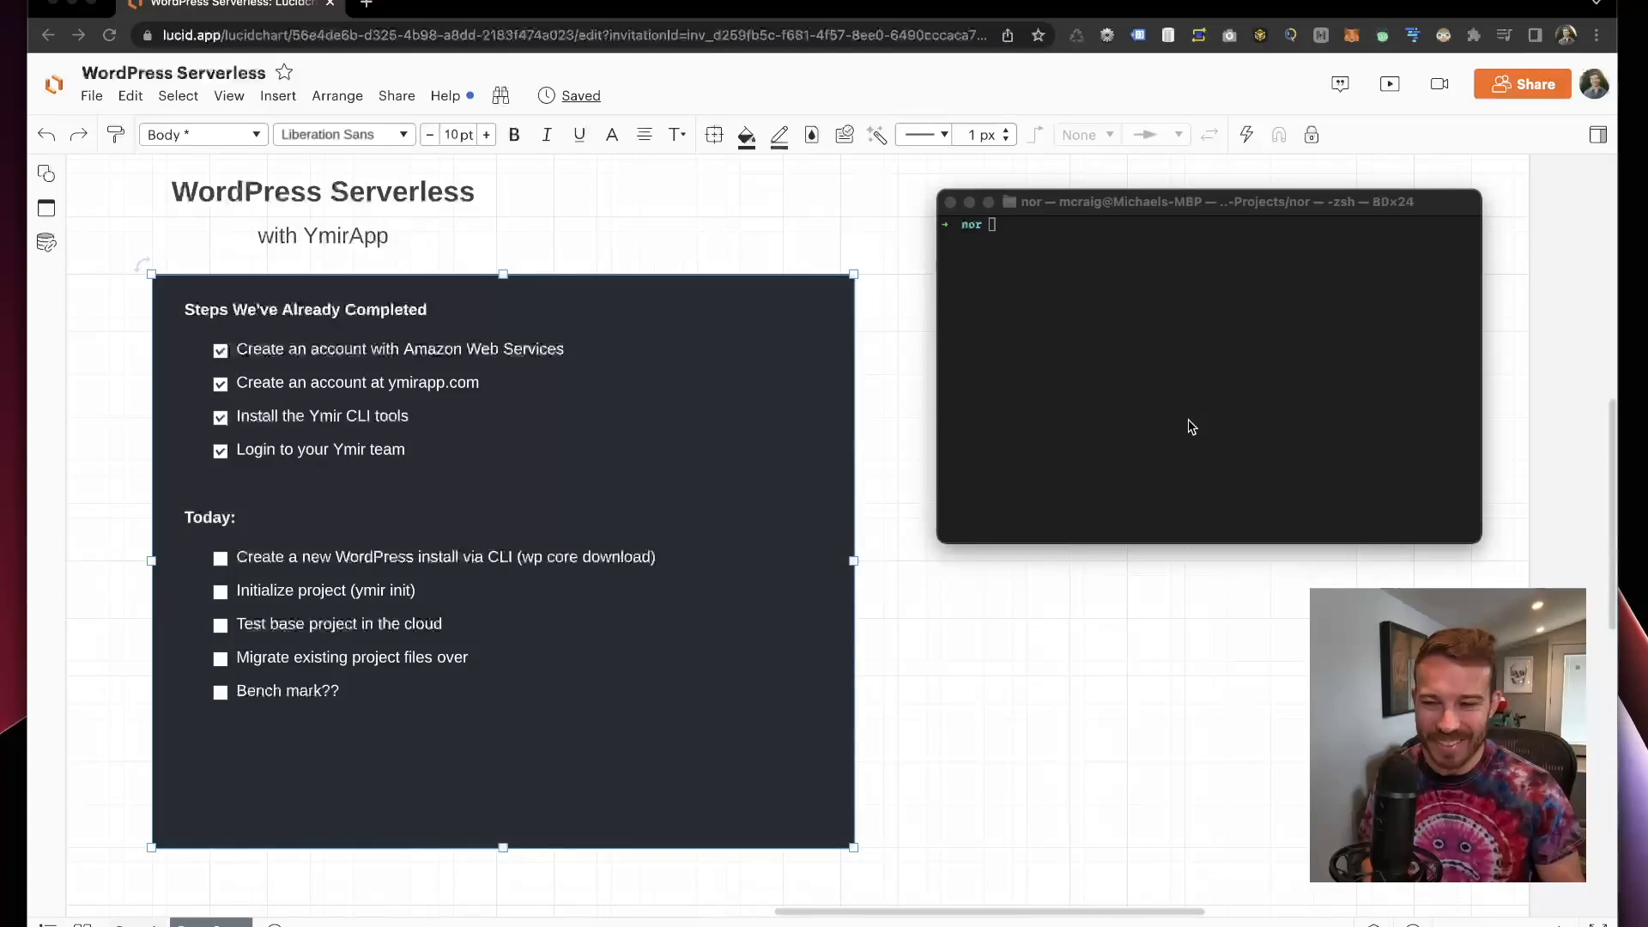
Step: Download WordPress core, then run ymir init naming the project 'training' with type WordPress
text(w)
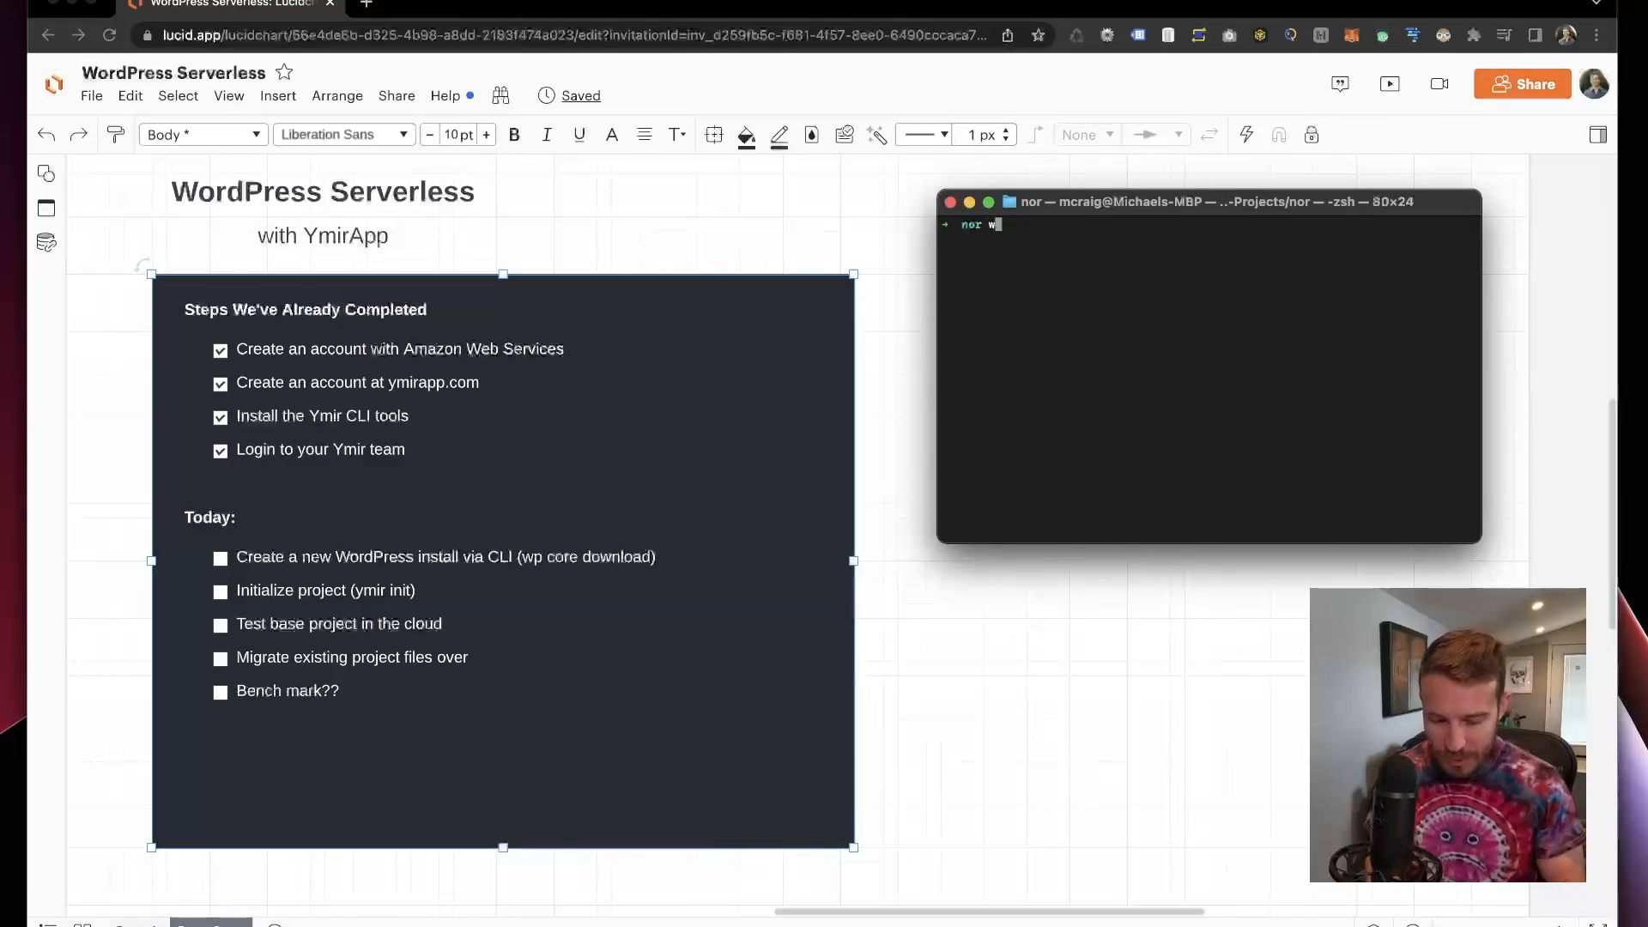
text(p core d)
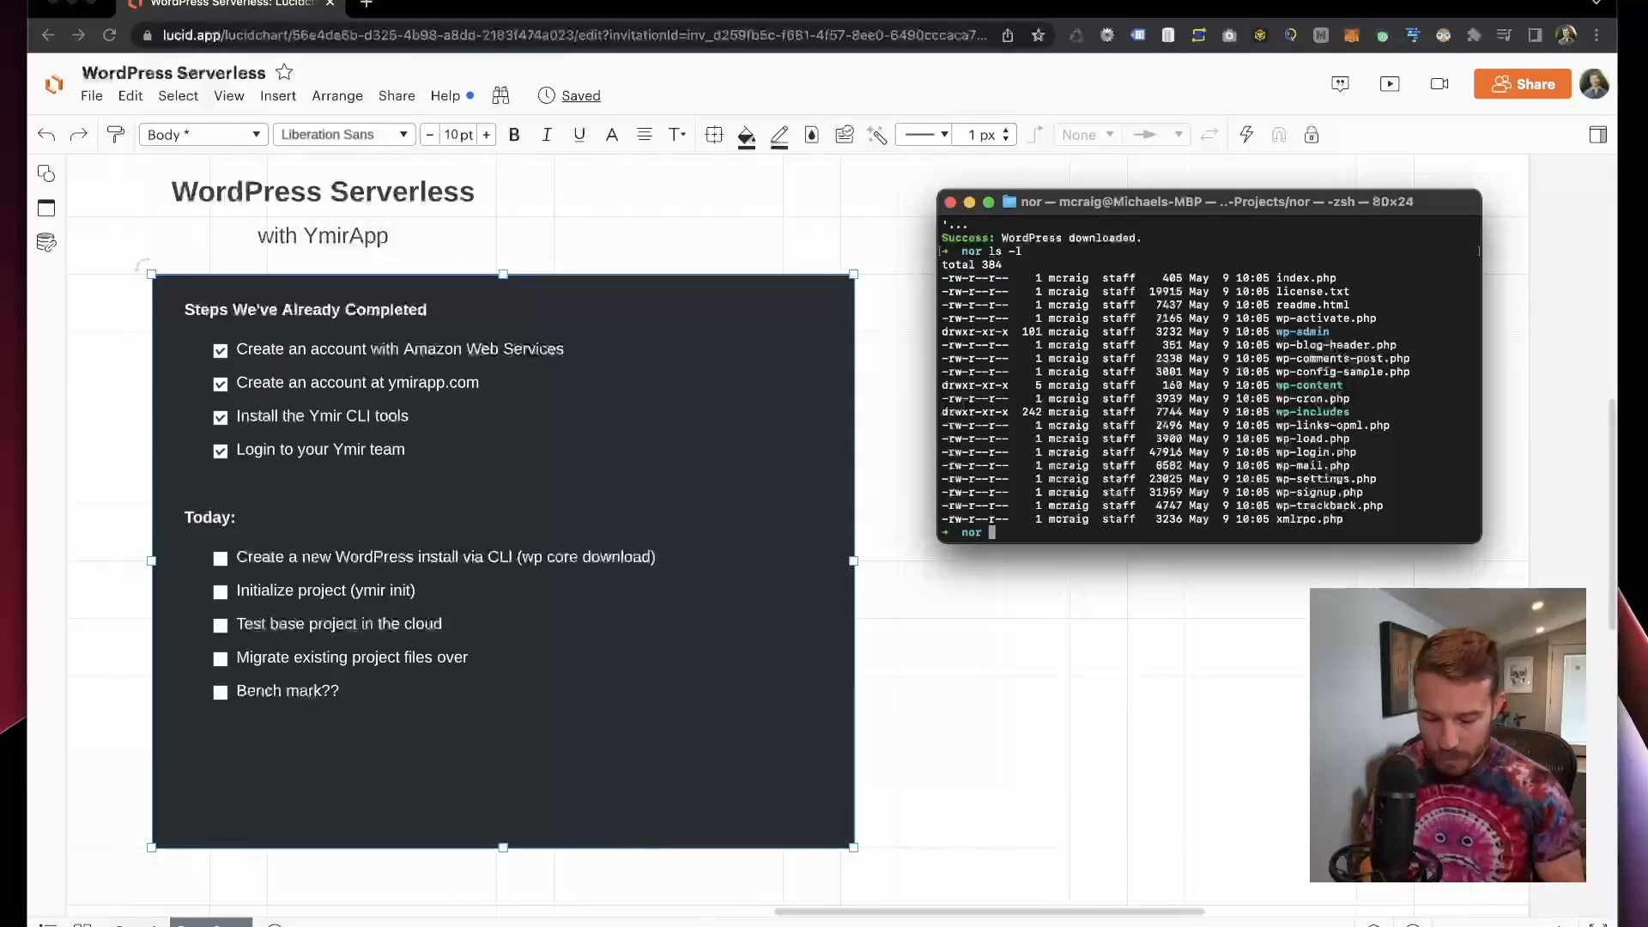
text(ymir)
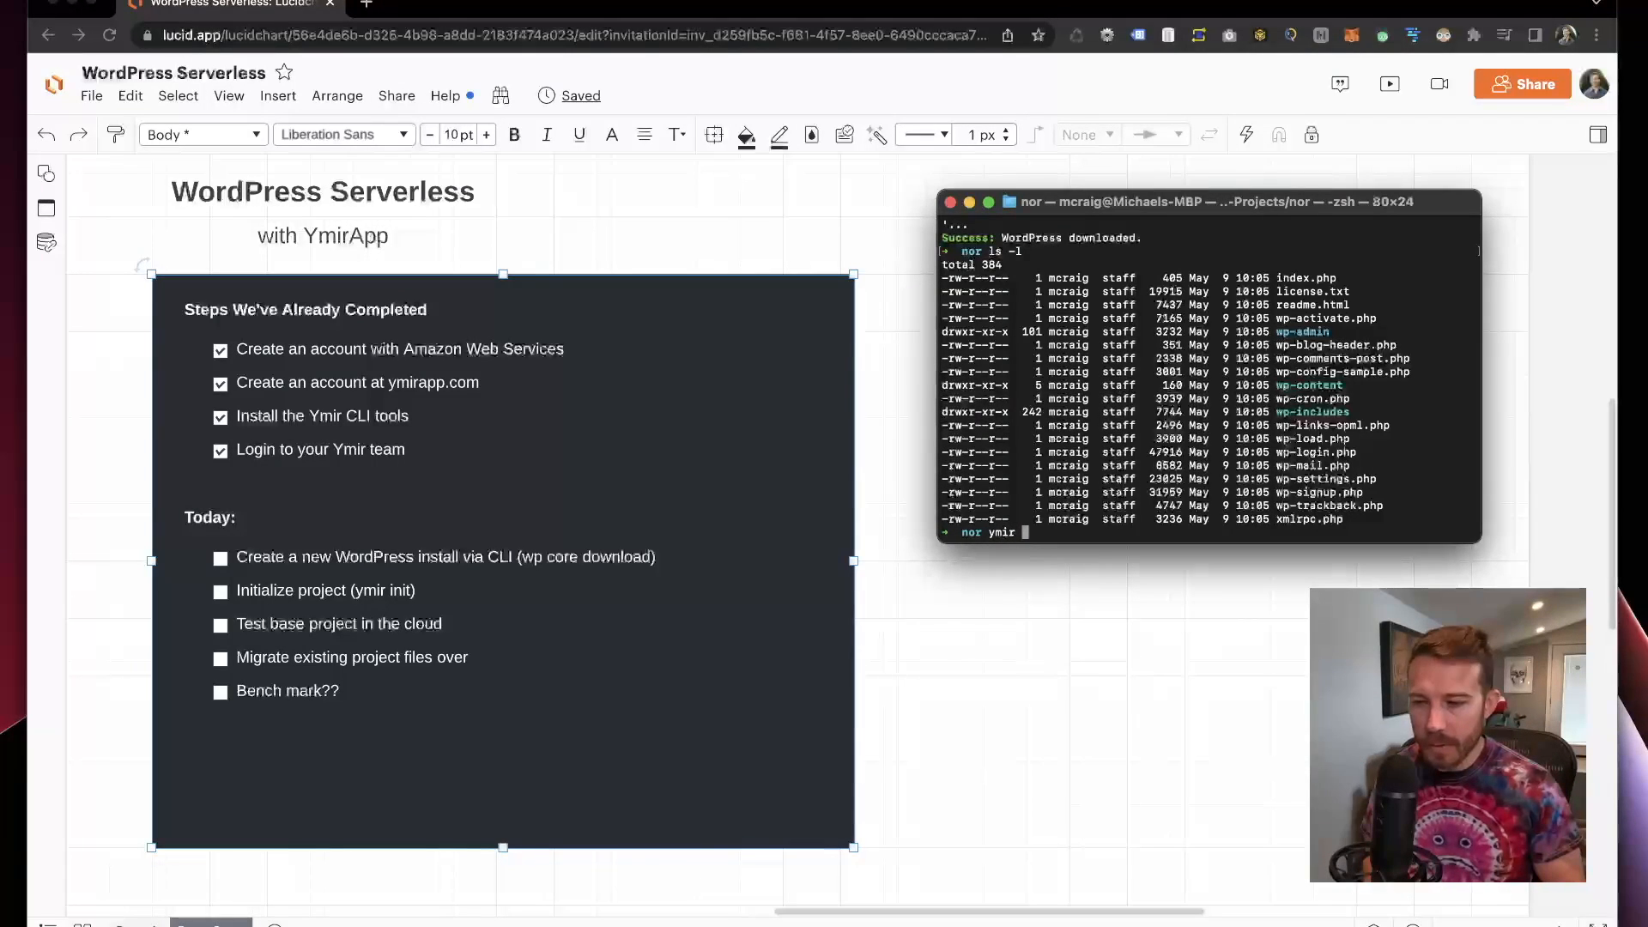
text(ymir init)
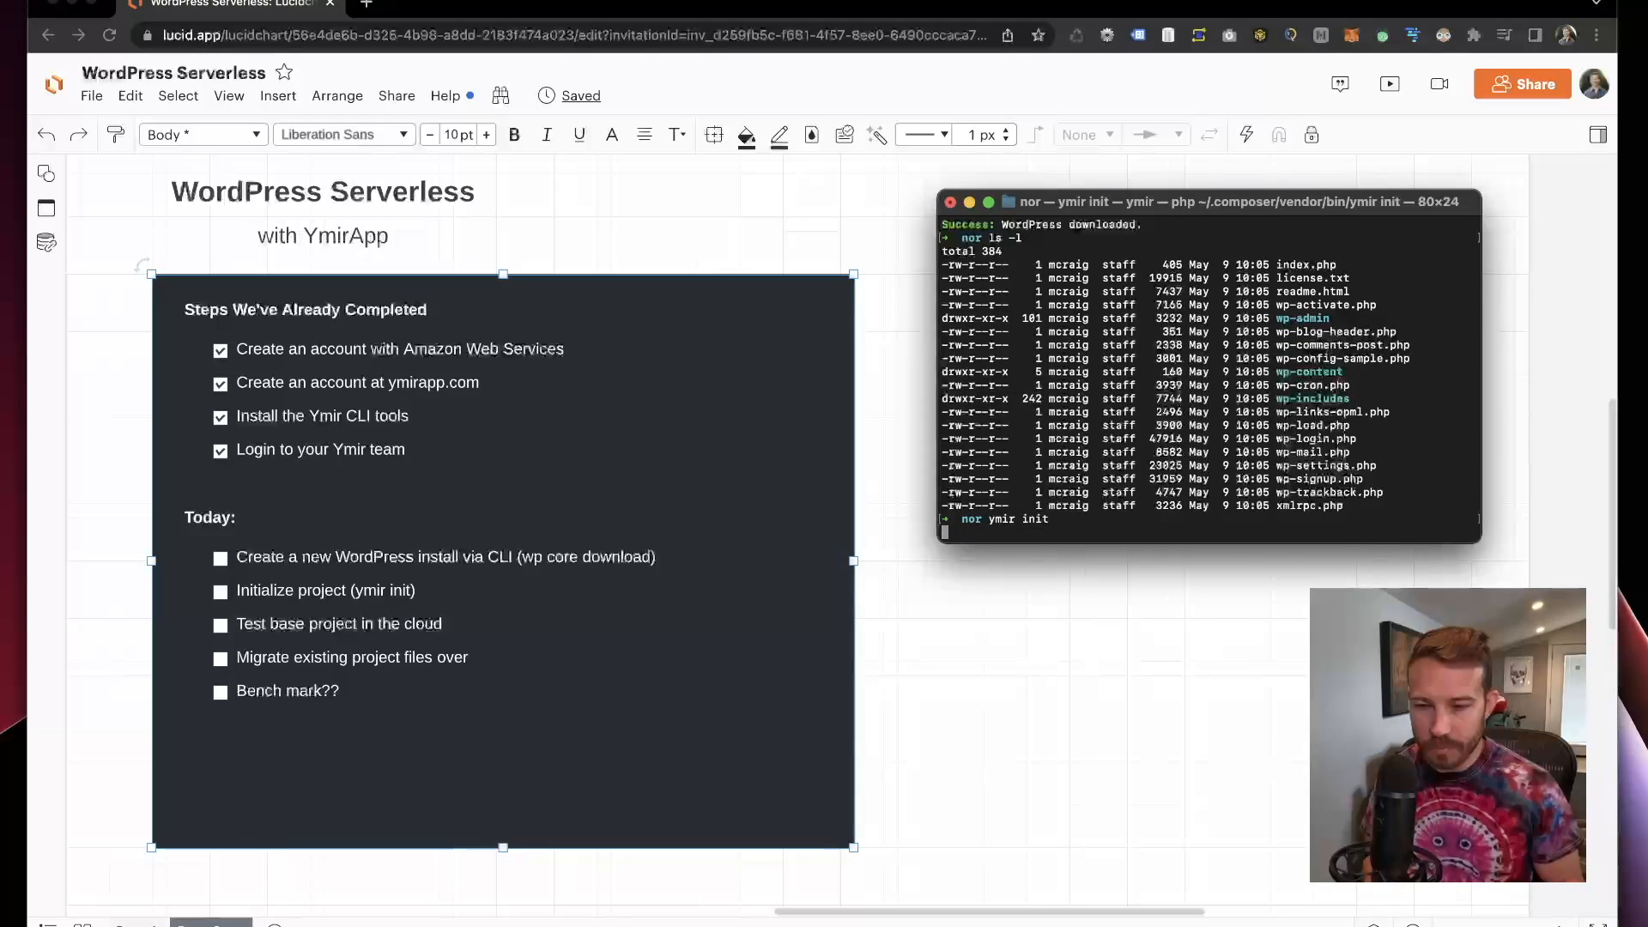
text(tr)
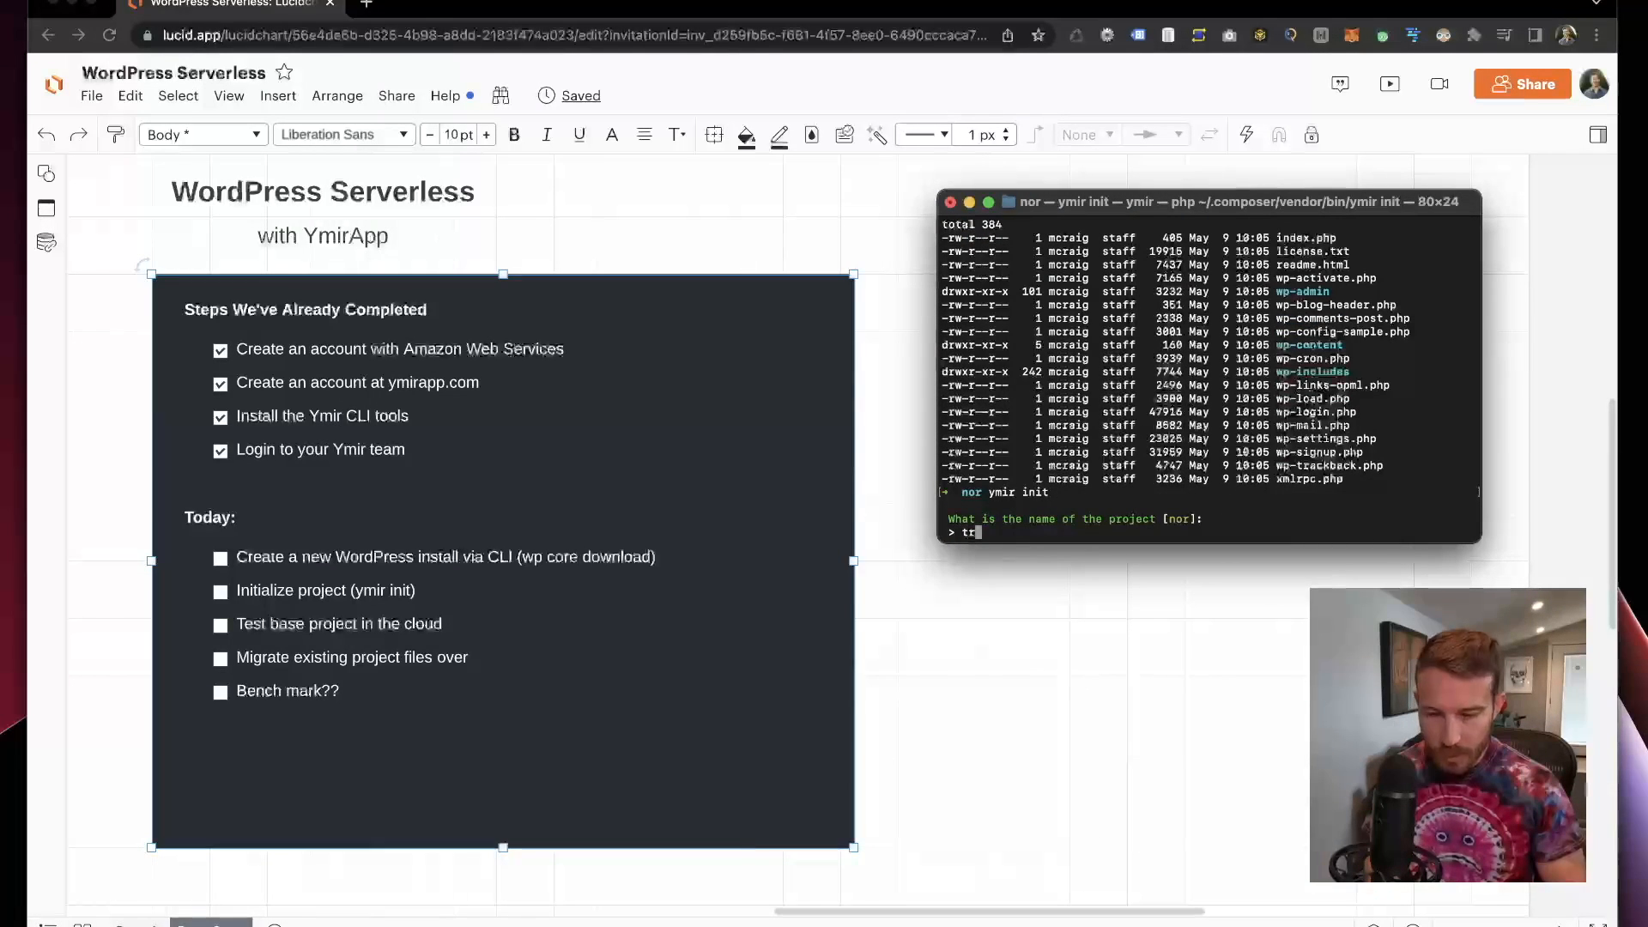
text(training)
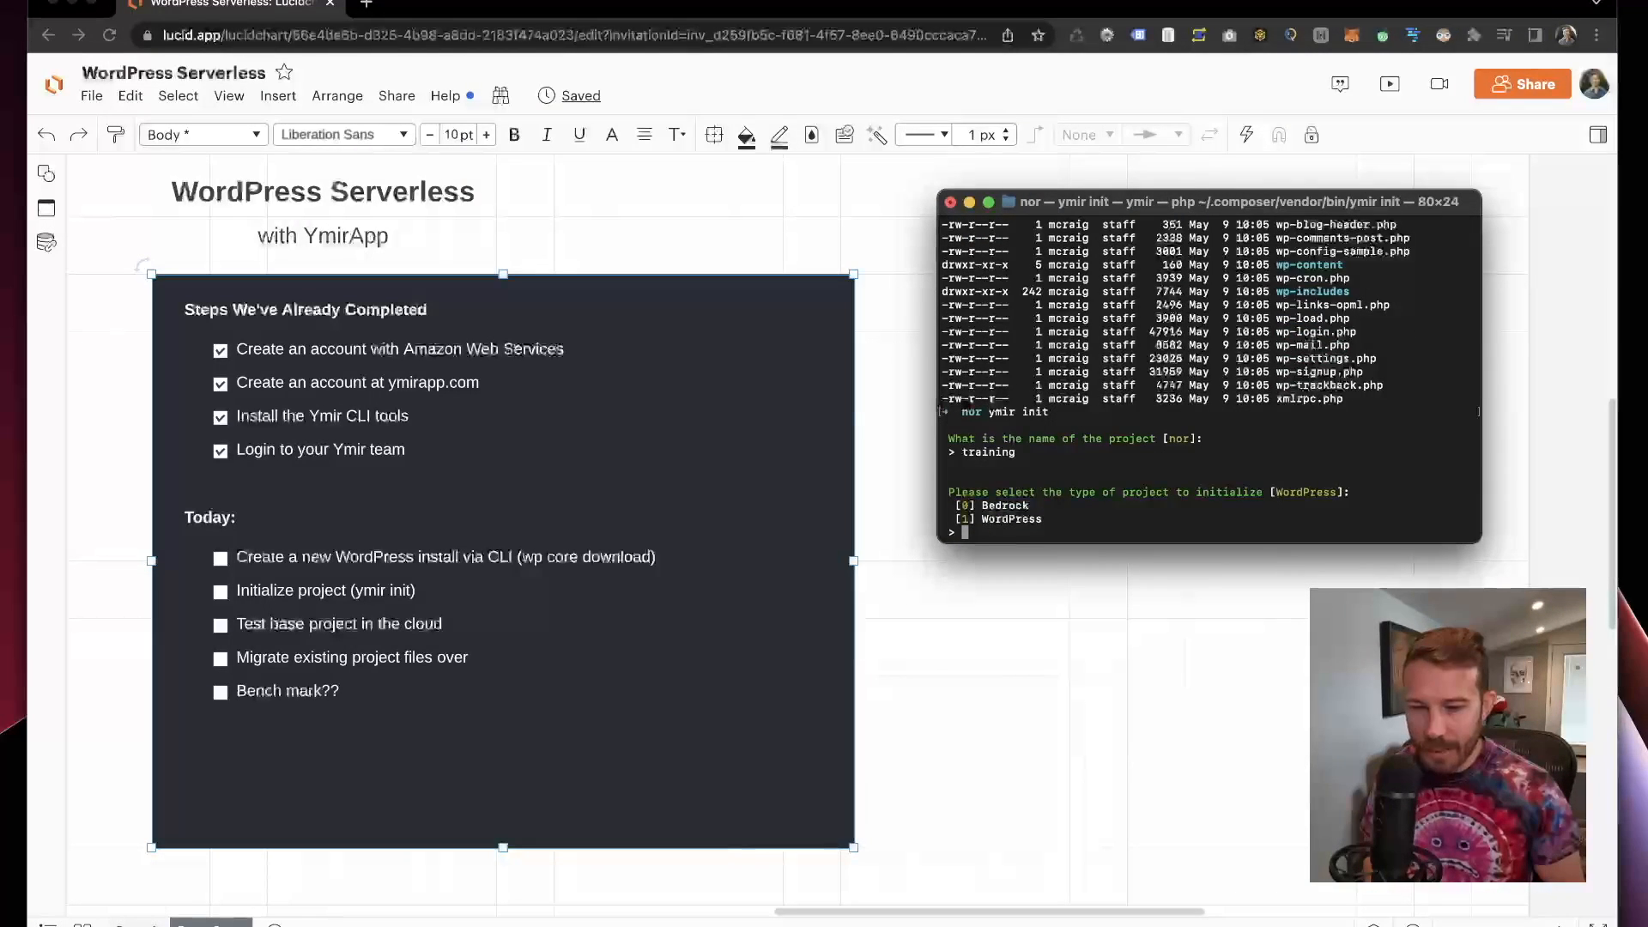
text(1)
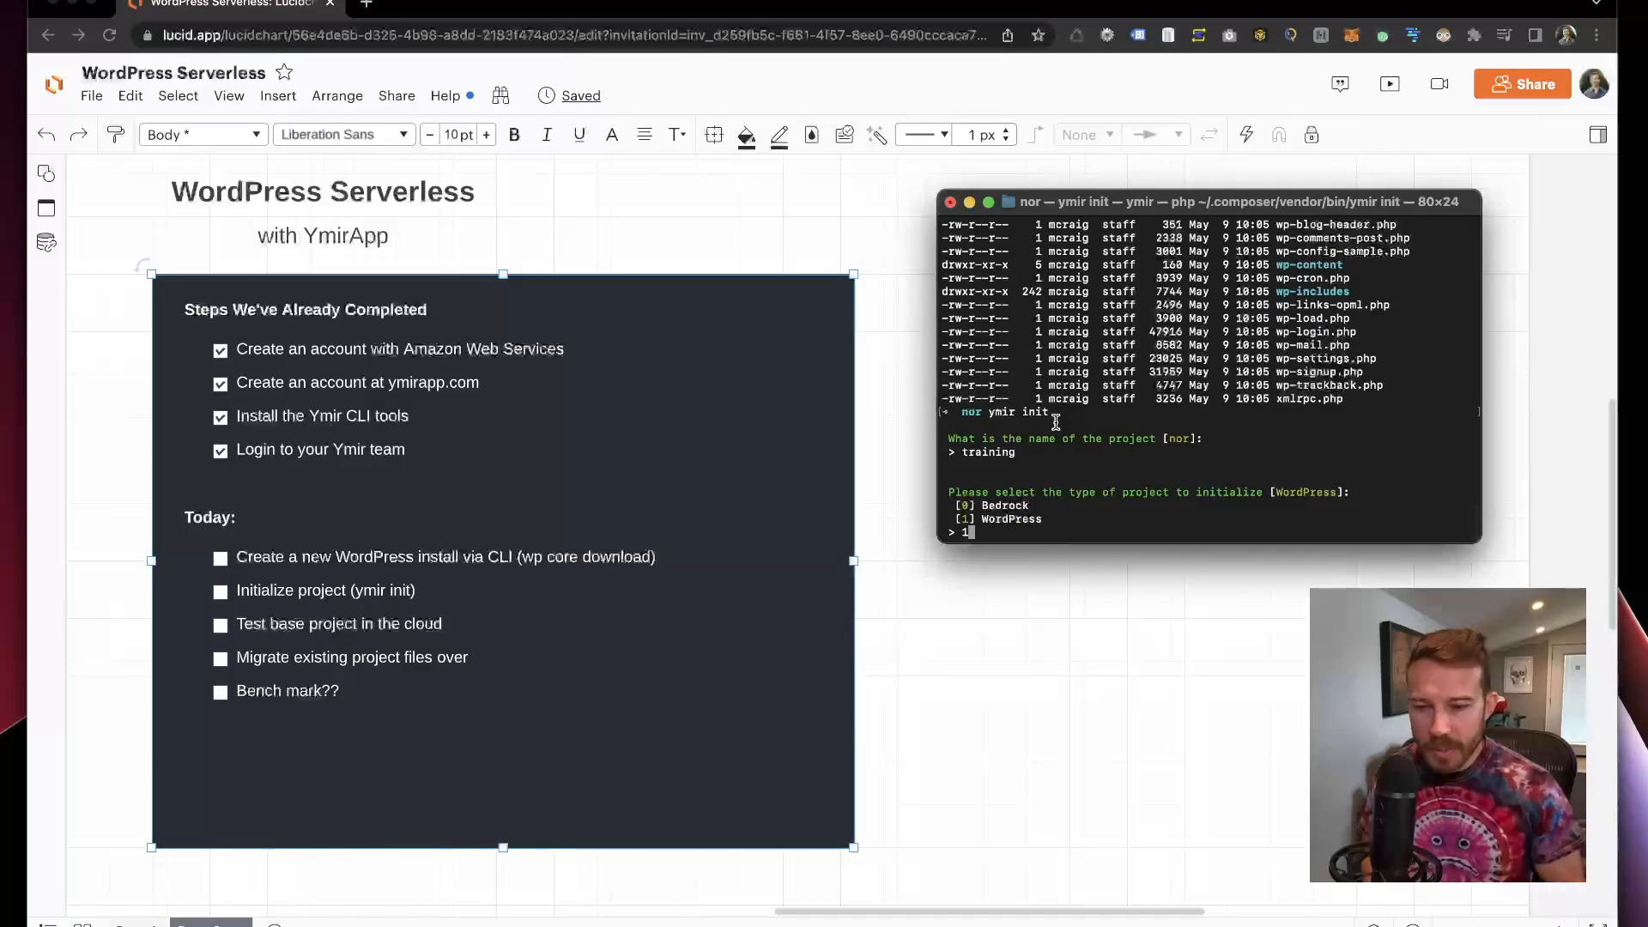
key(Return)
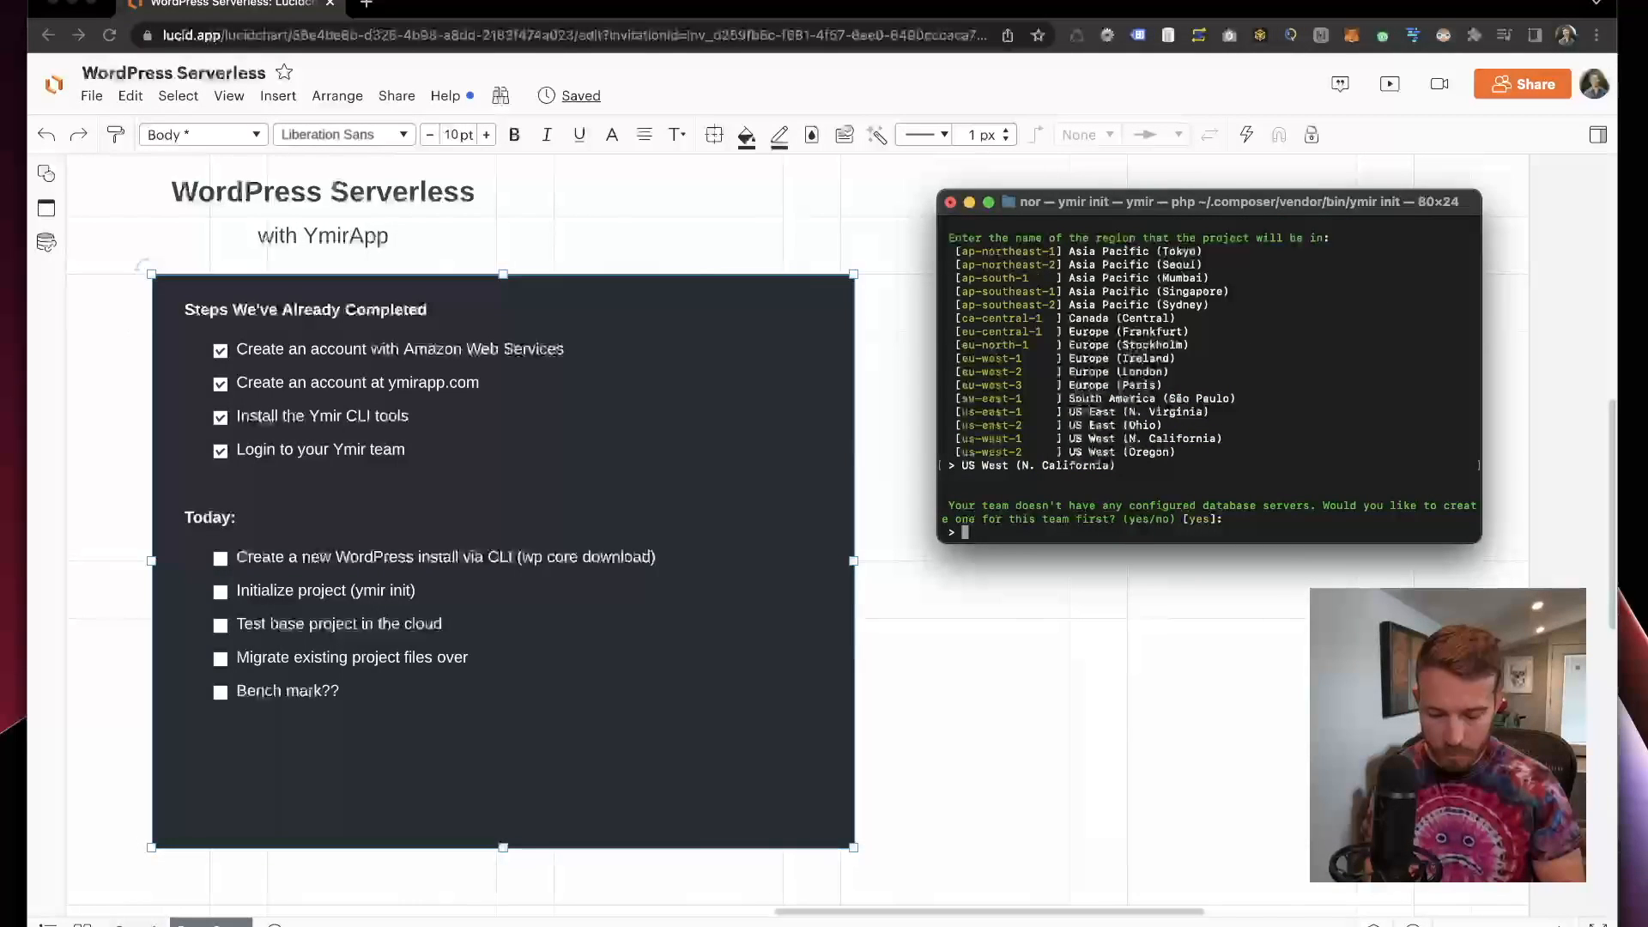
Step: Add a db.t3.small database server and decline container image deployment to finish ymir init
text(yes)
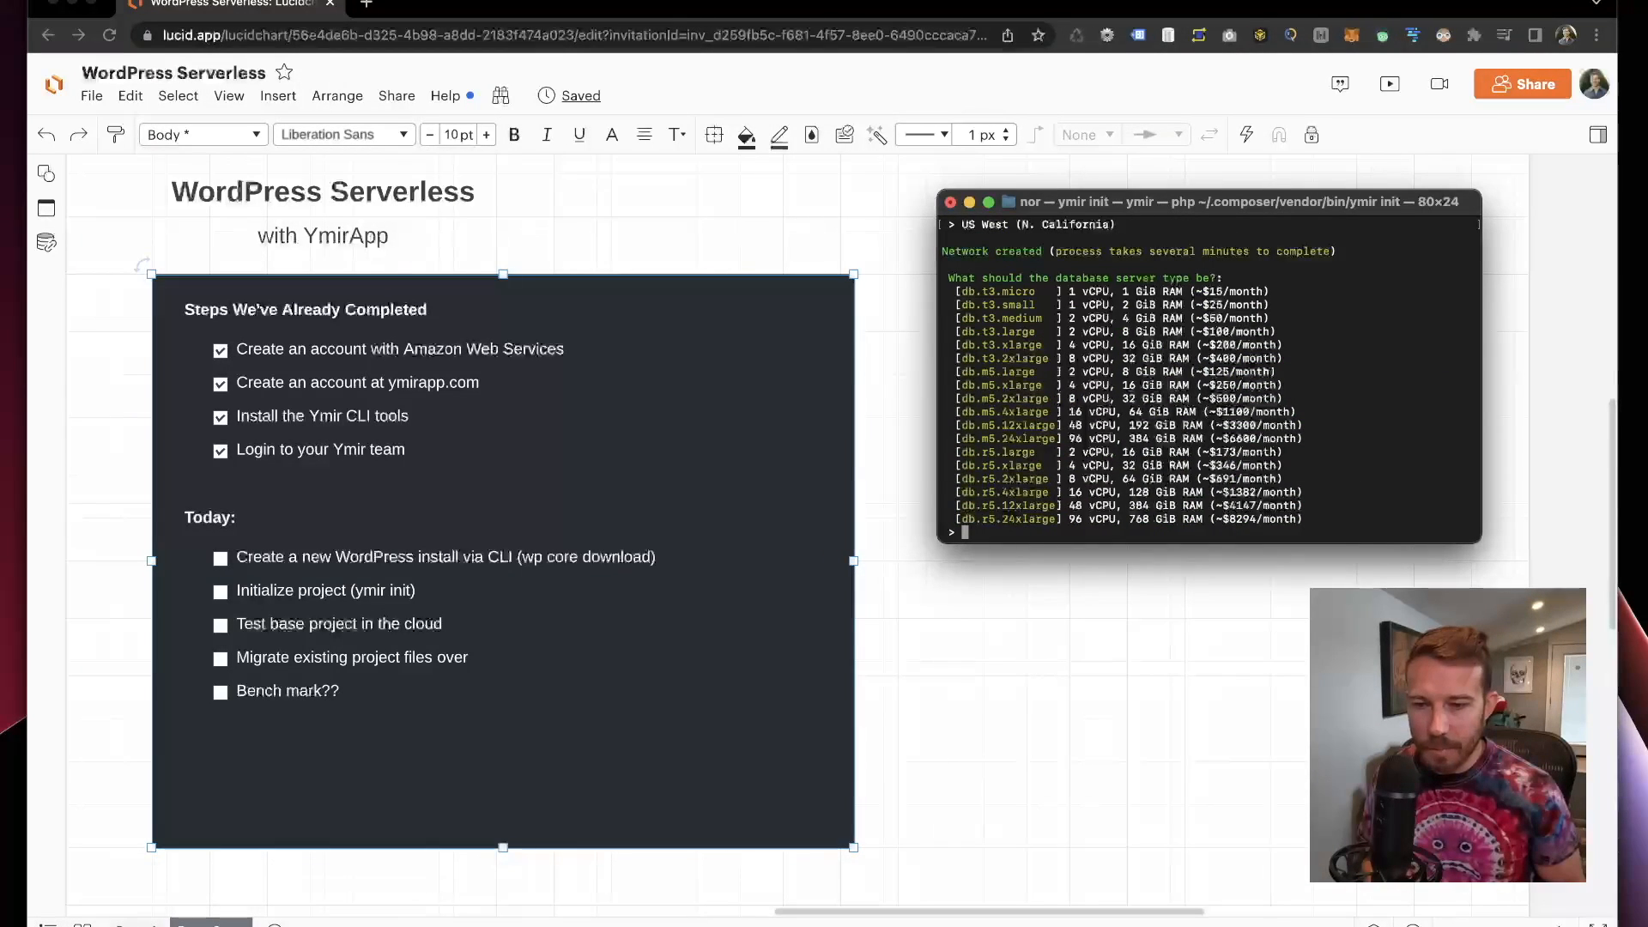
text(db.t3.small)
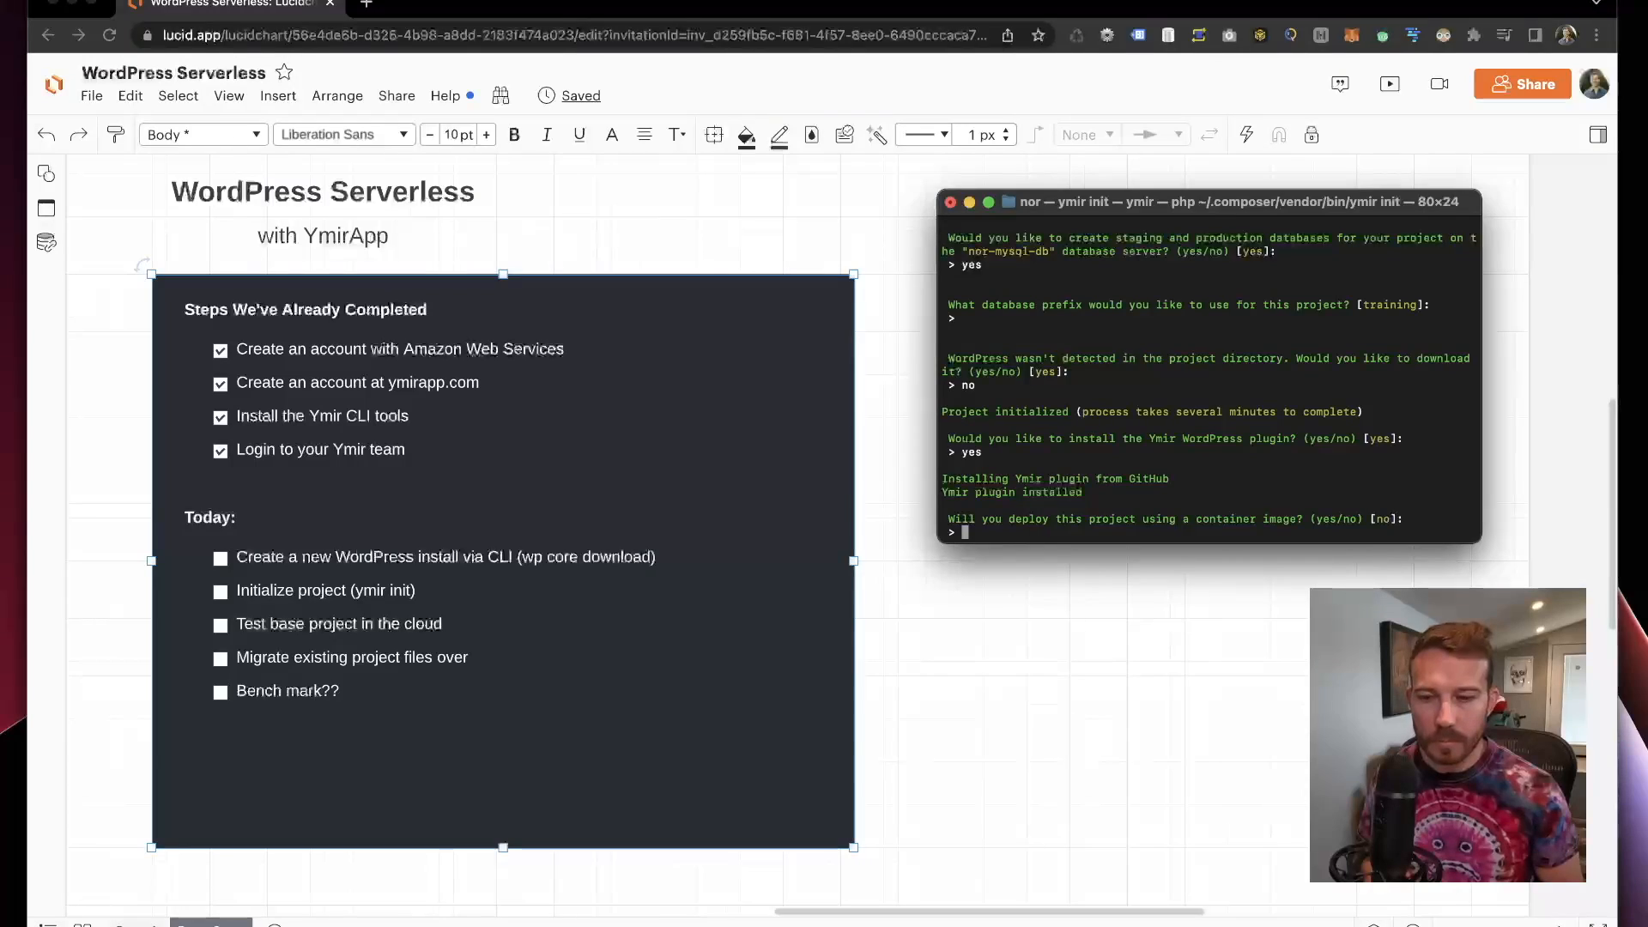
text(n)
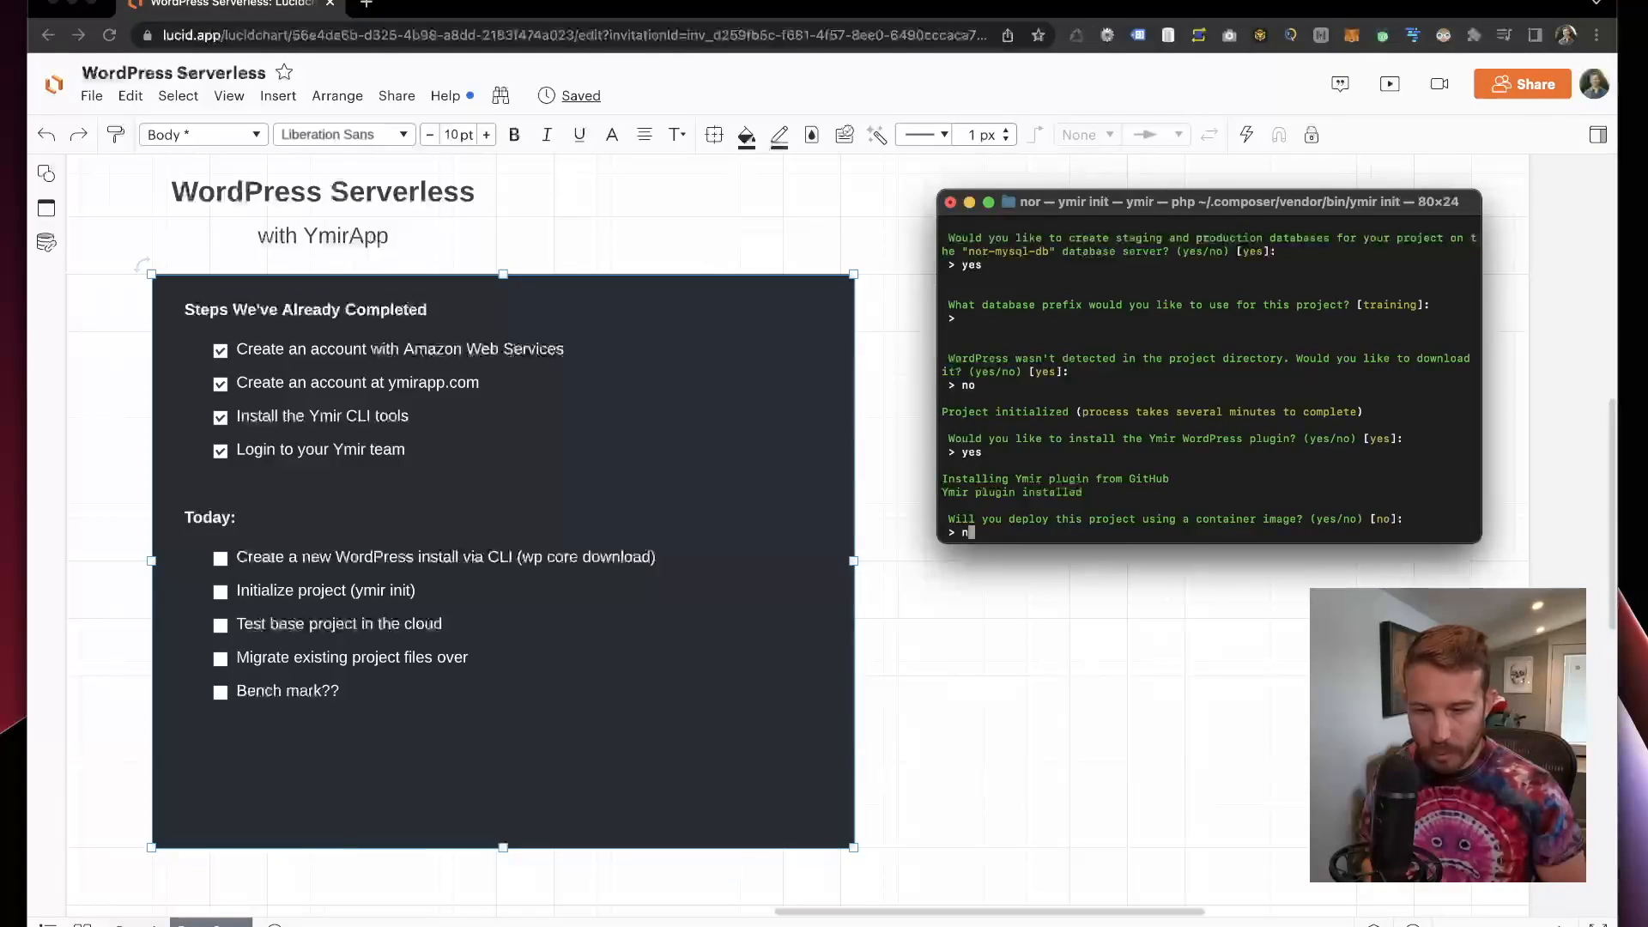
key(Return)
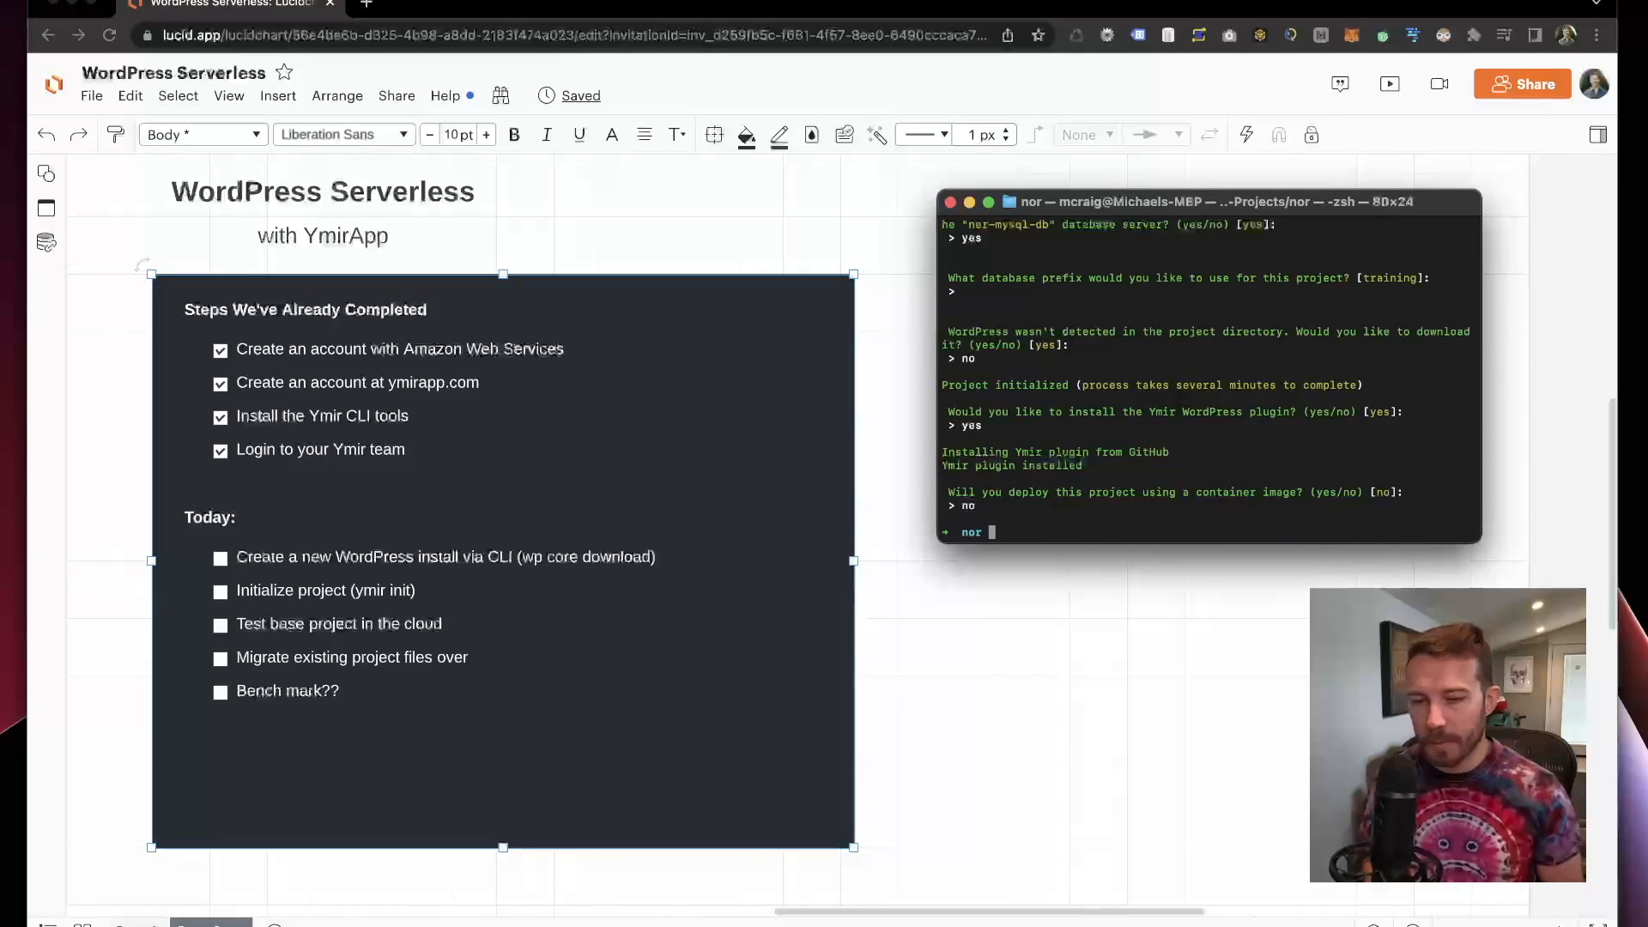
text(ls -l)
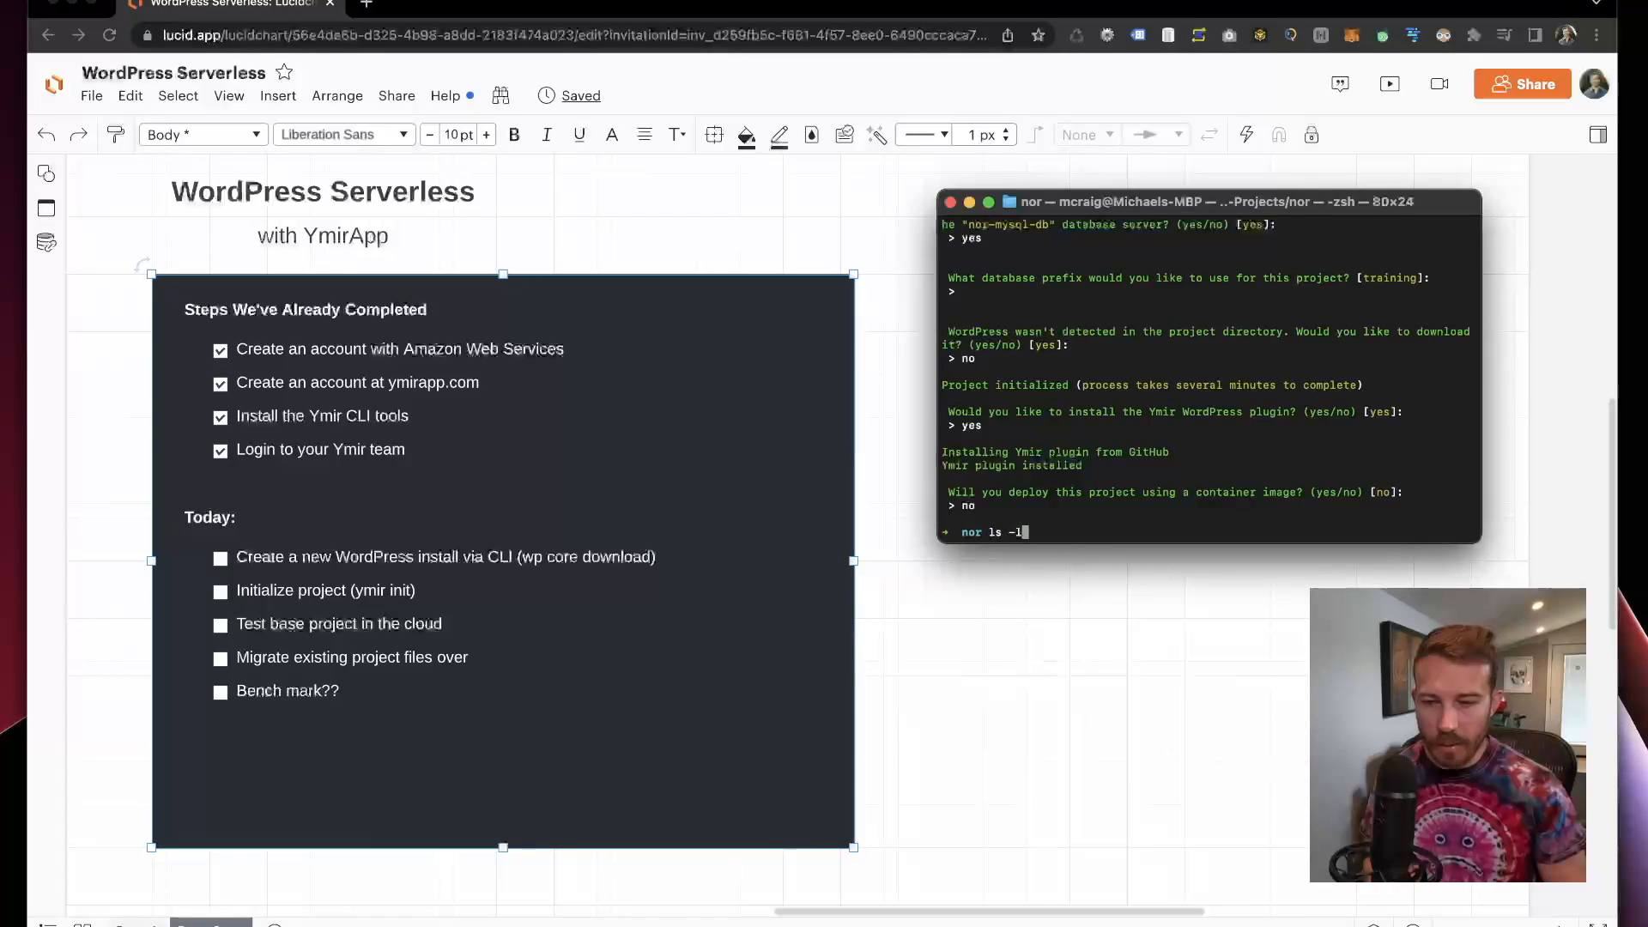
Step: Run ls -l to list the project folder's files
key(Return)
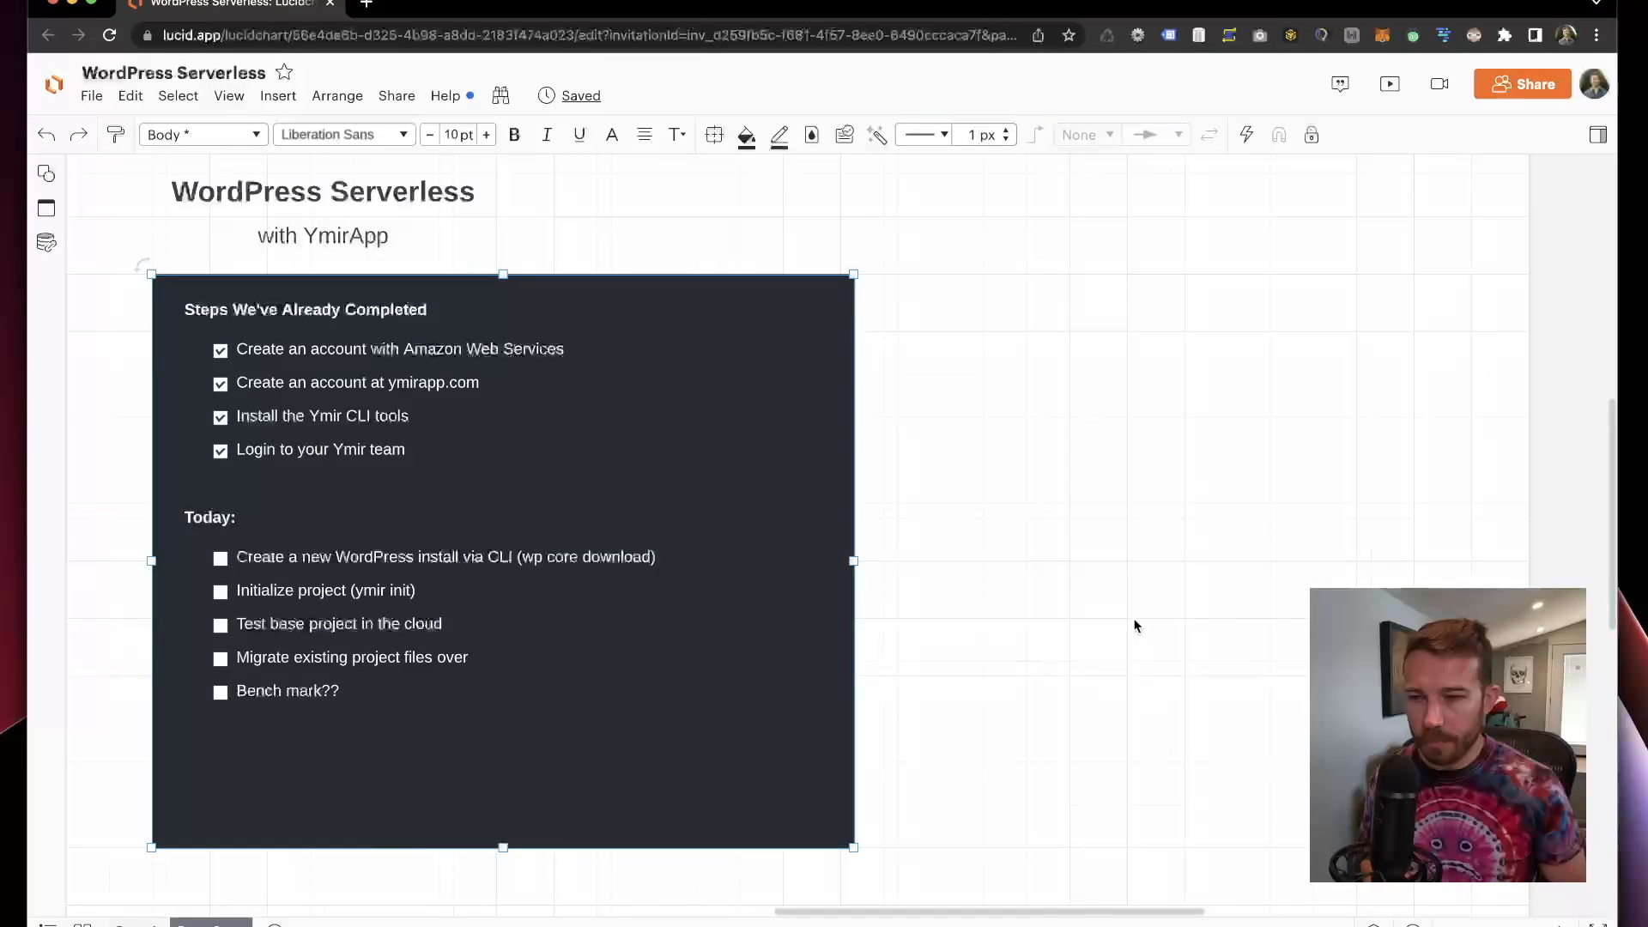
Step: Install the local WordPress site in English (United States) with the entered site details
click(452, 4)
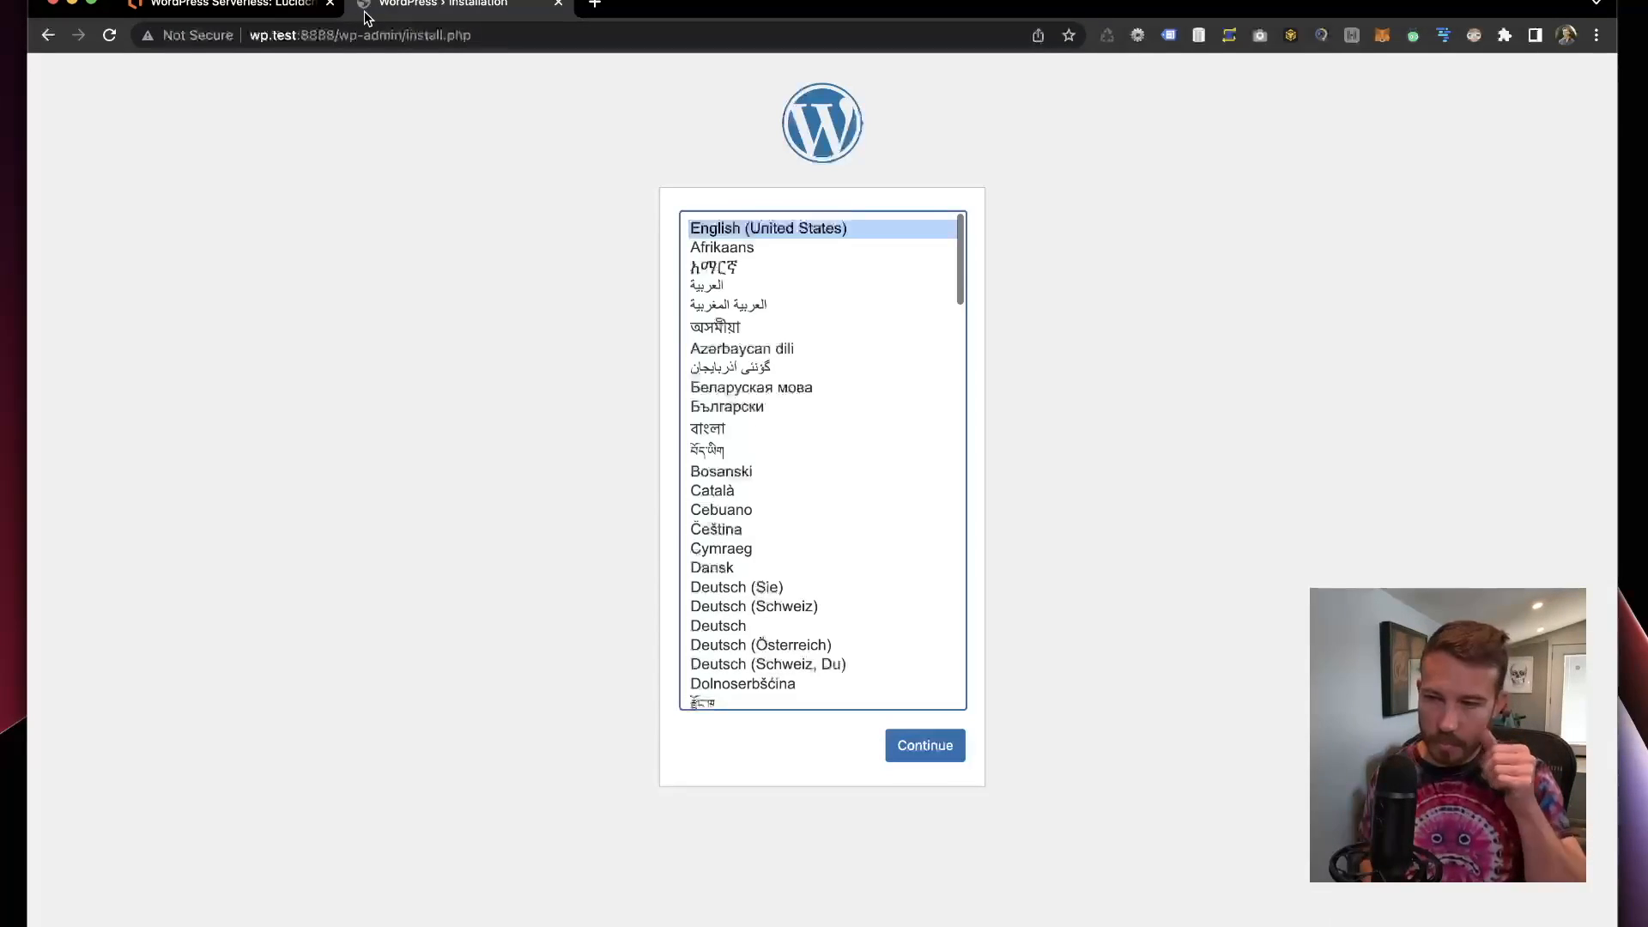
click(923, 745)
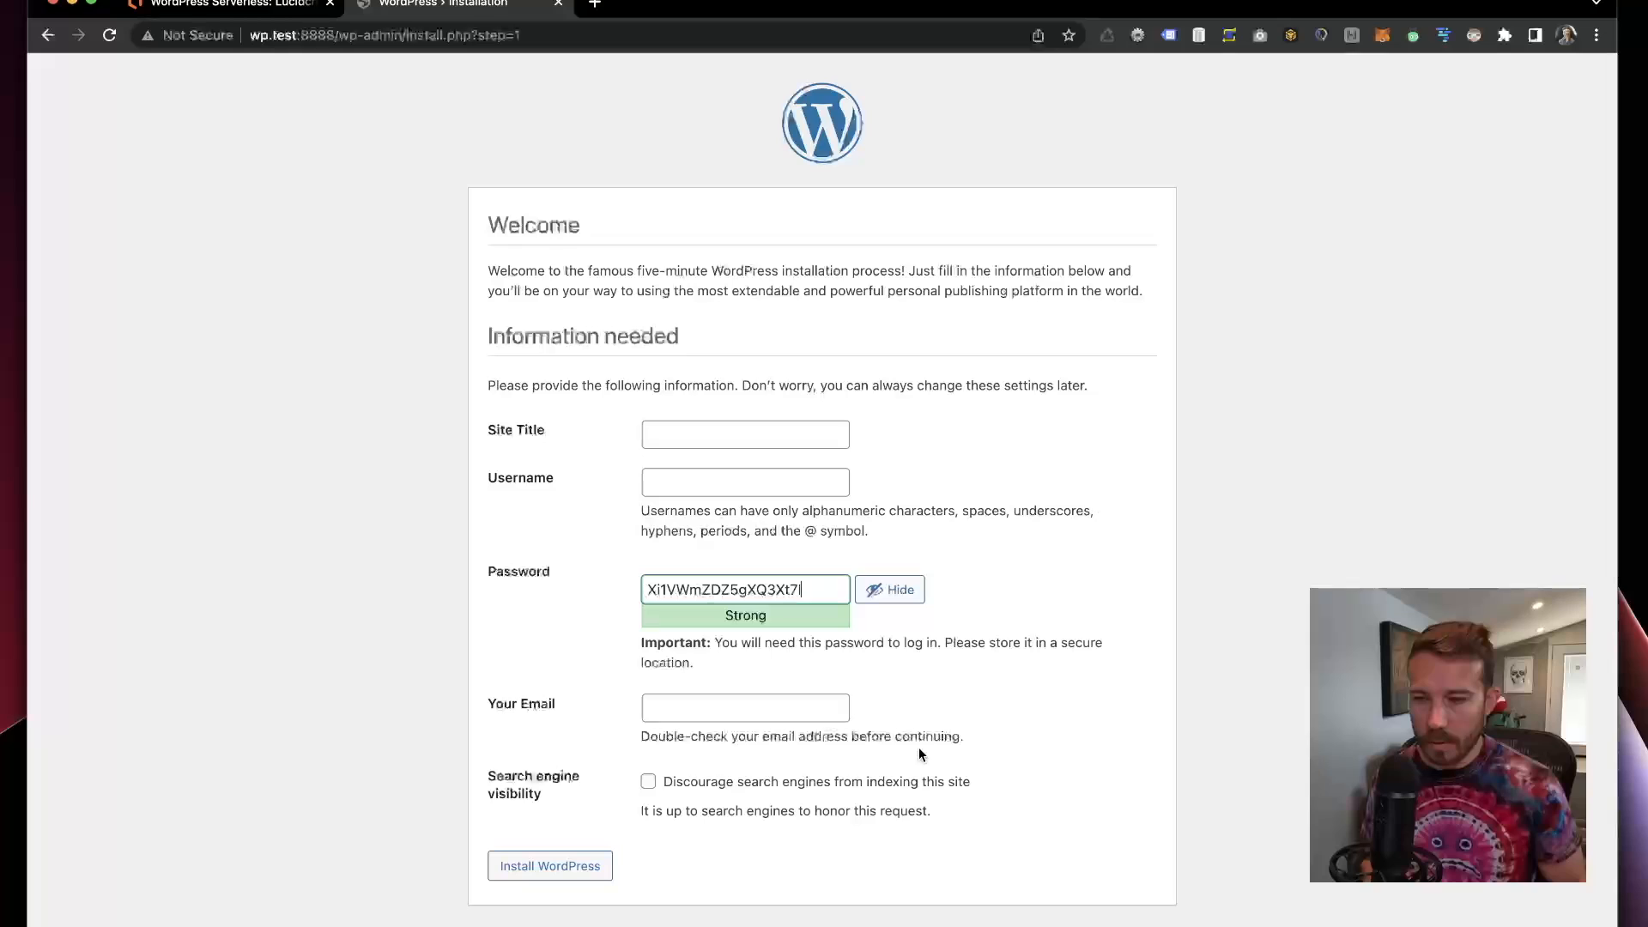
text(Te)
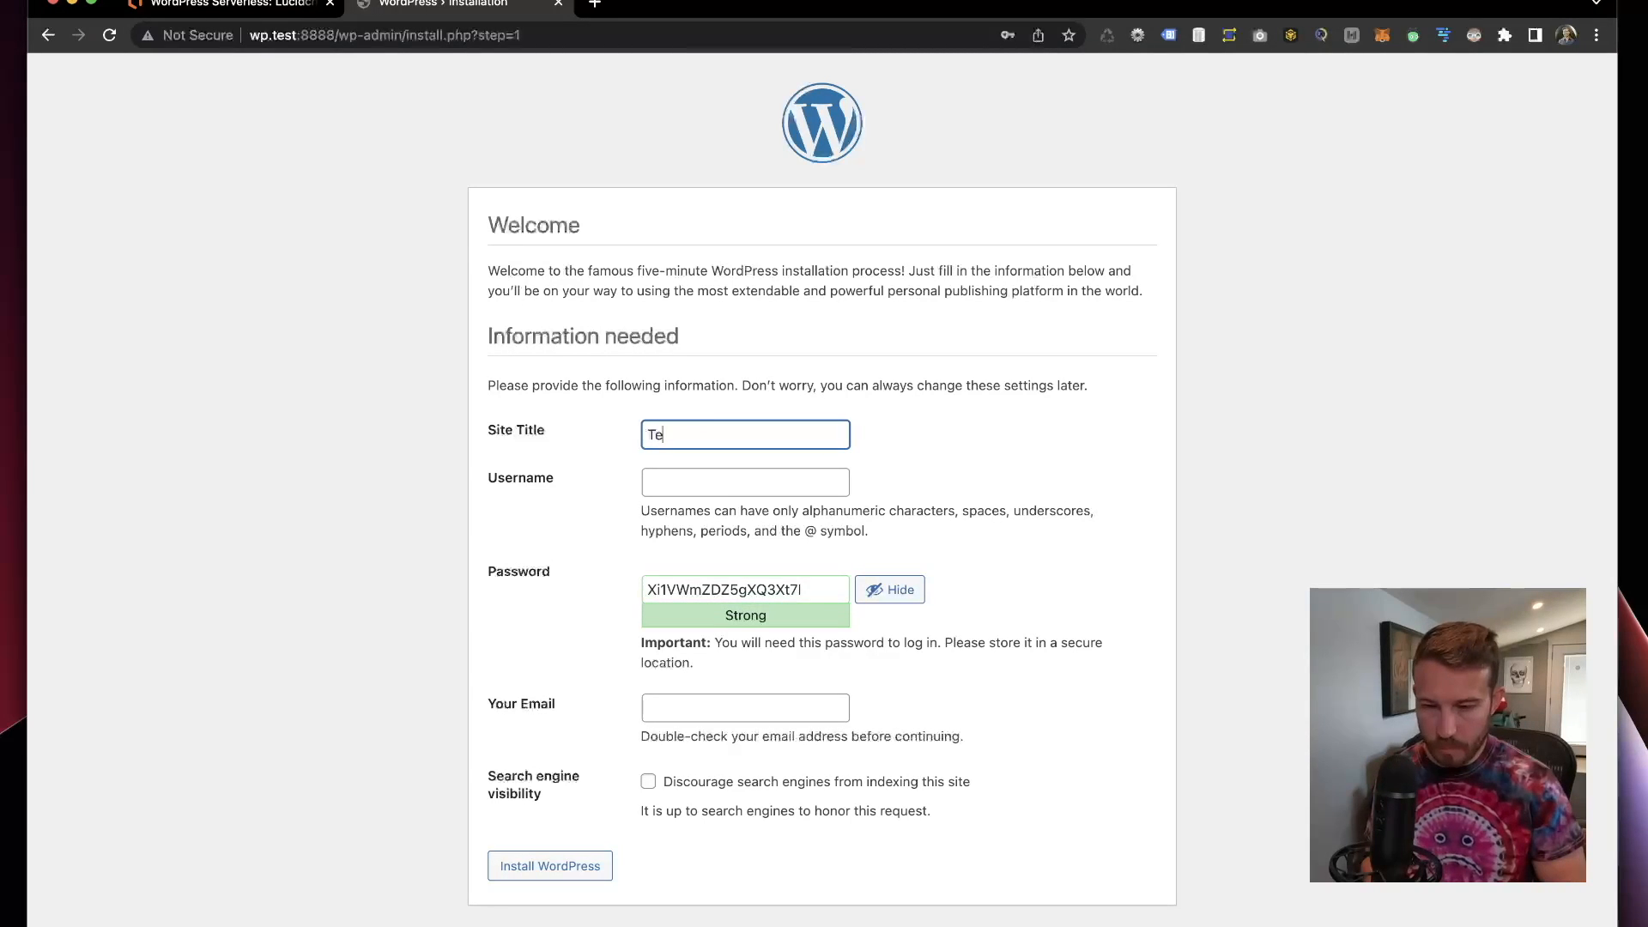
click(548, 865)
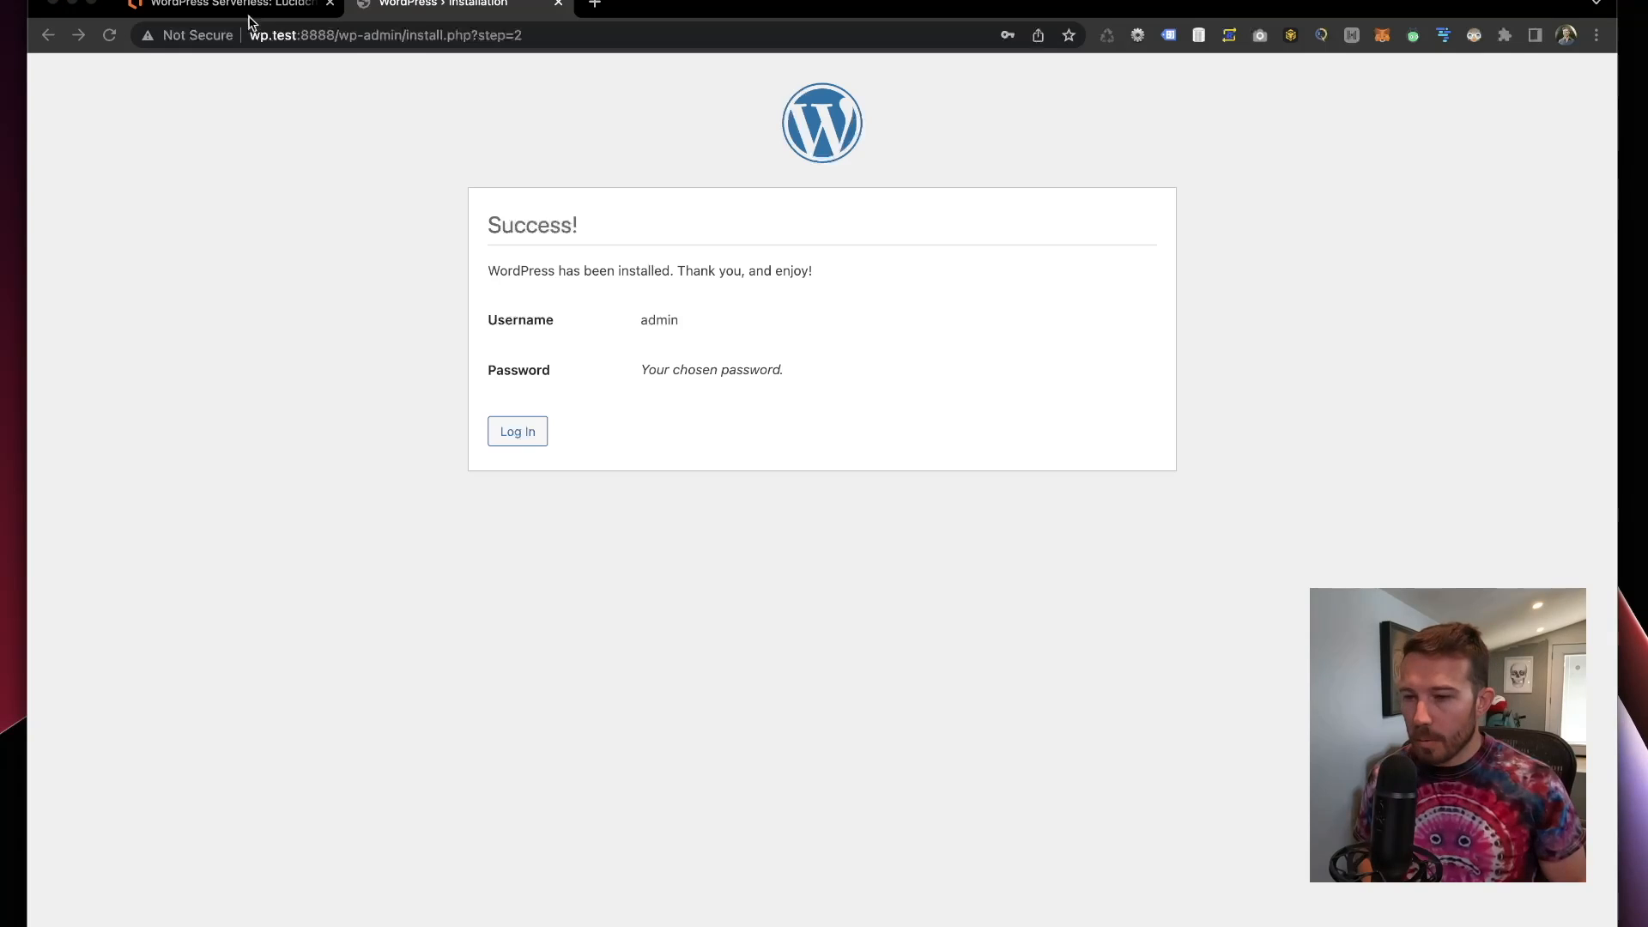
click(225, 4)
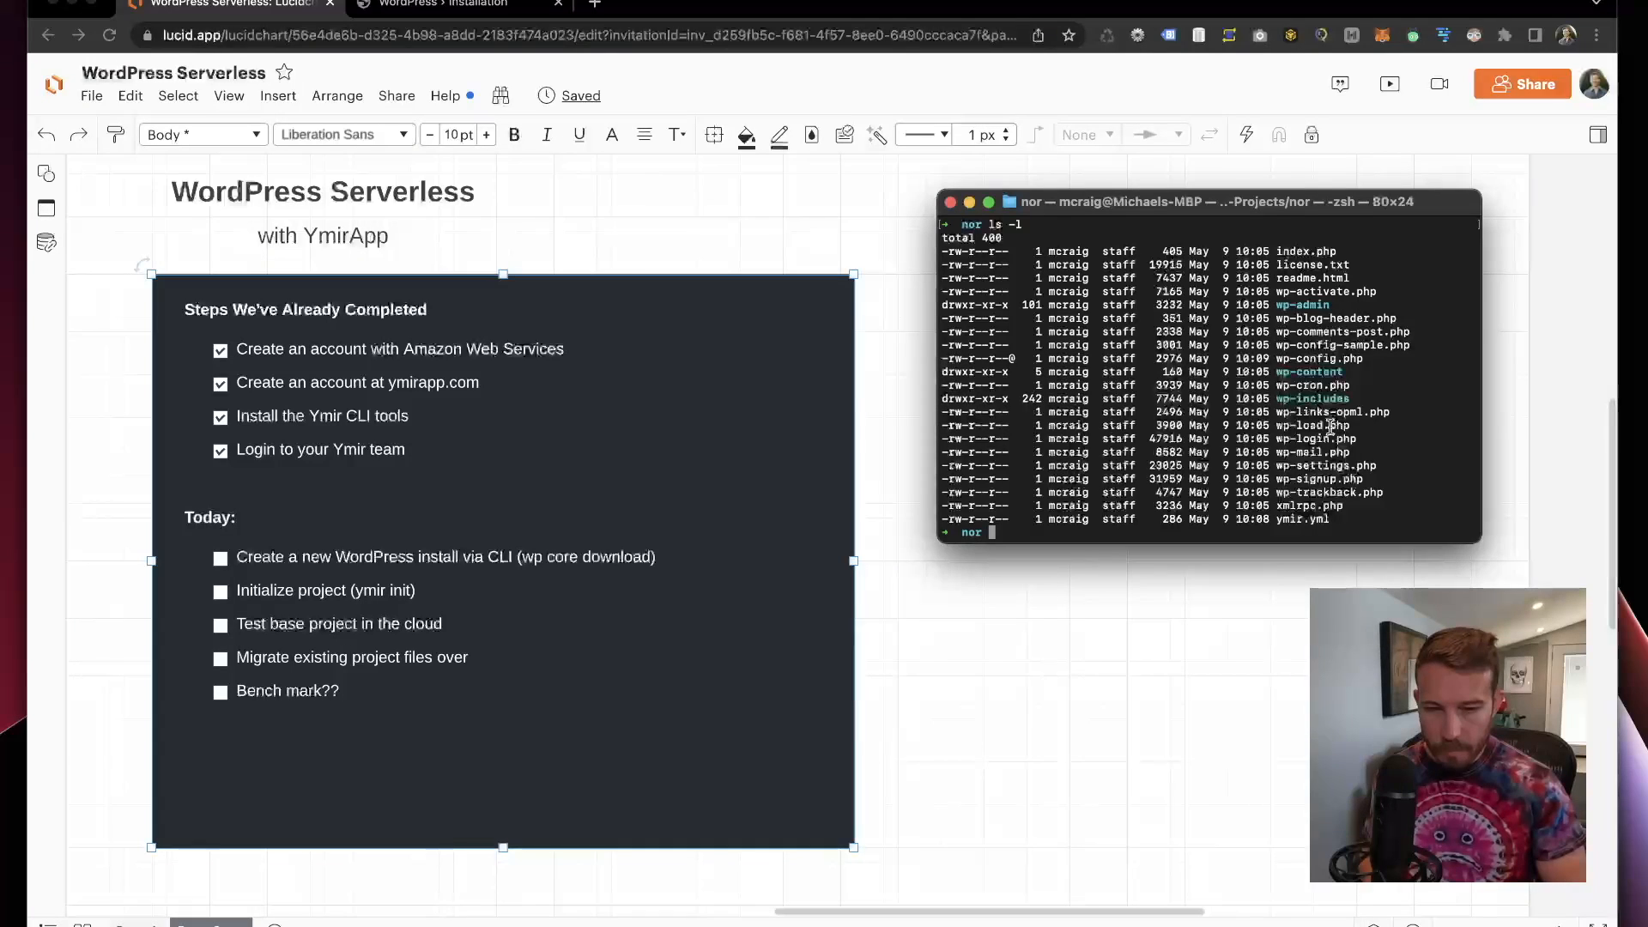
Step: Deploy the project to the production environment with ymir deploy production
text(ymir)
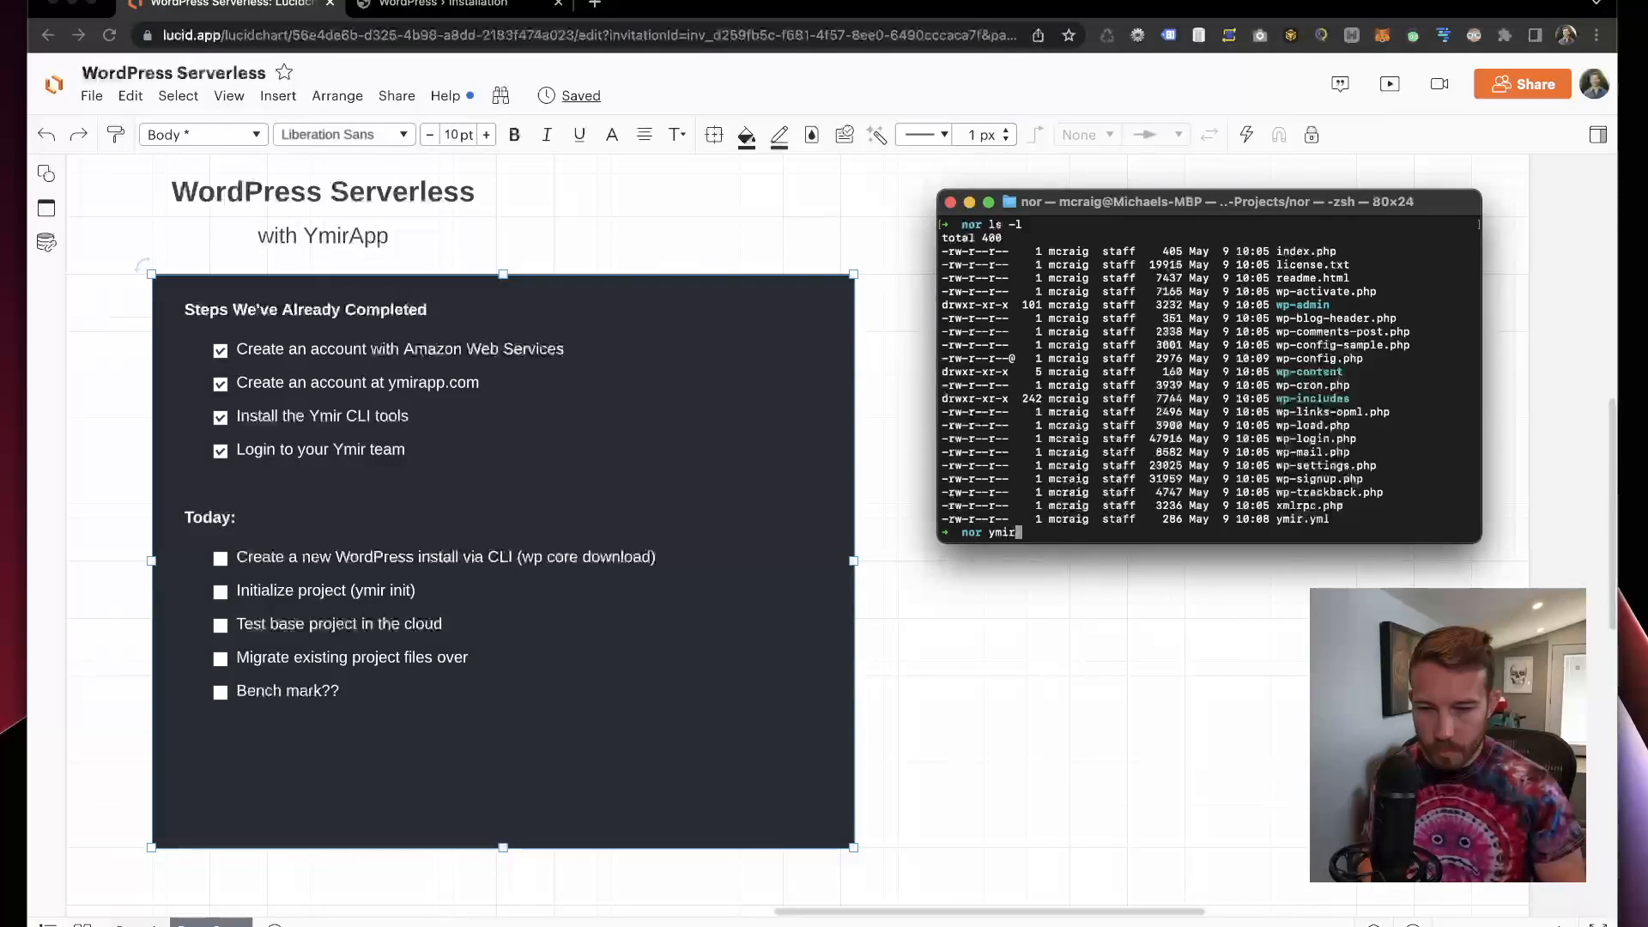
text(deploy m)
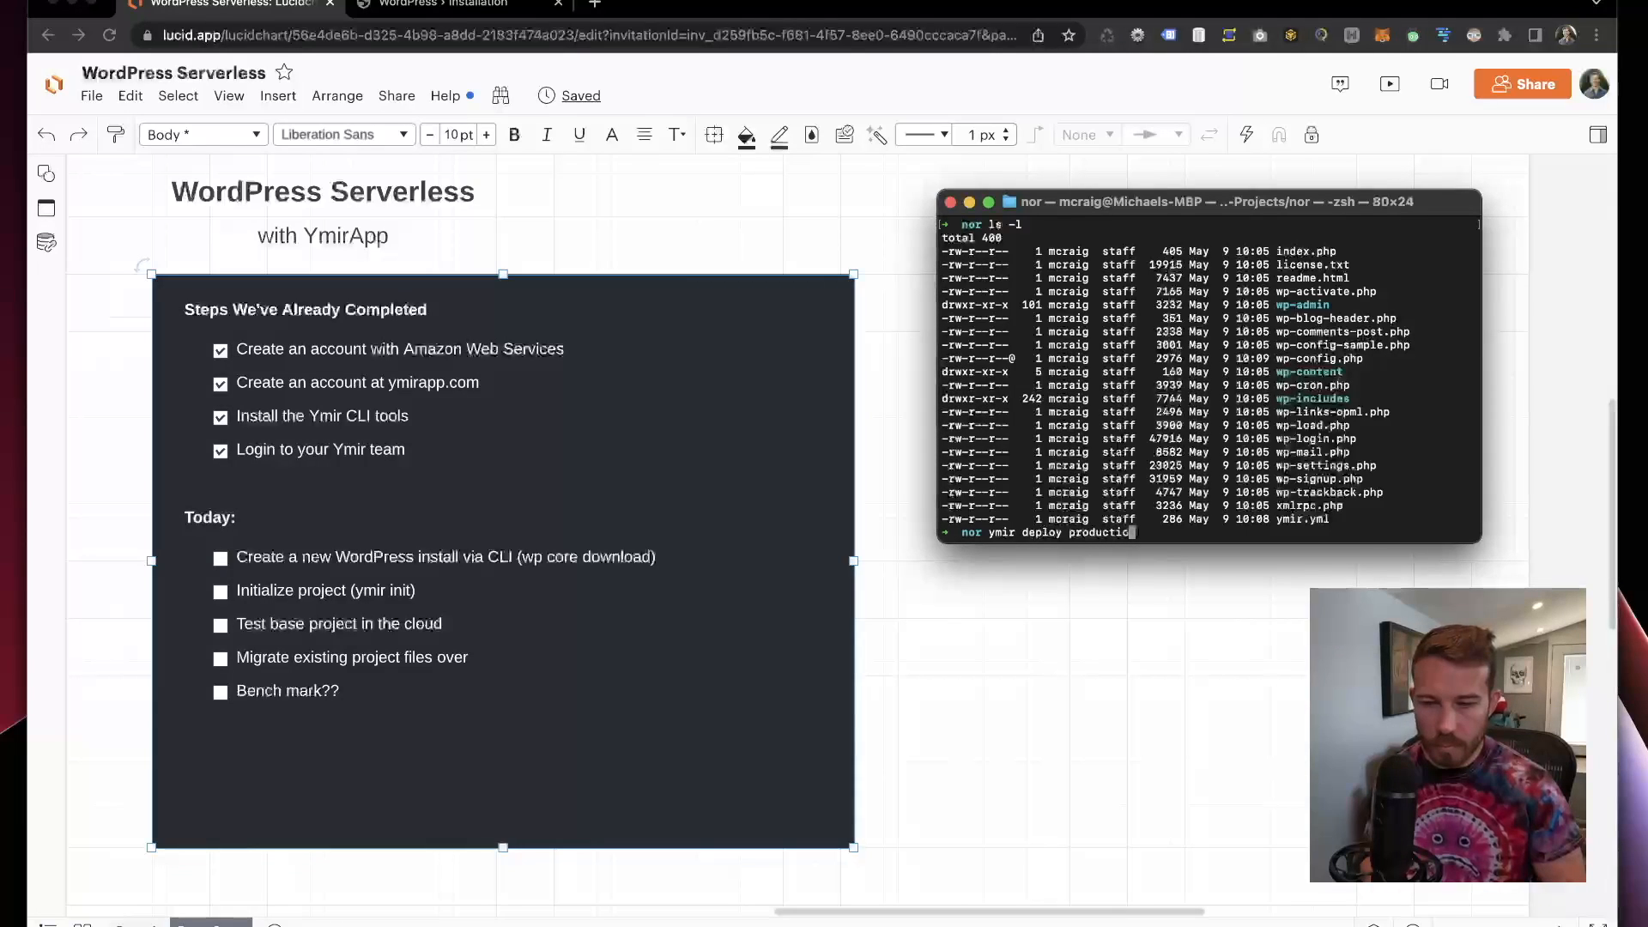
key(Return)
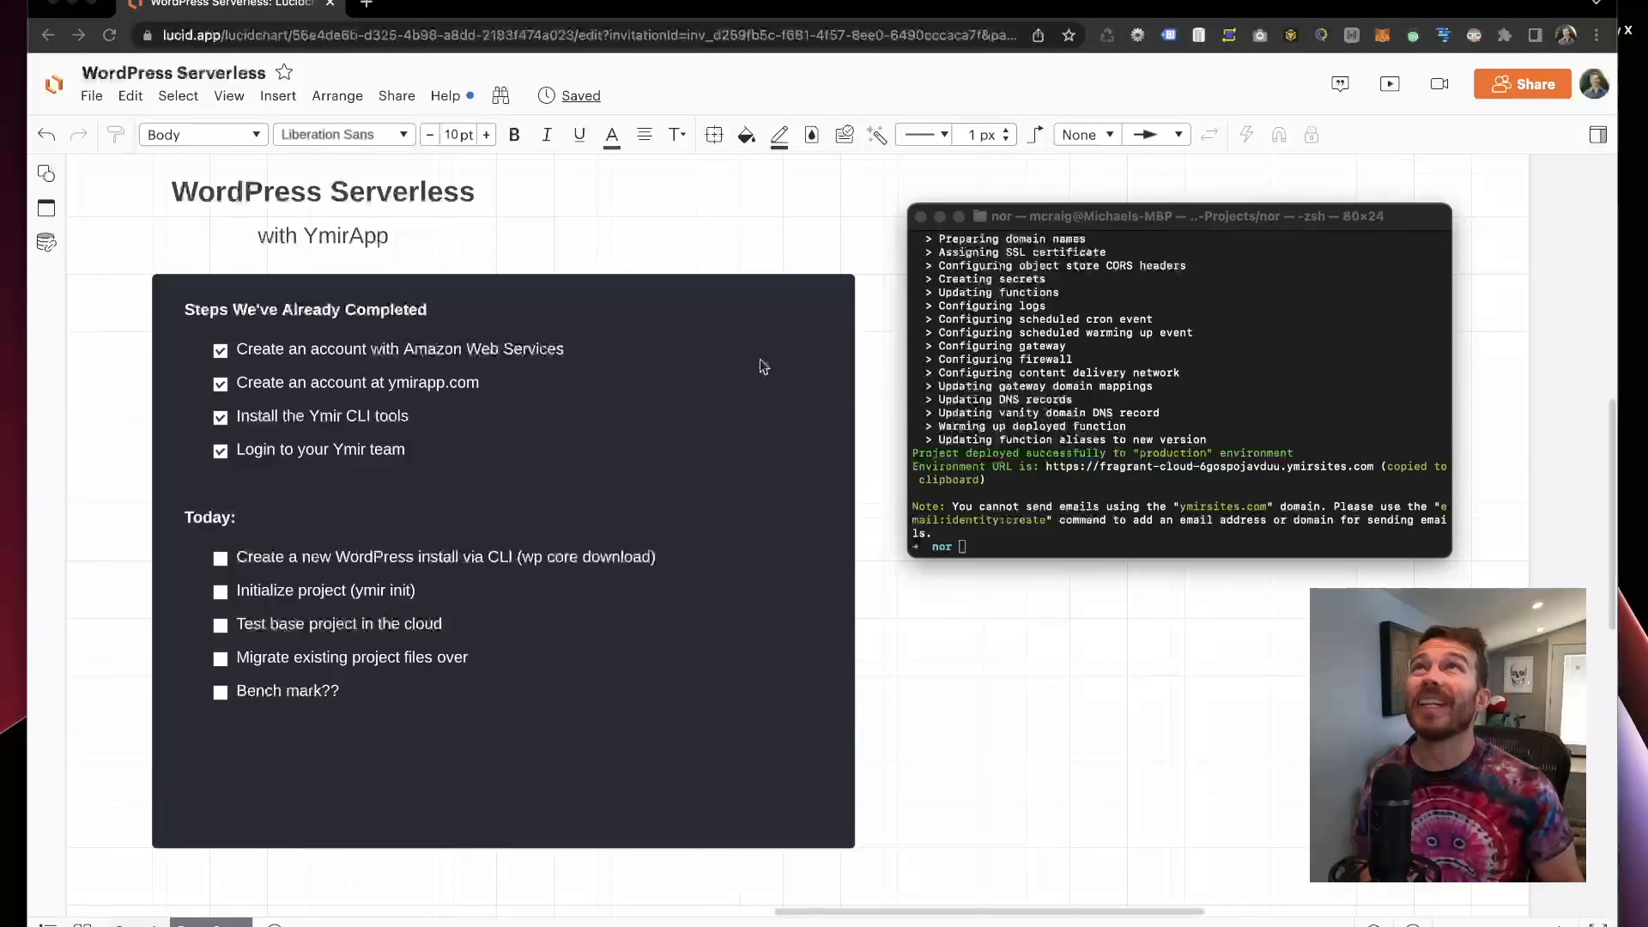
mouse_move(584, 203)
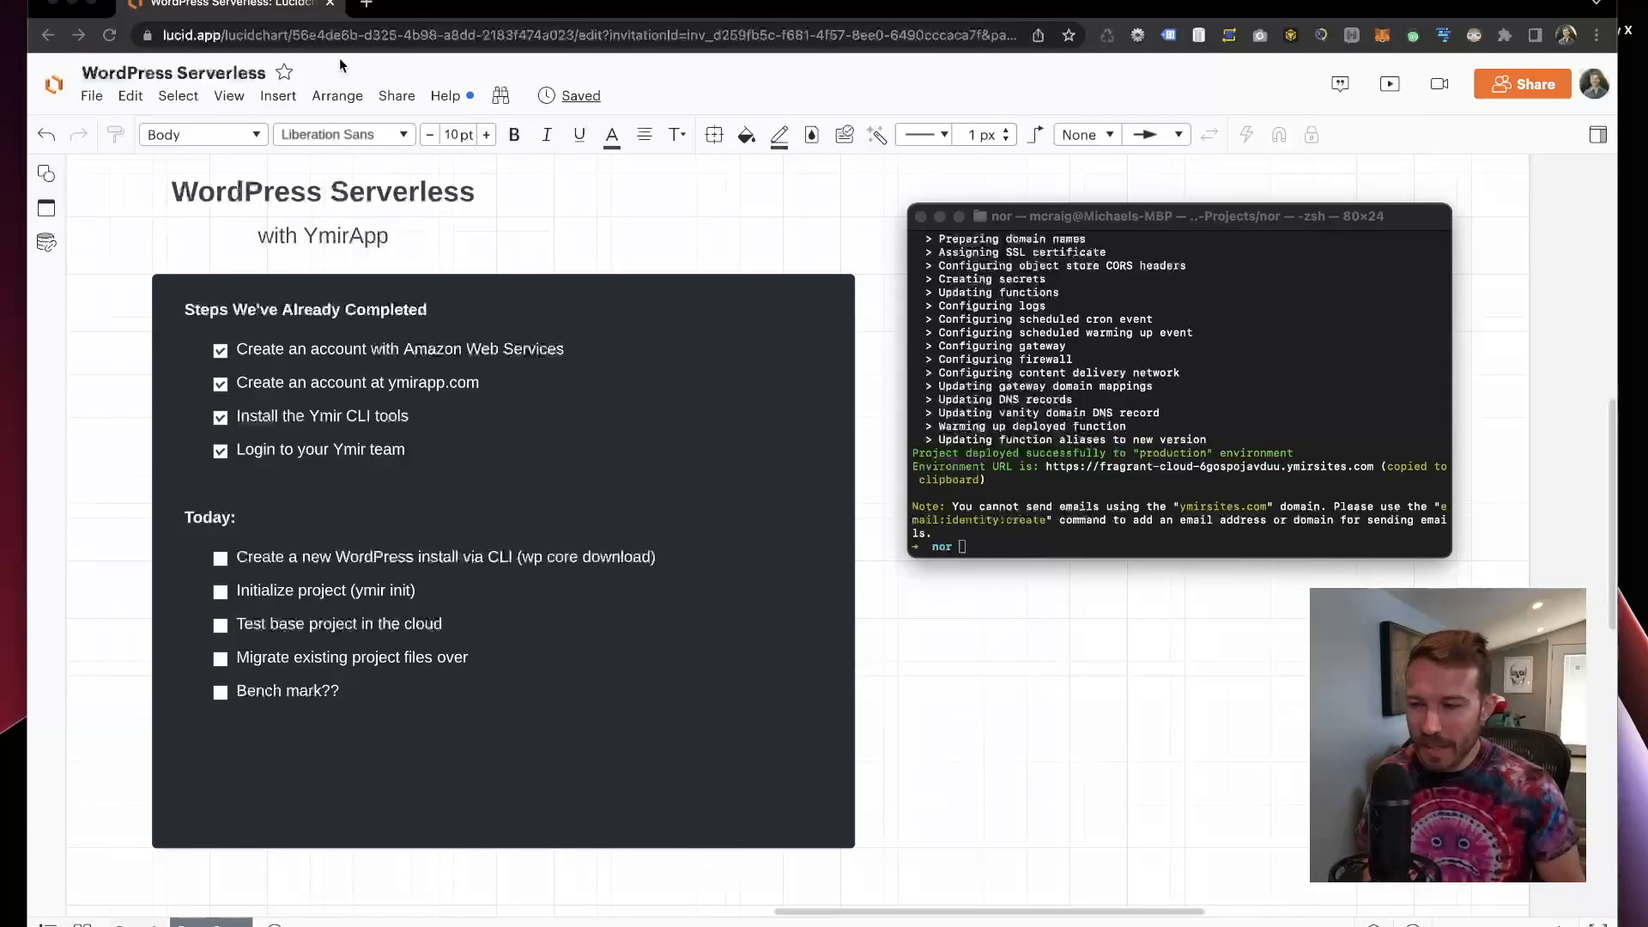
click(454, 6)
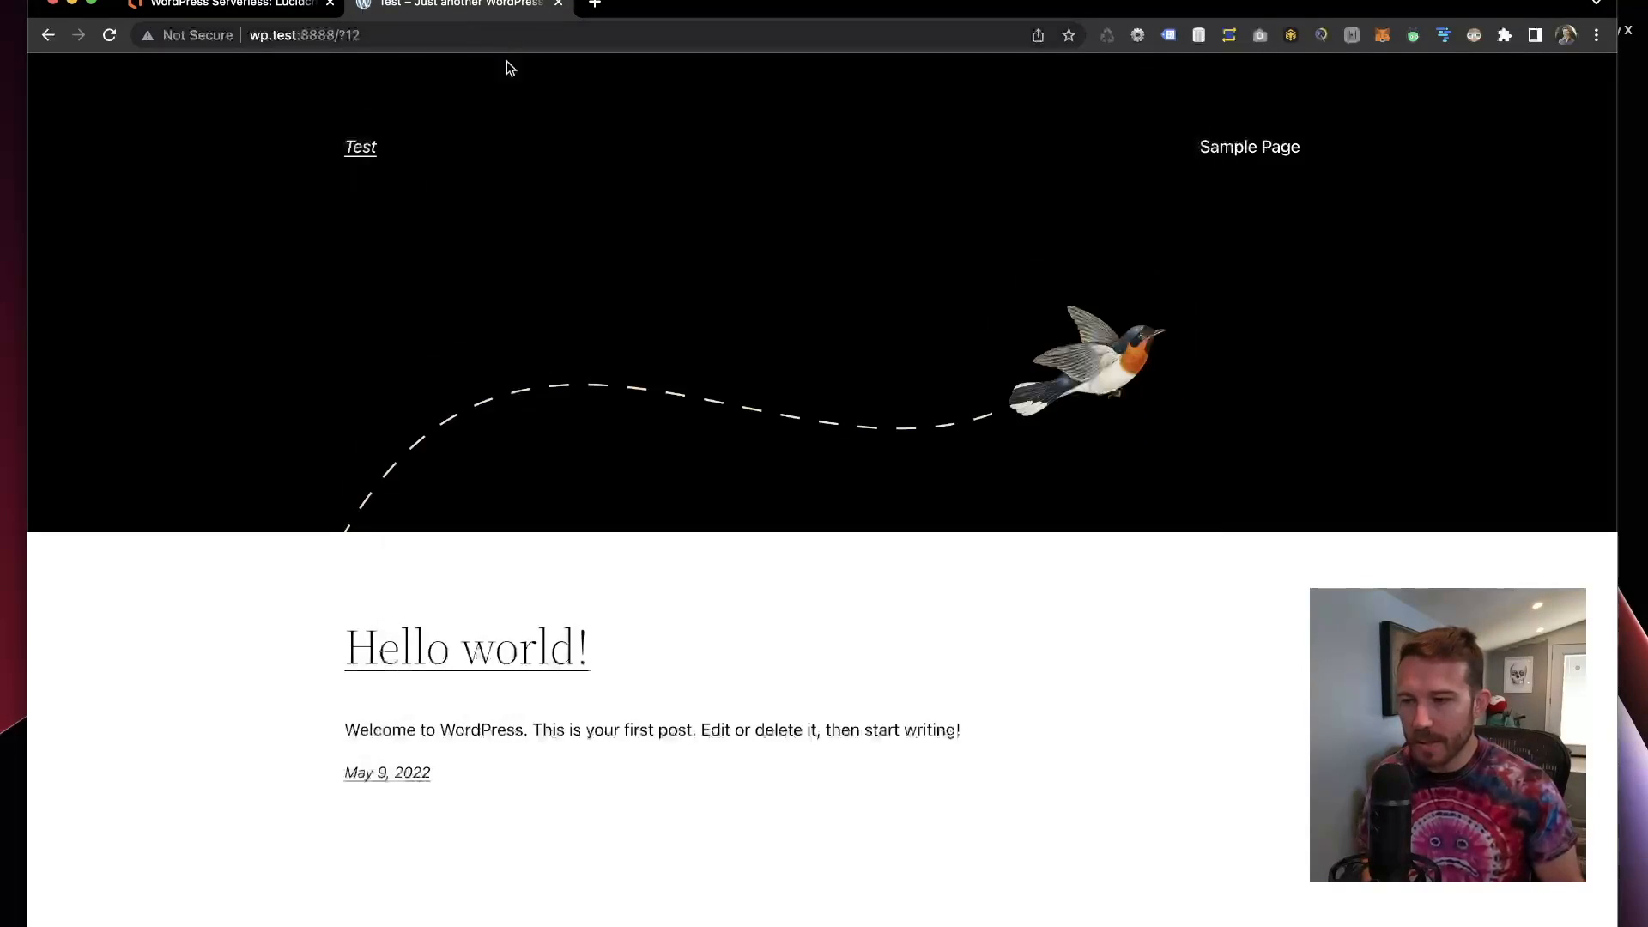
mouse_move(1560, 475)
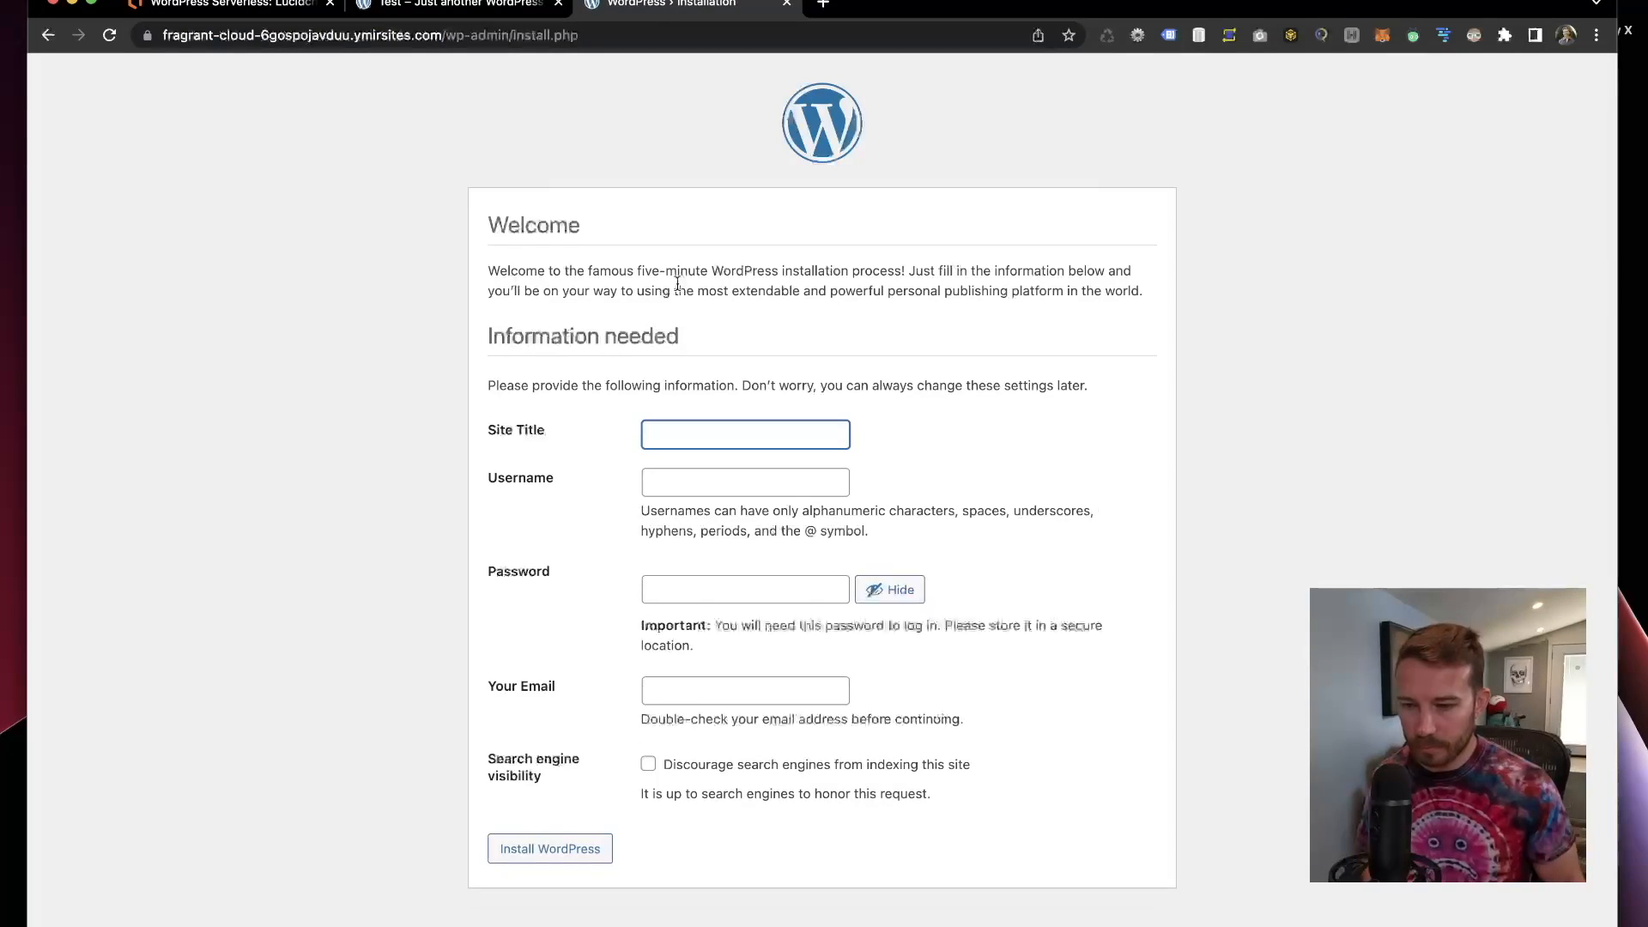
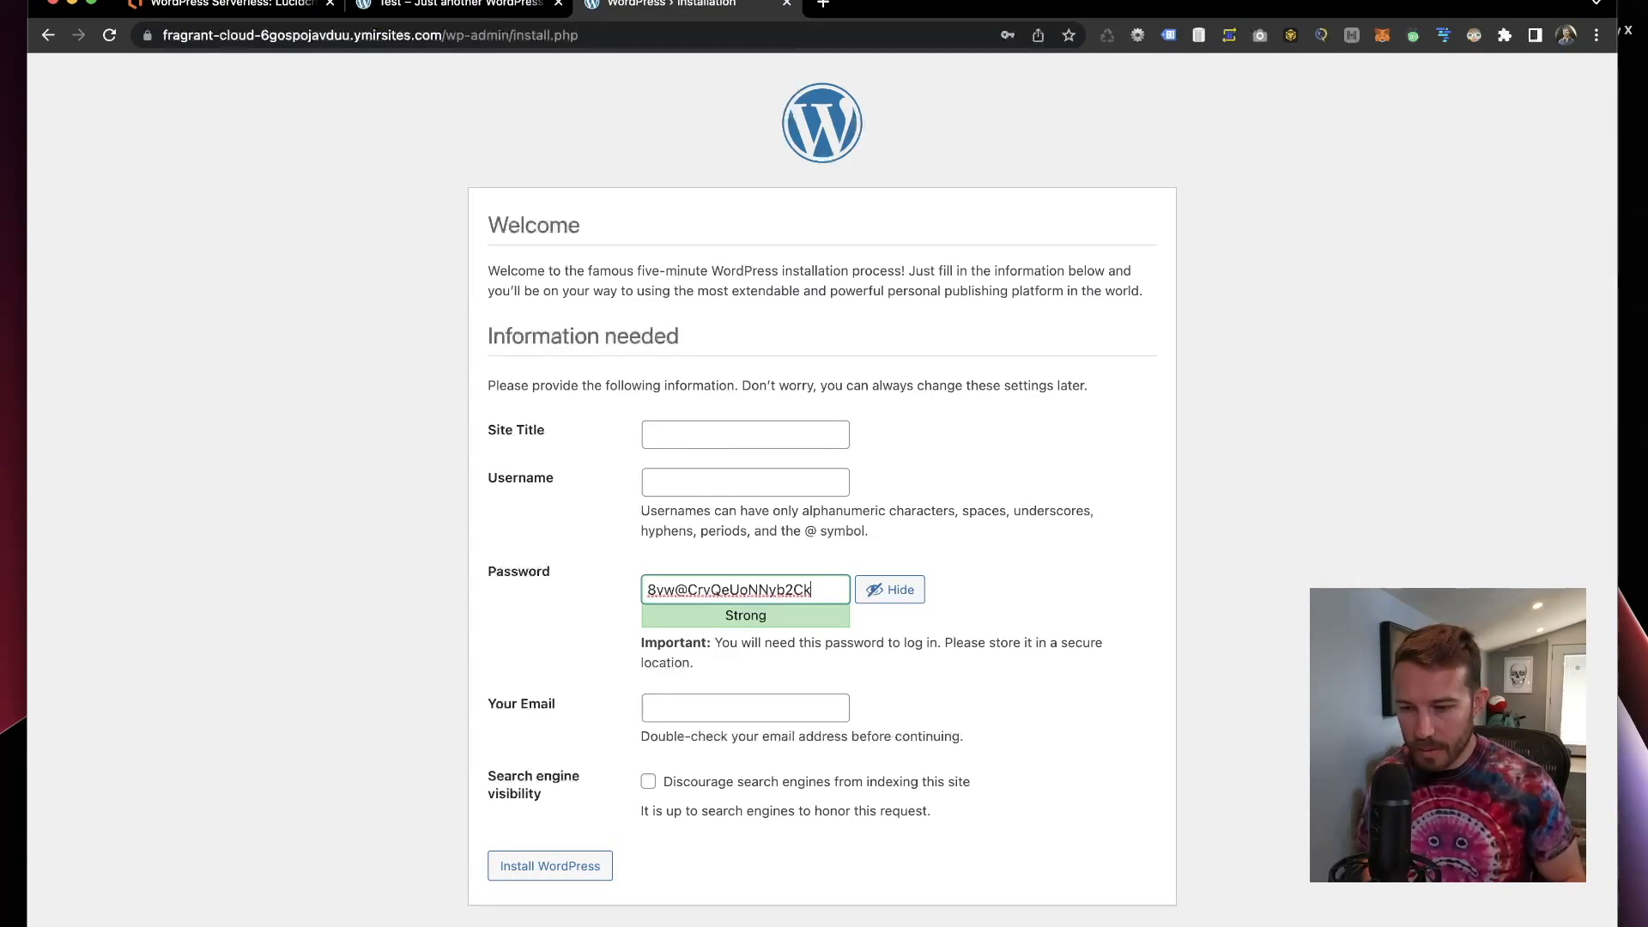
Step: Fill in the site title, password and admin email for user test, and install WordPress
click(744, 434)
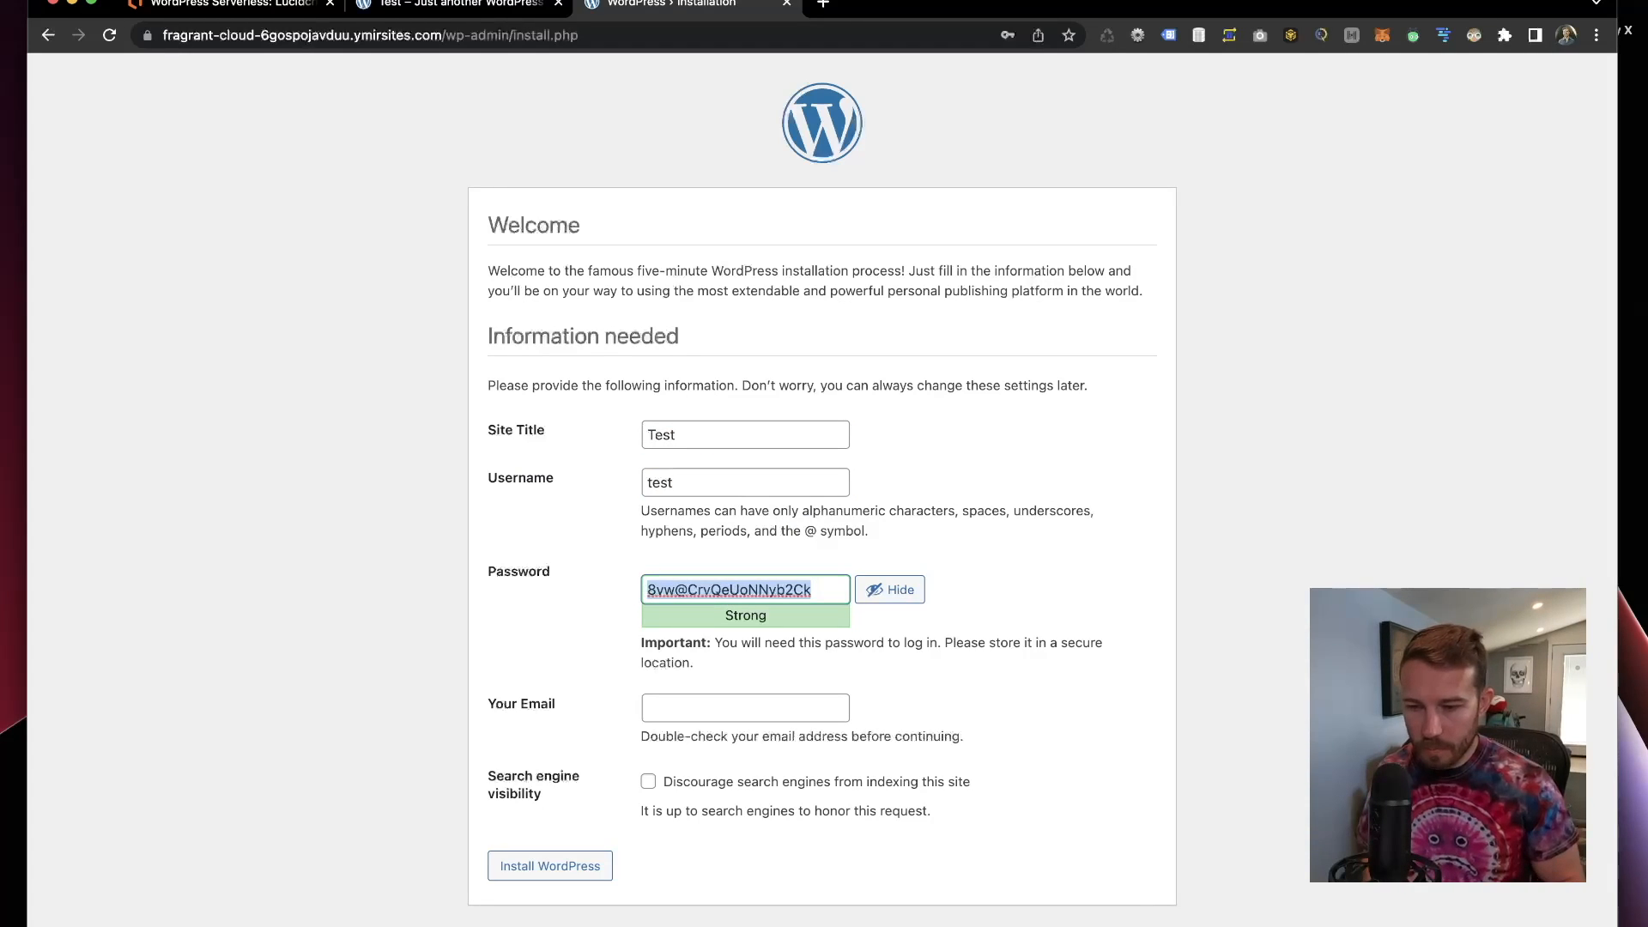
click(744, 708)
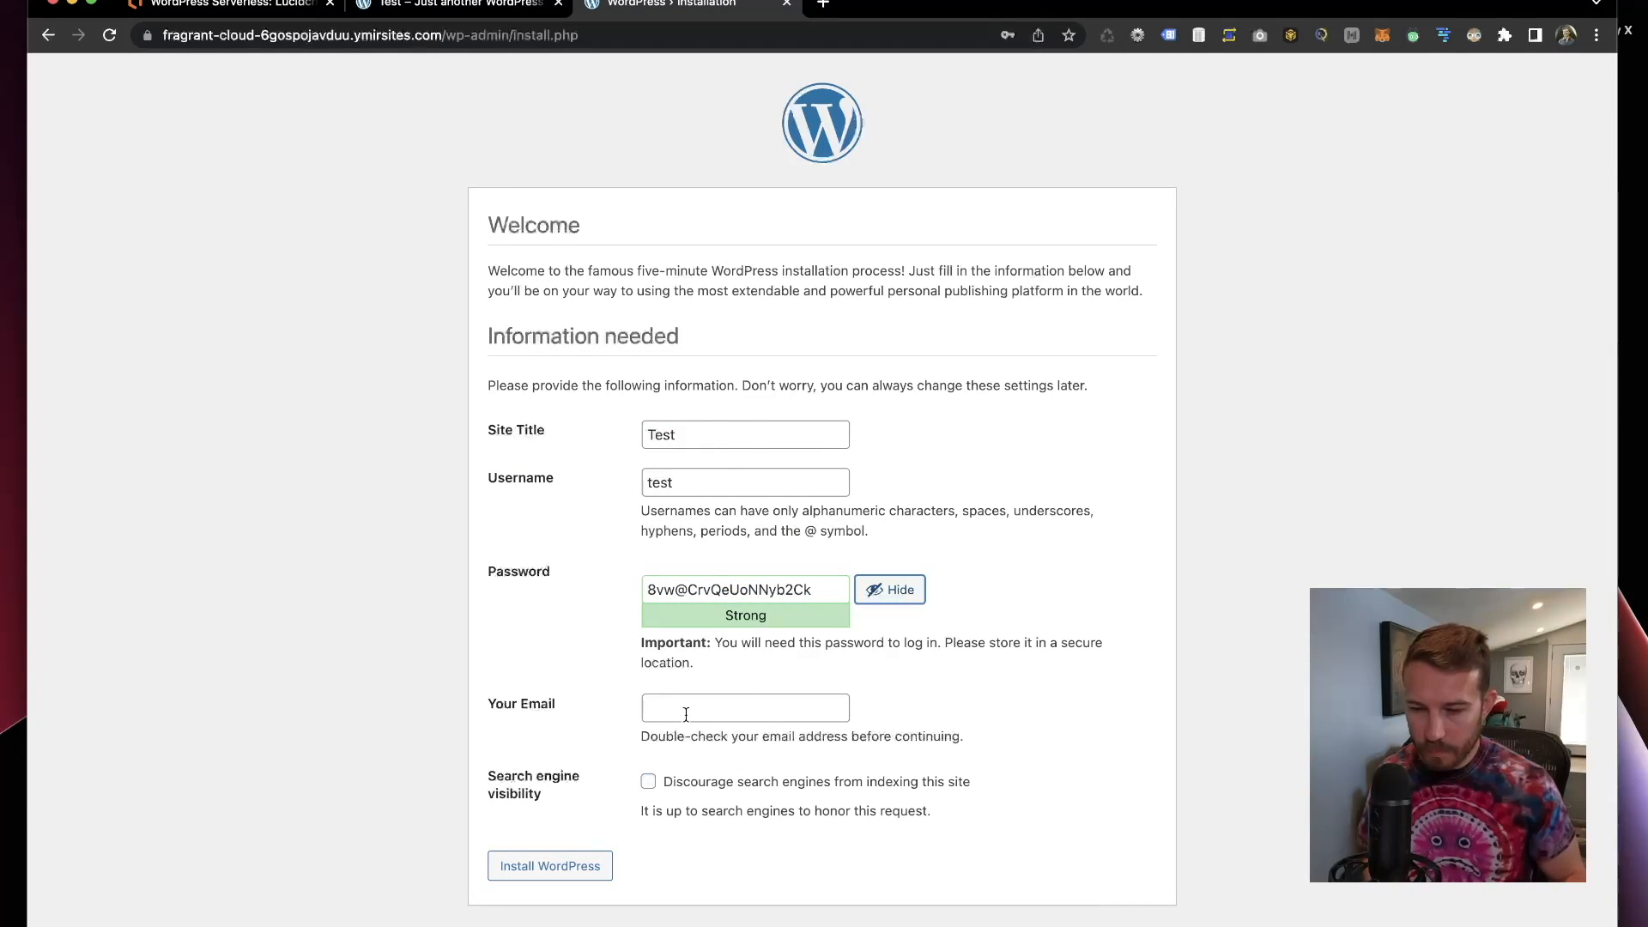
text(test@test.com)
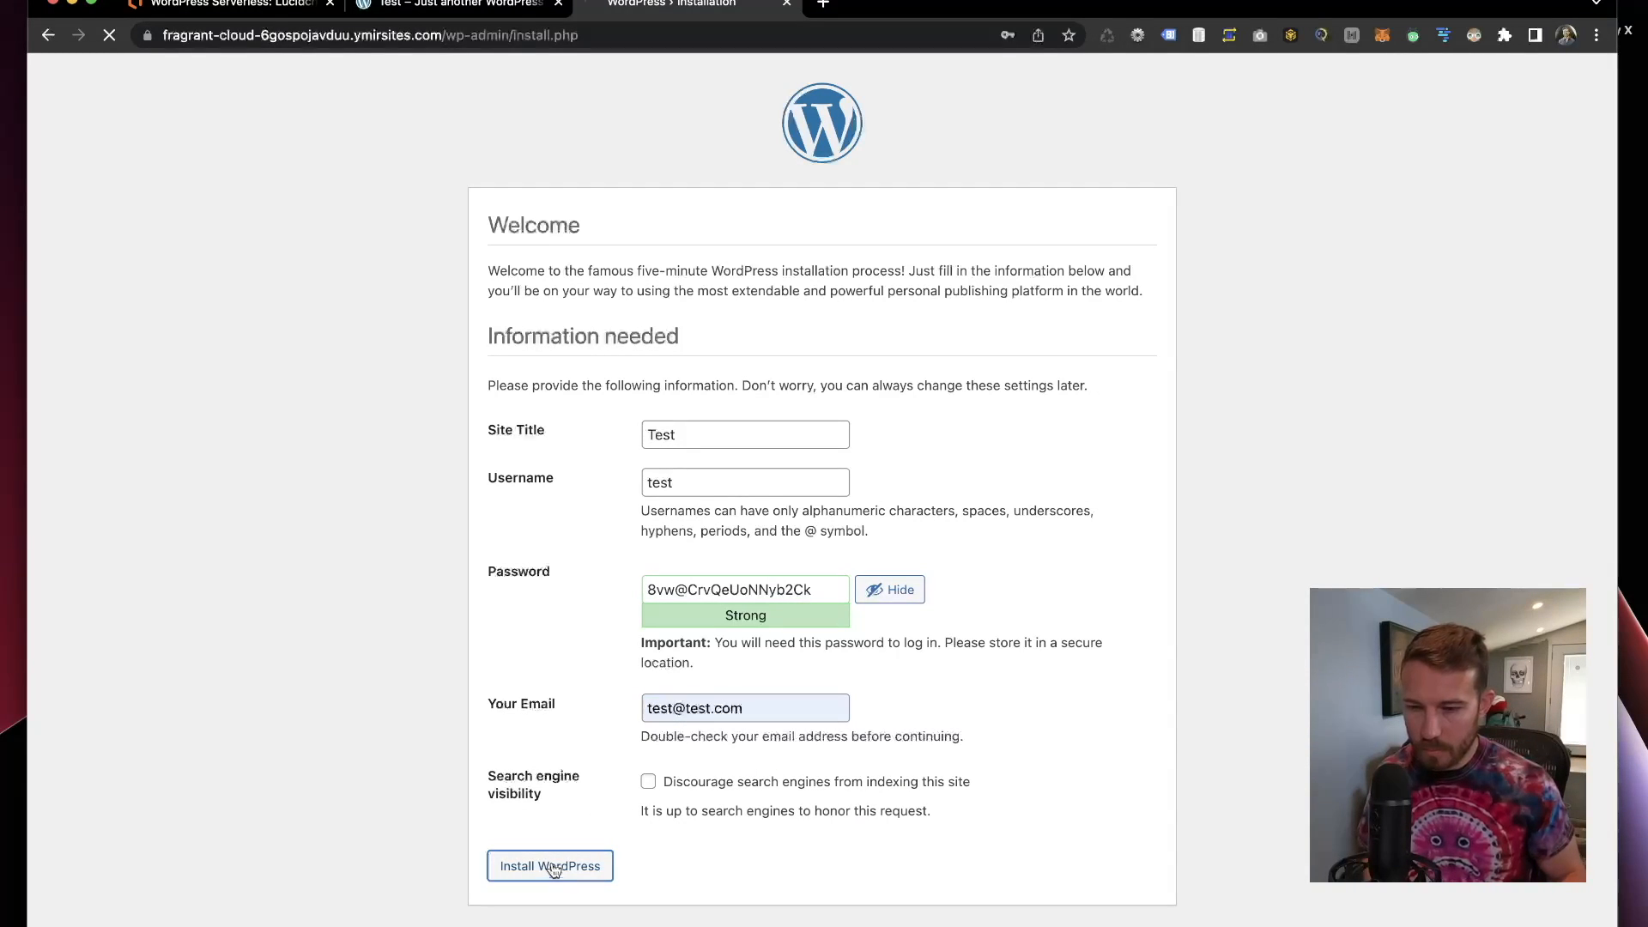
click(549, 865)
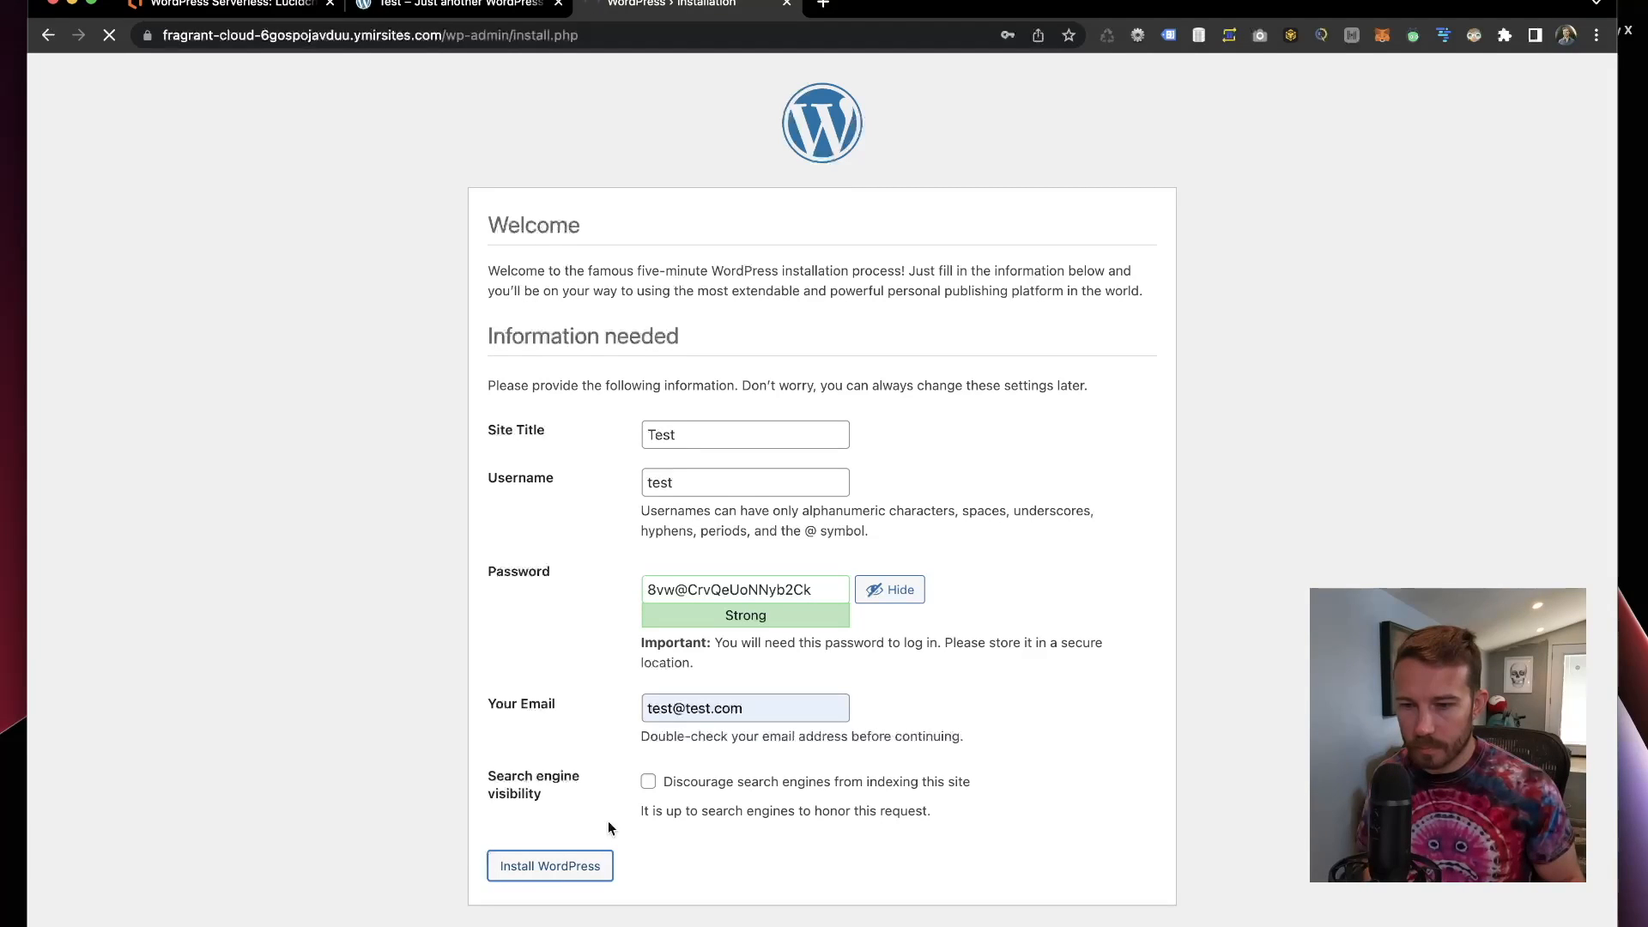
mouse_move(604, 824)
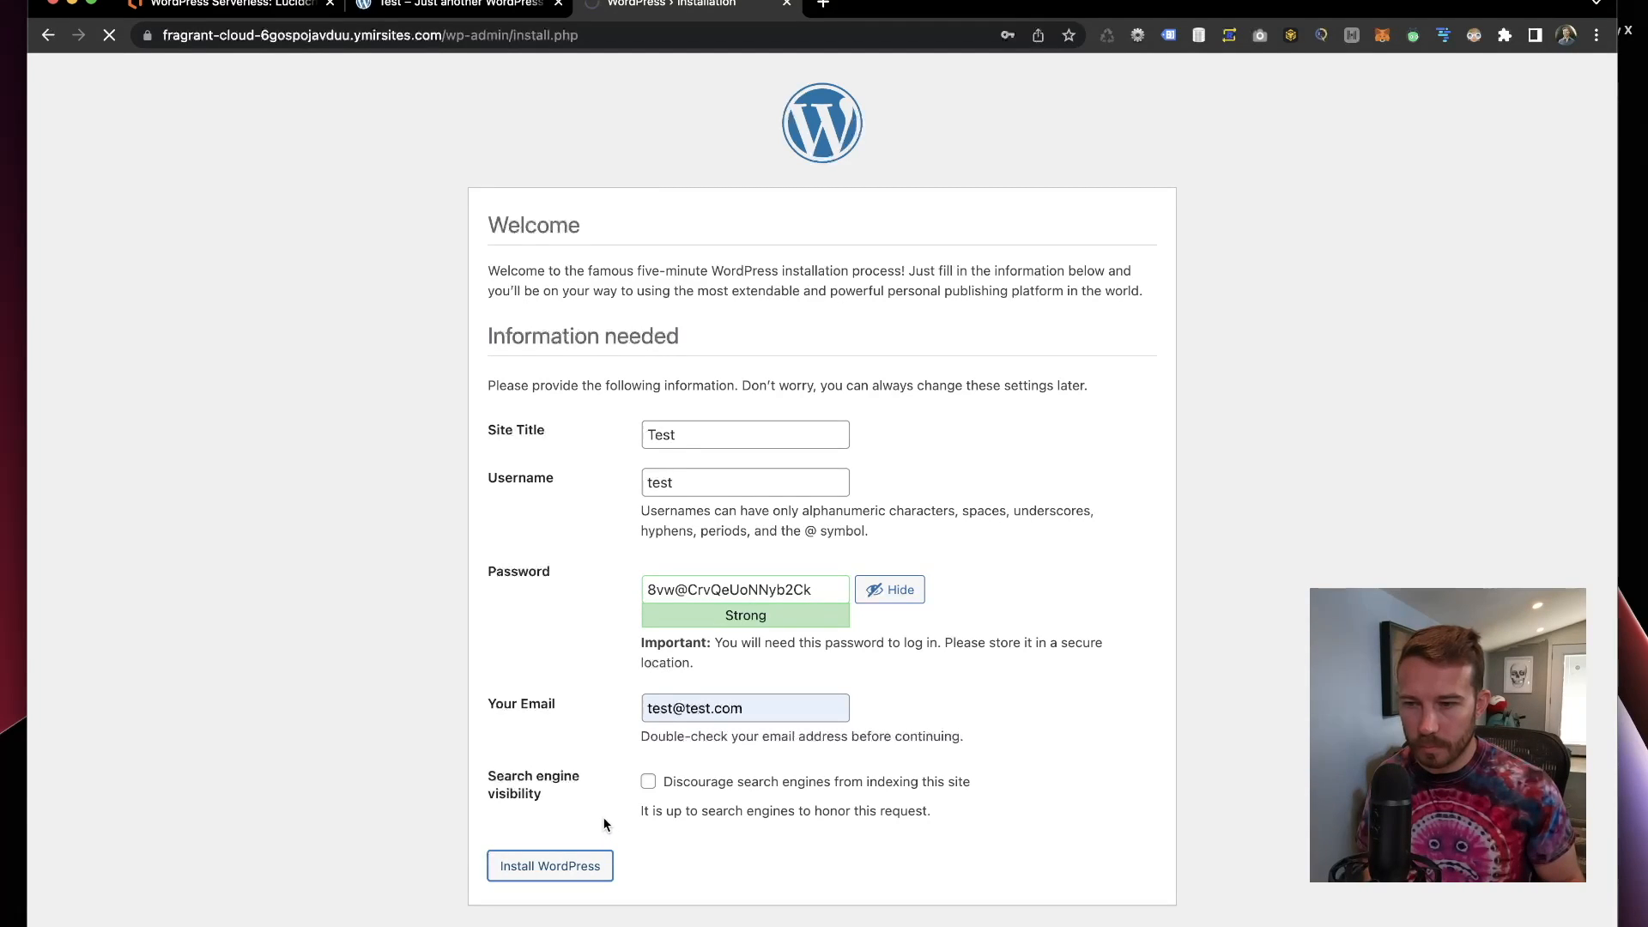
Step: Decline saving the password and log in to the new site's dashboard
click(548, 865)
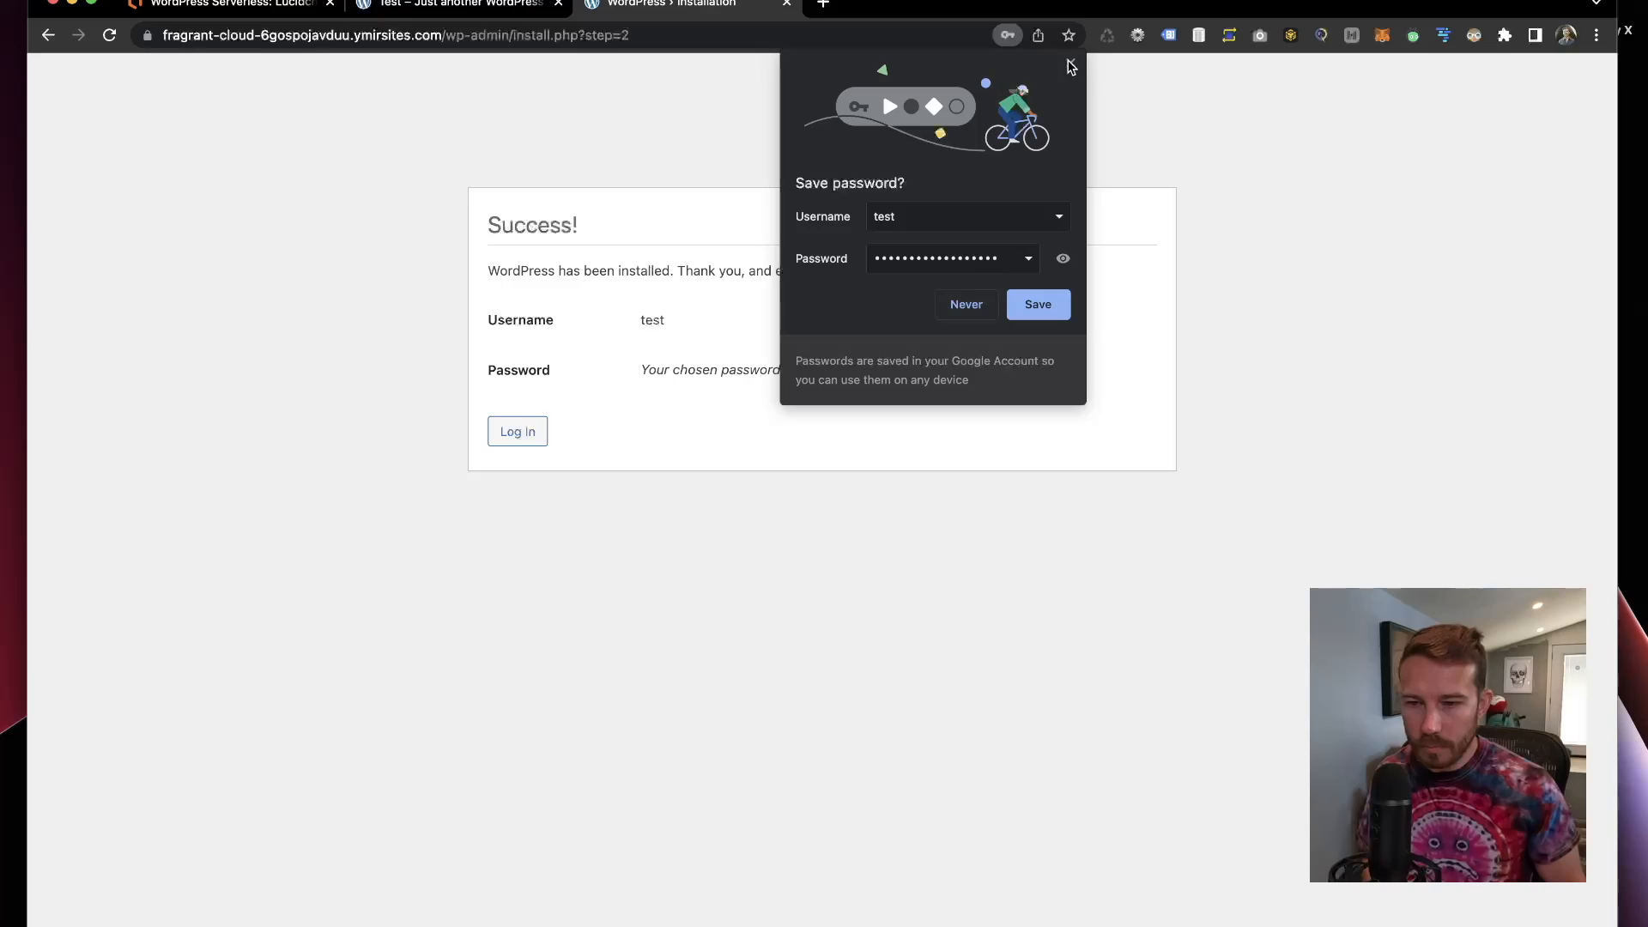
click(516, 431)
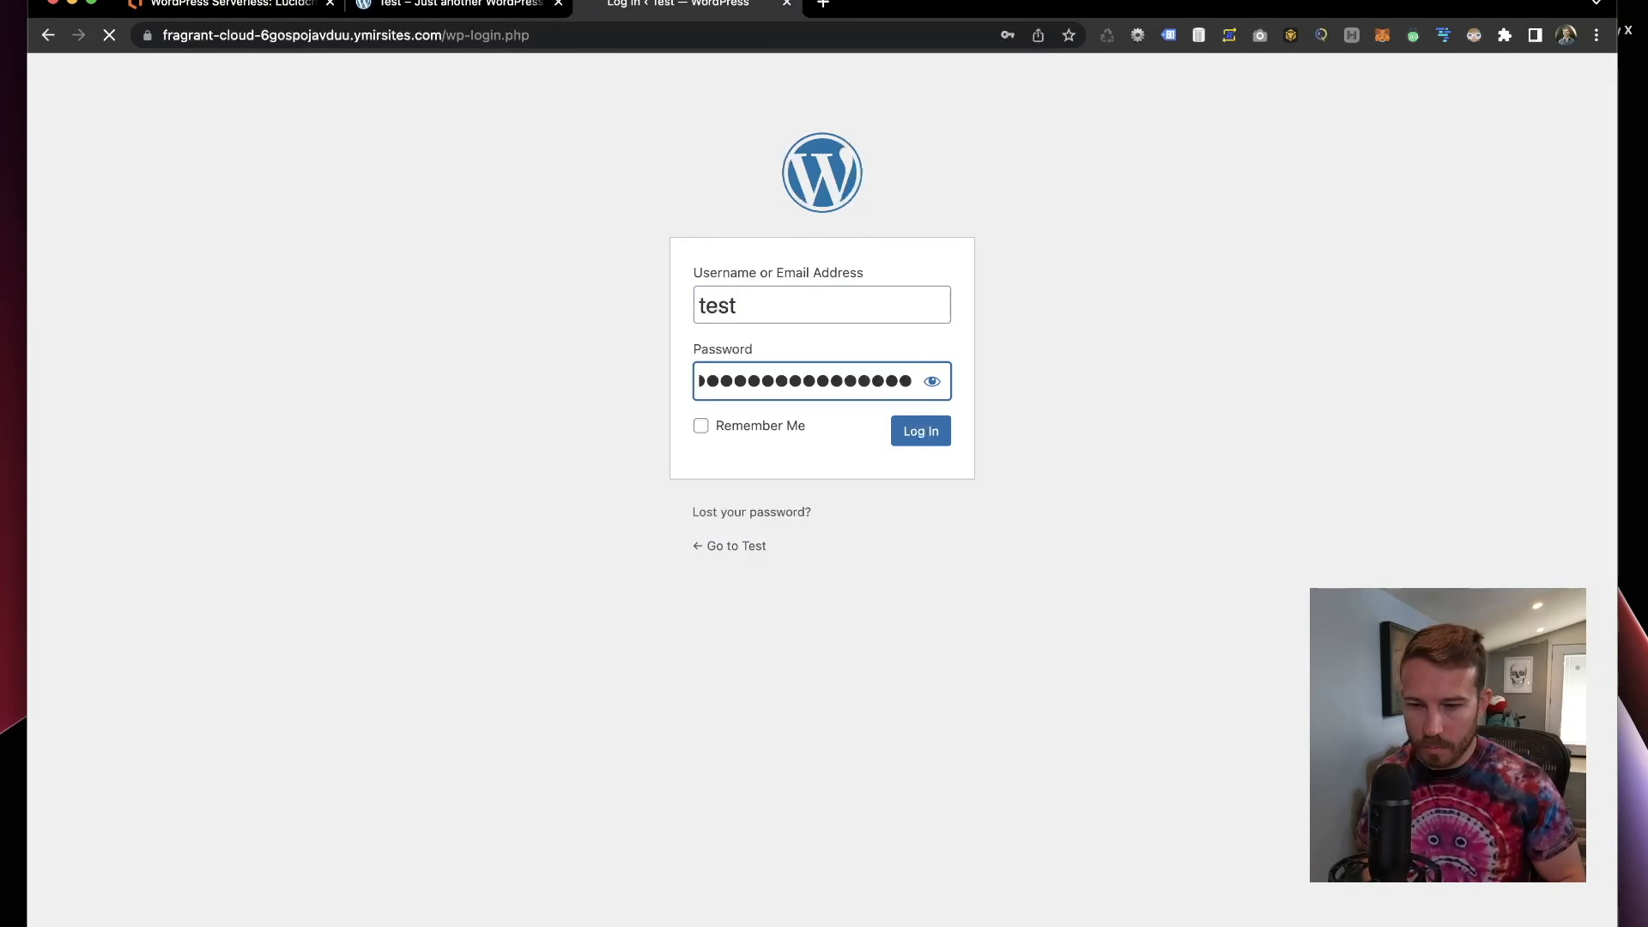
click(919, 430)
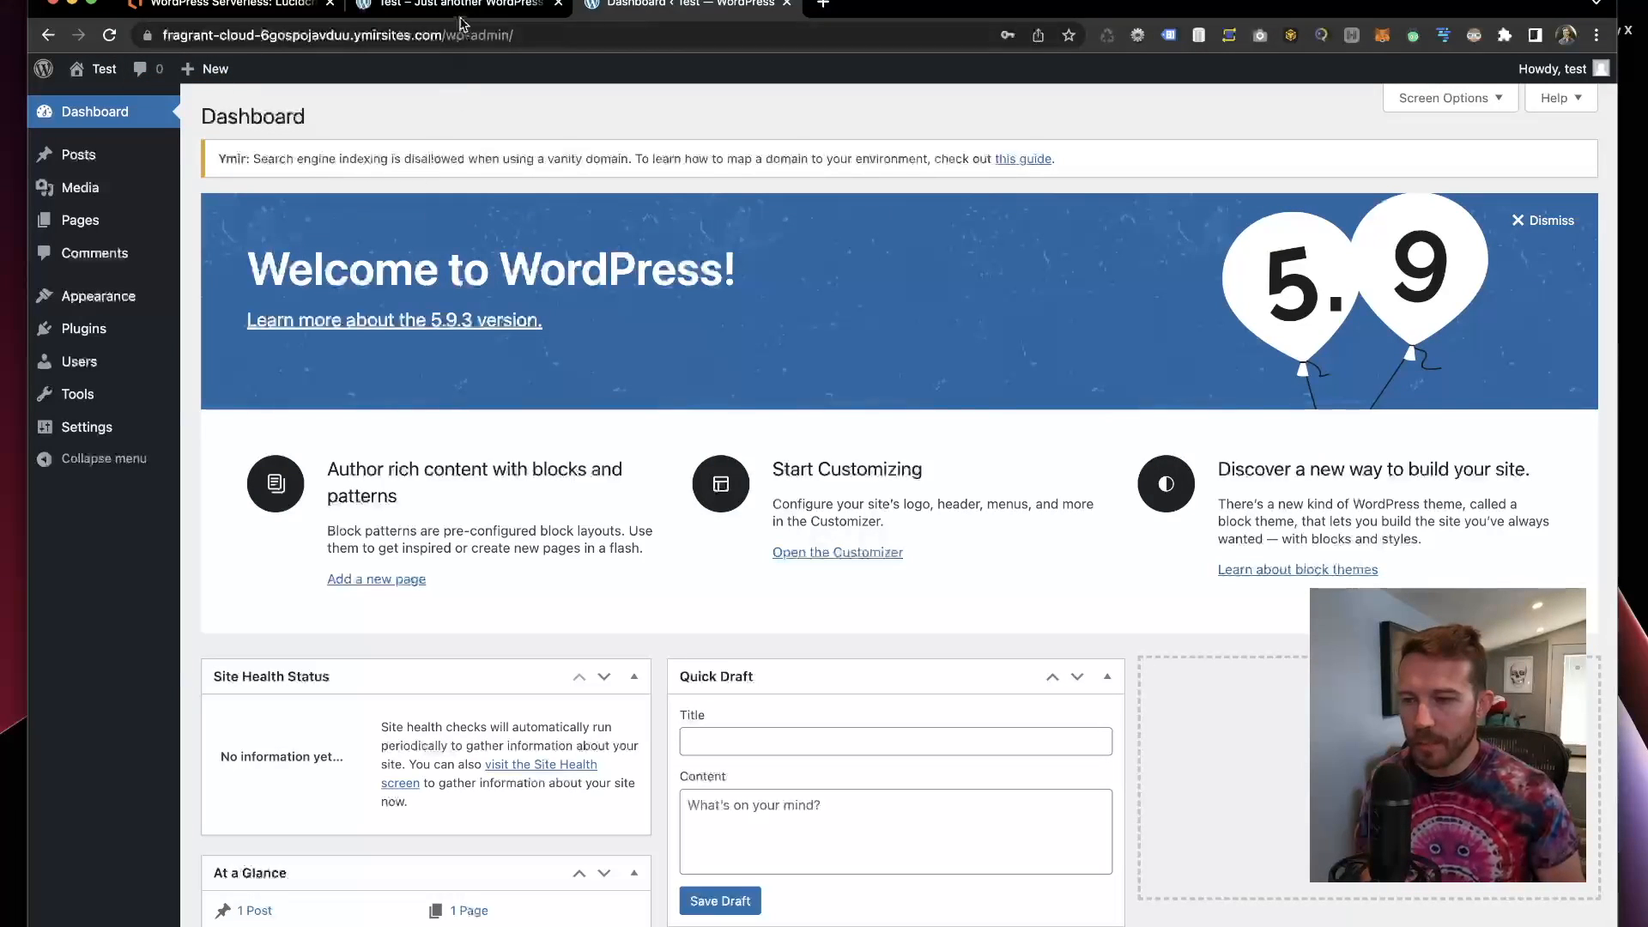
mouse_move(598, 109)
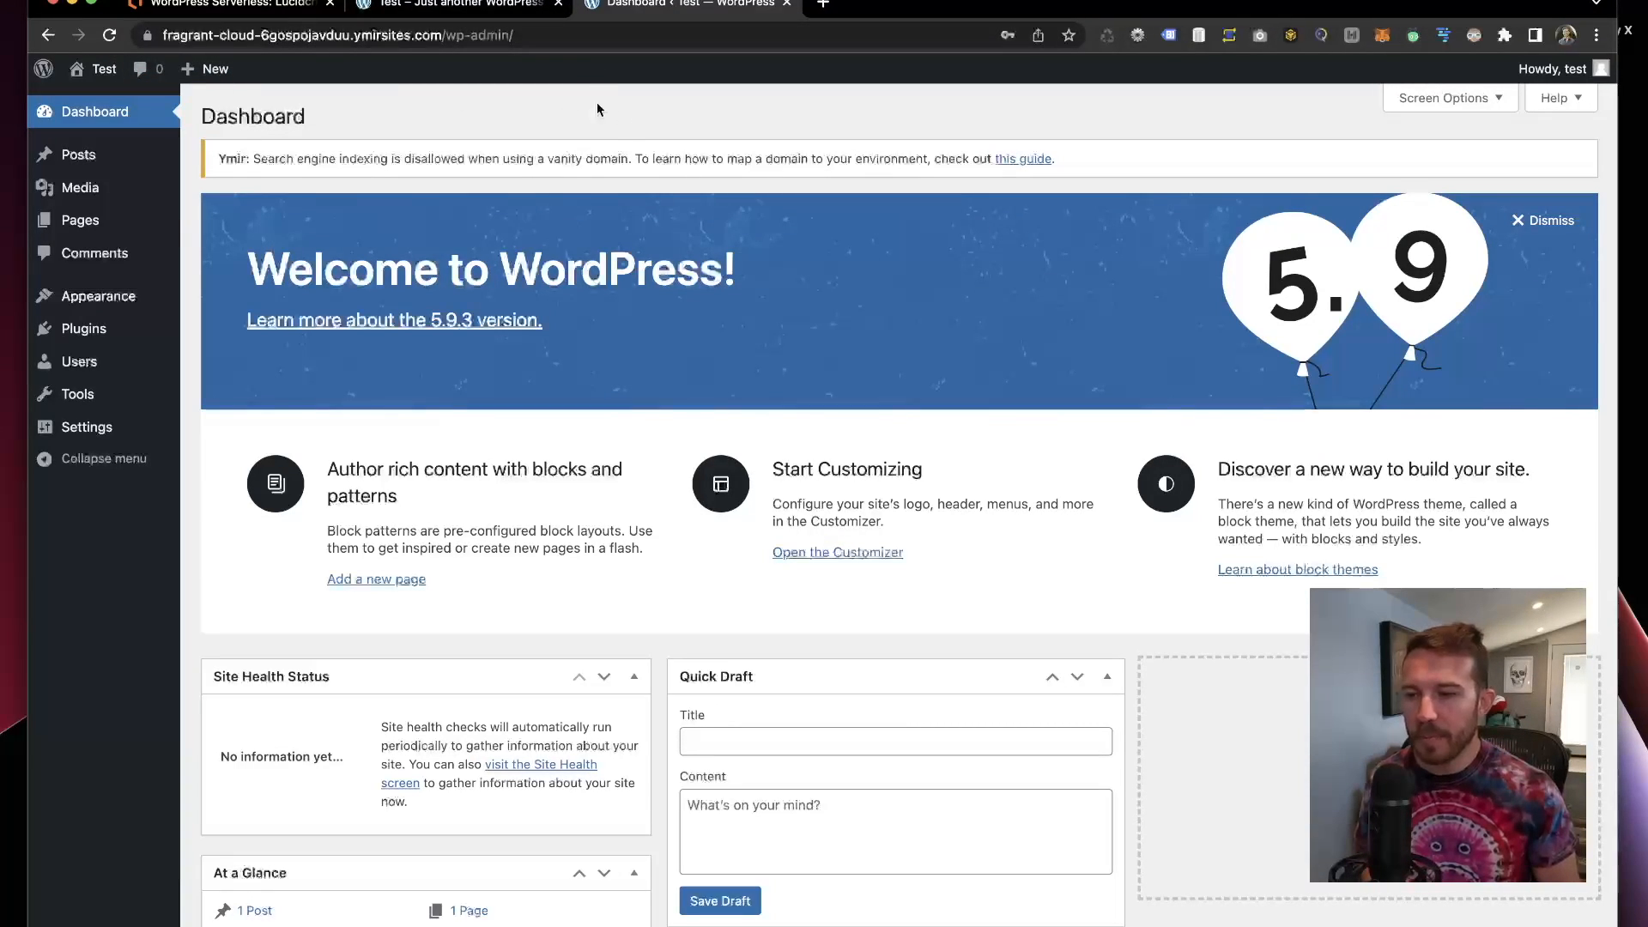
click(221, 6)
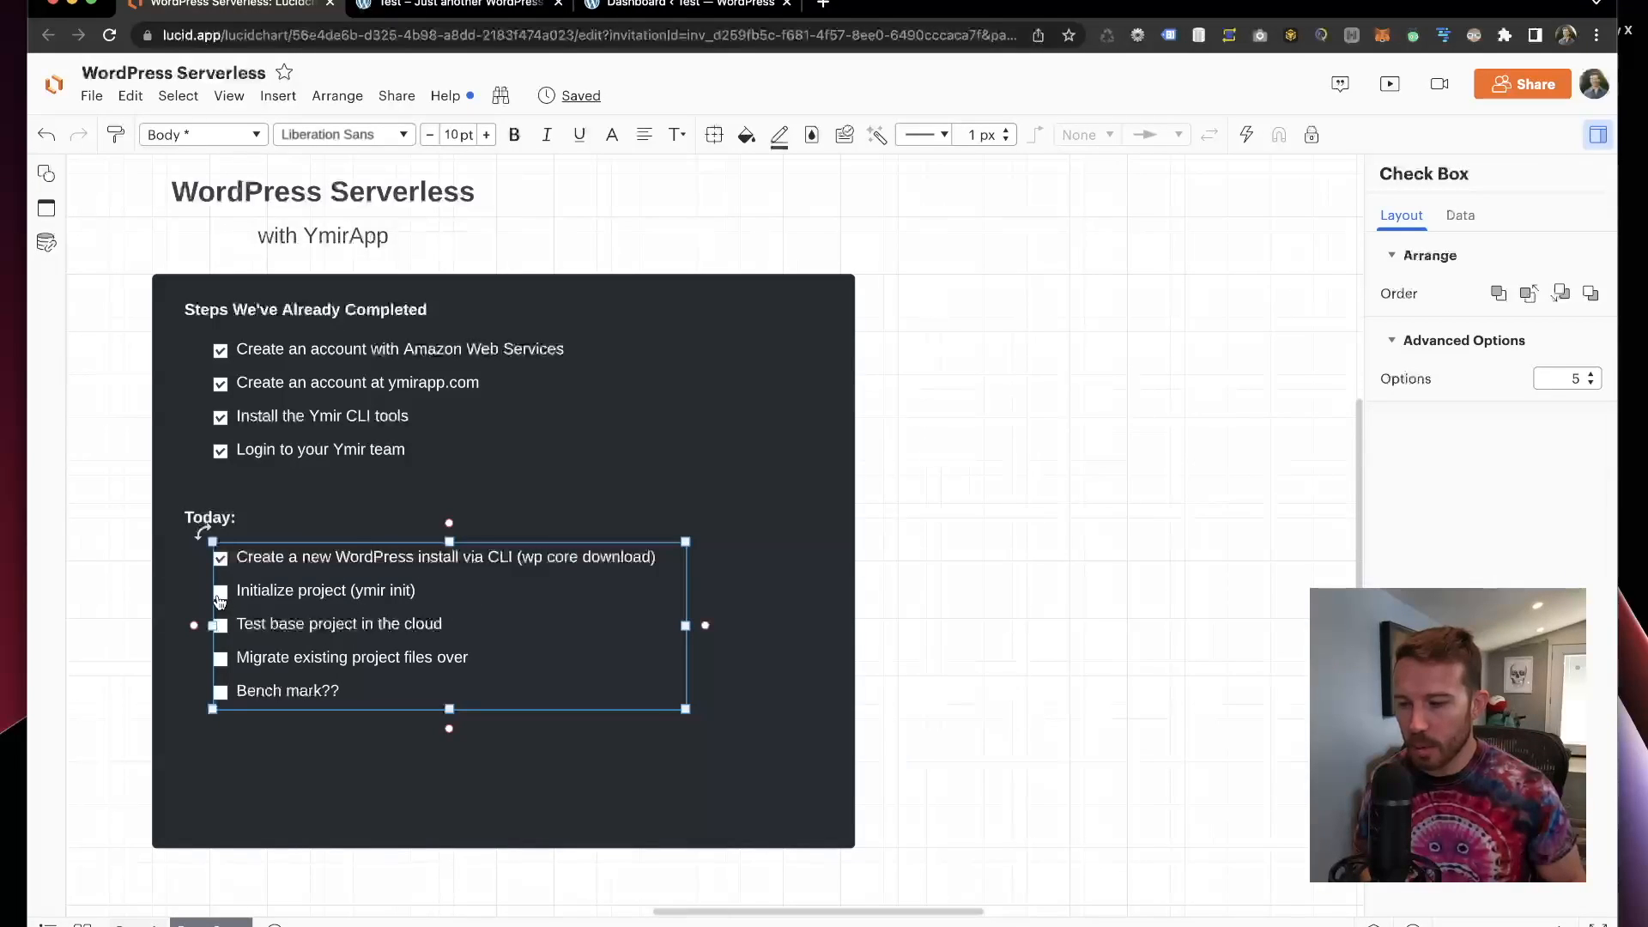
Step: Check off 'Initialize project (ymir init)' and 'Test base project in the cloud'
click(219, 590)
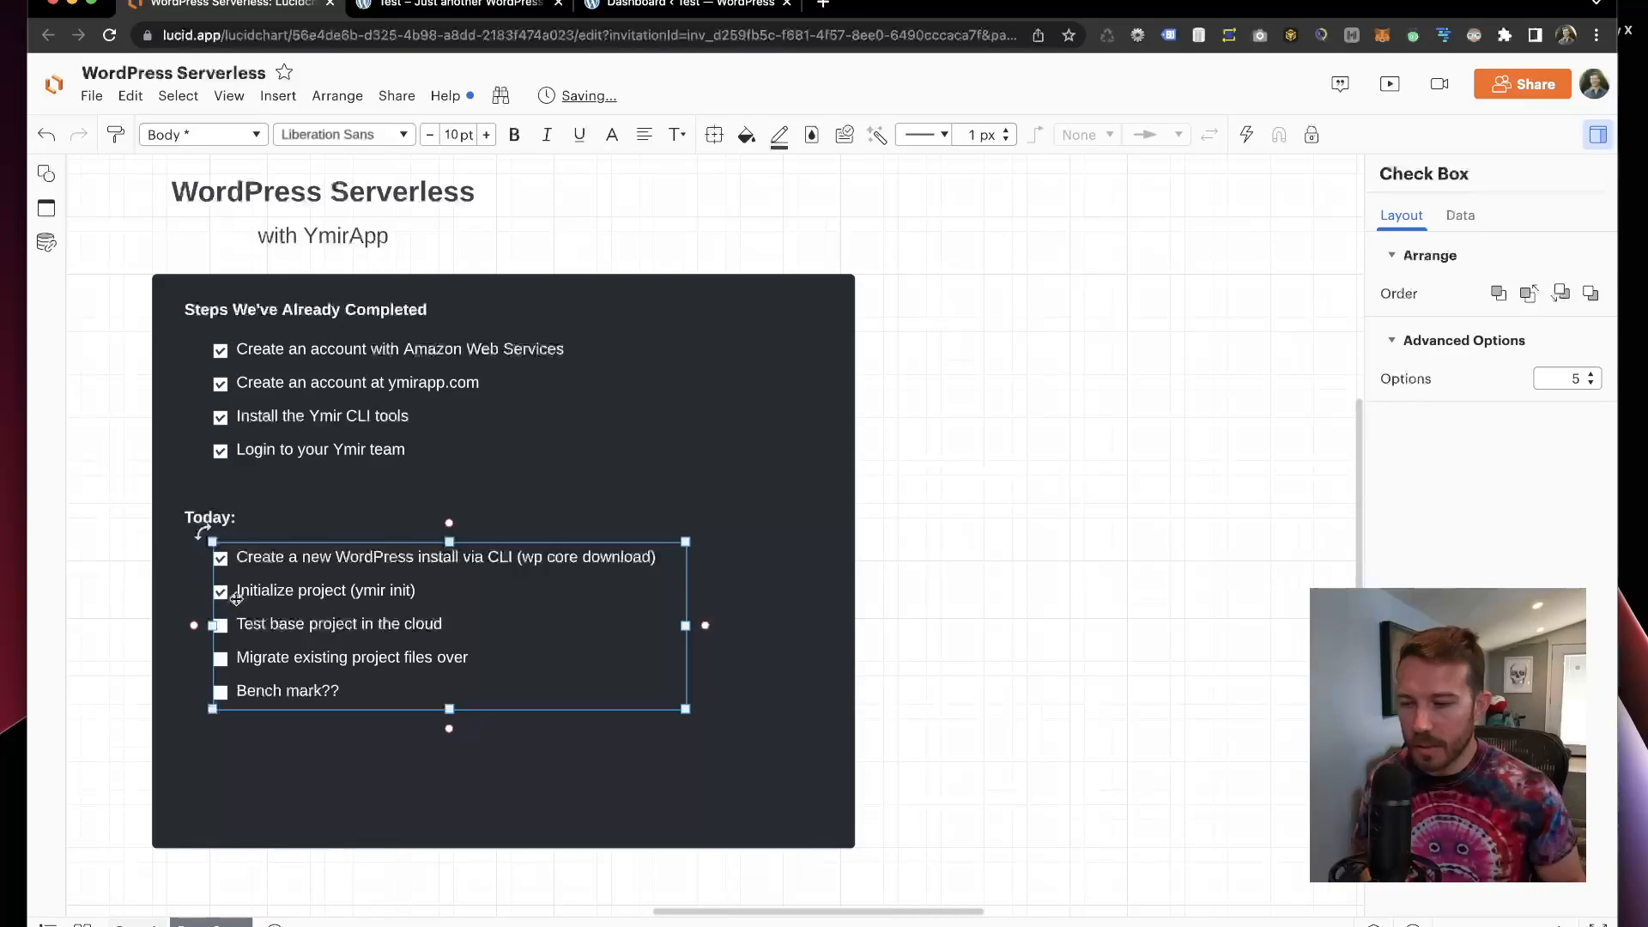
click(221, 623)
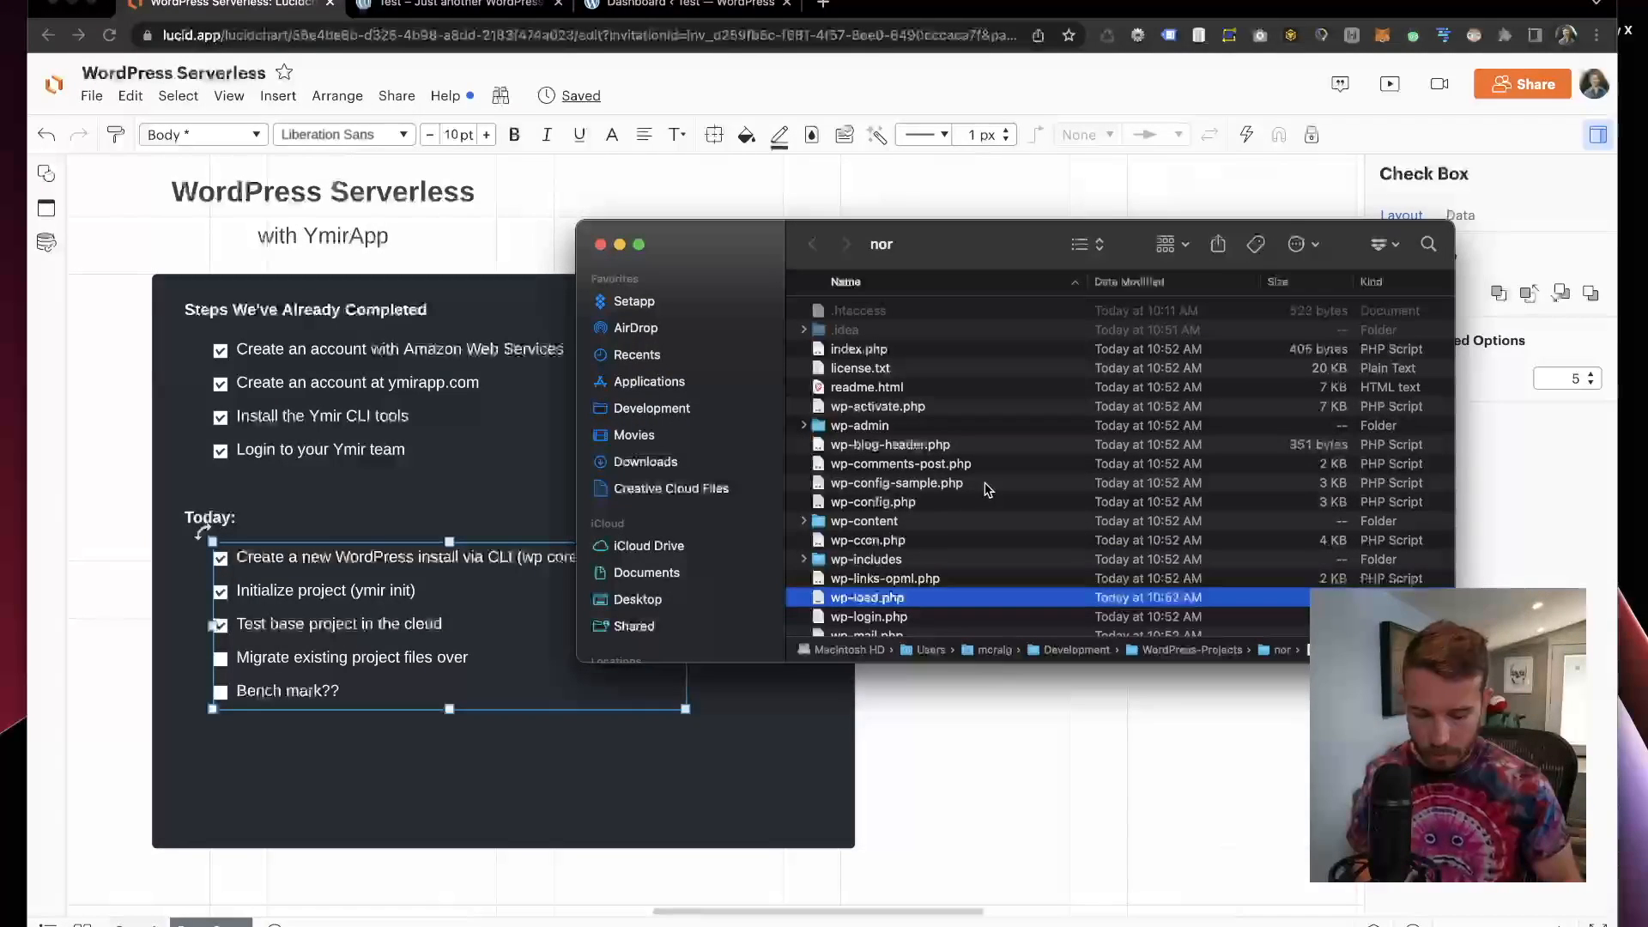
Step: Copy the old site files into the nor folder, replacing the existing wp-content folder
click(895, 482)
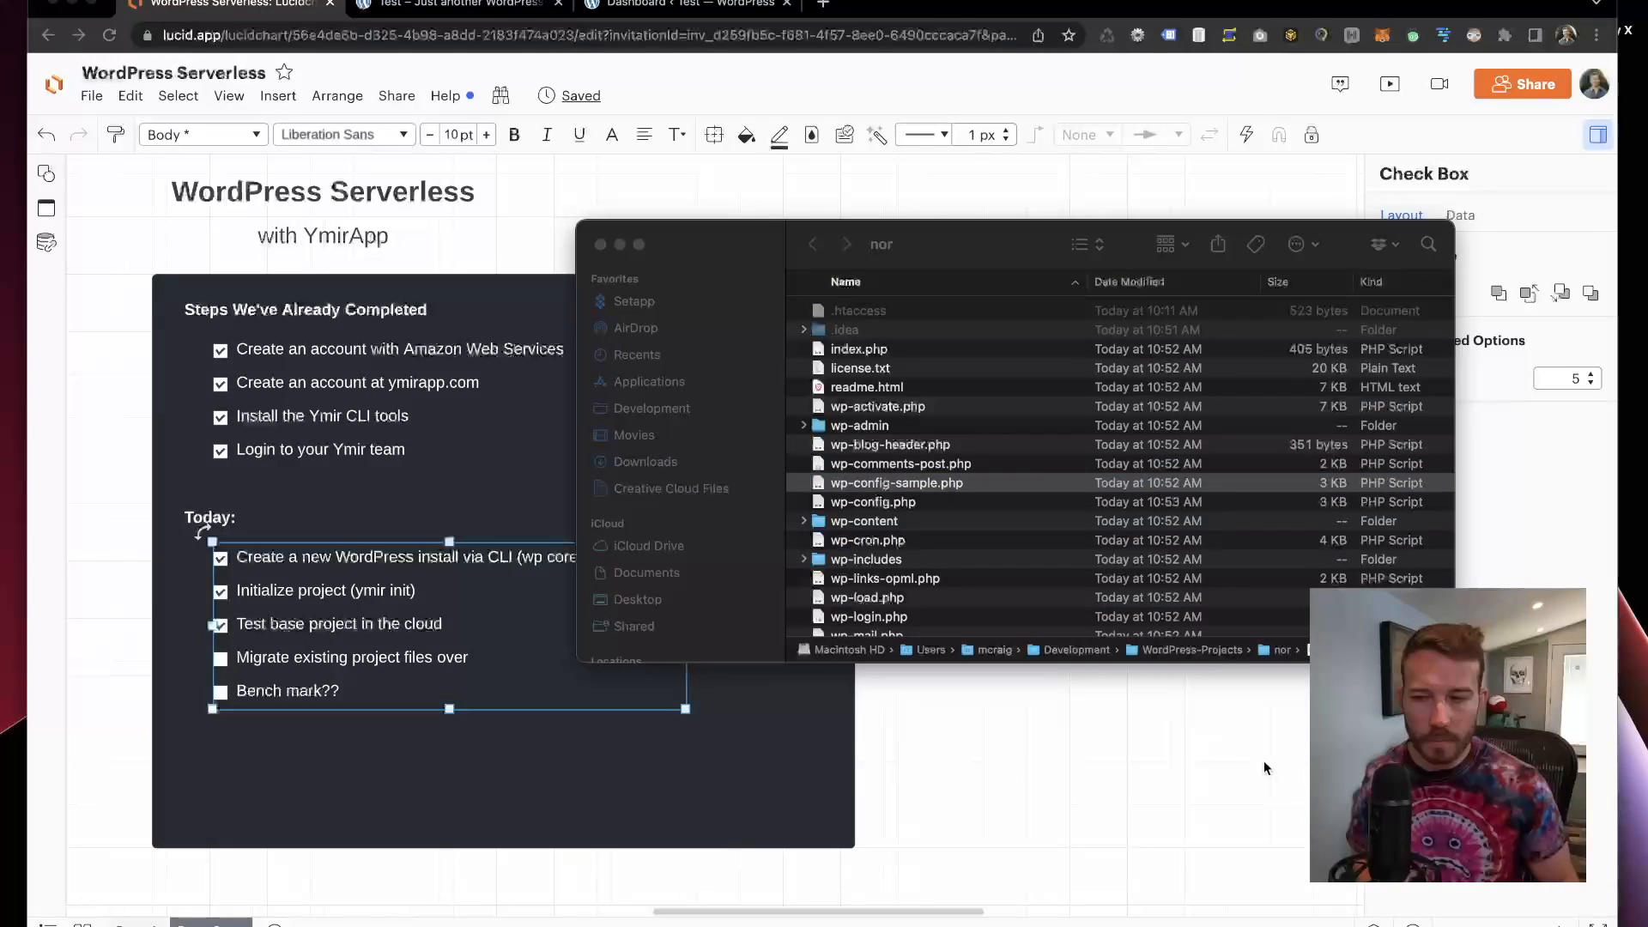
click(890, 463)
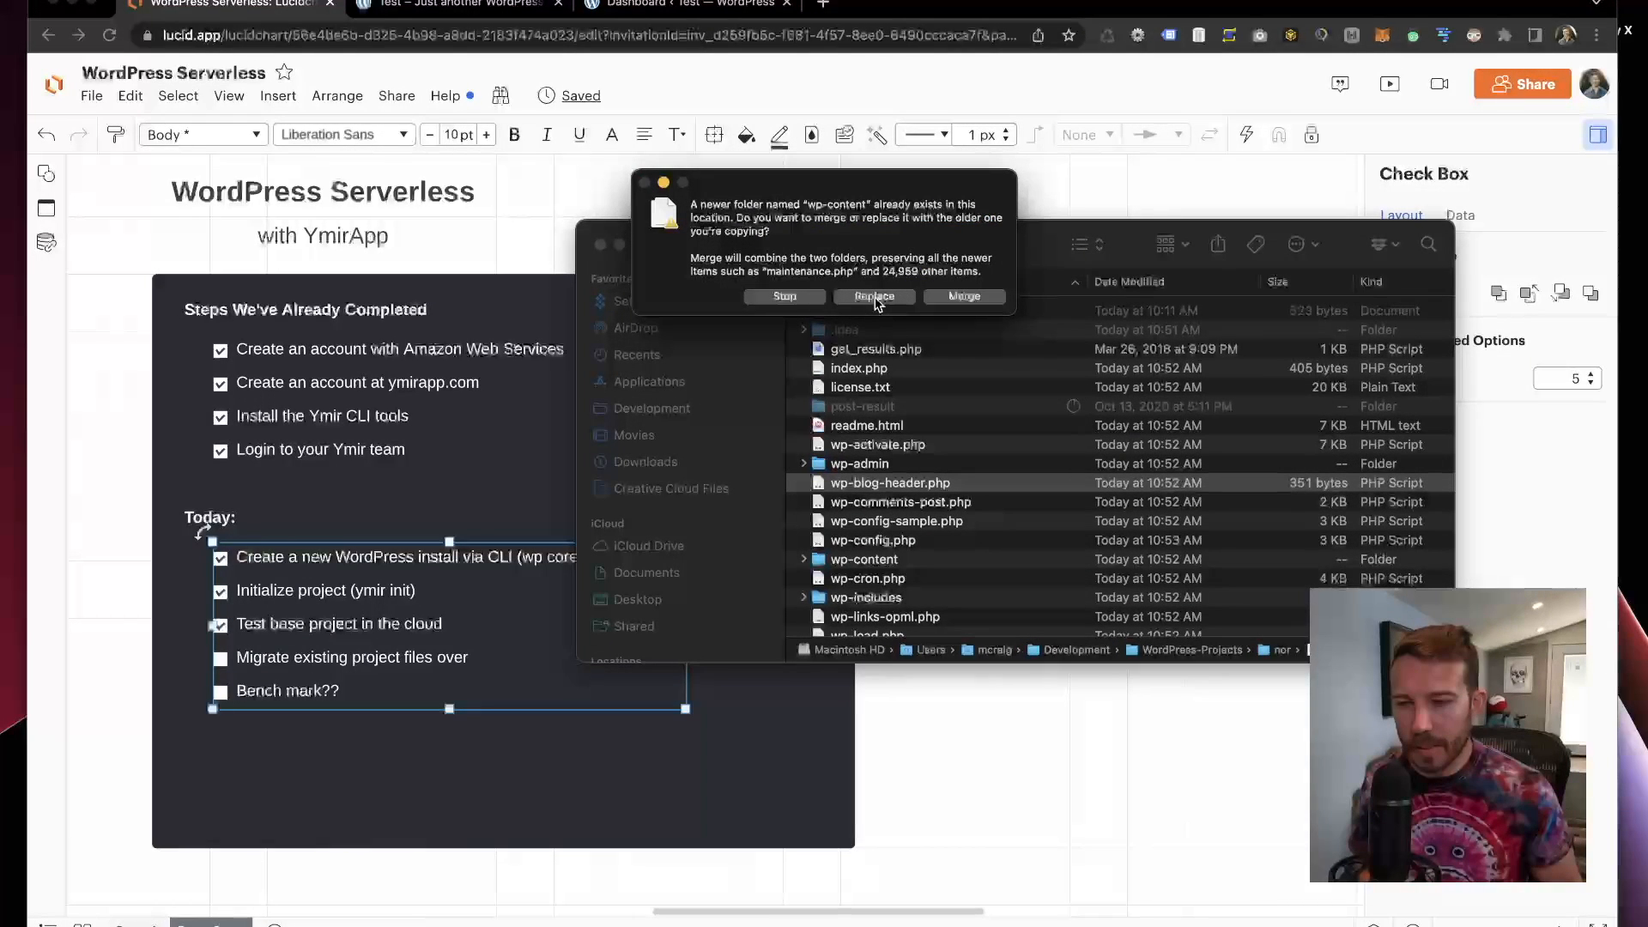
click(872, 296)
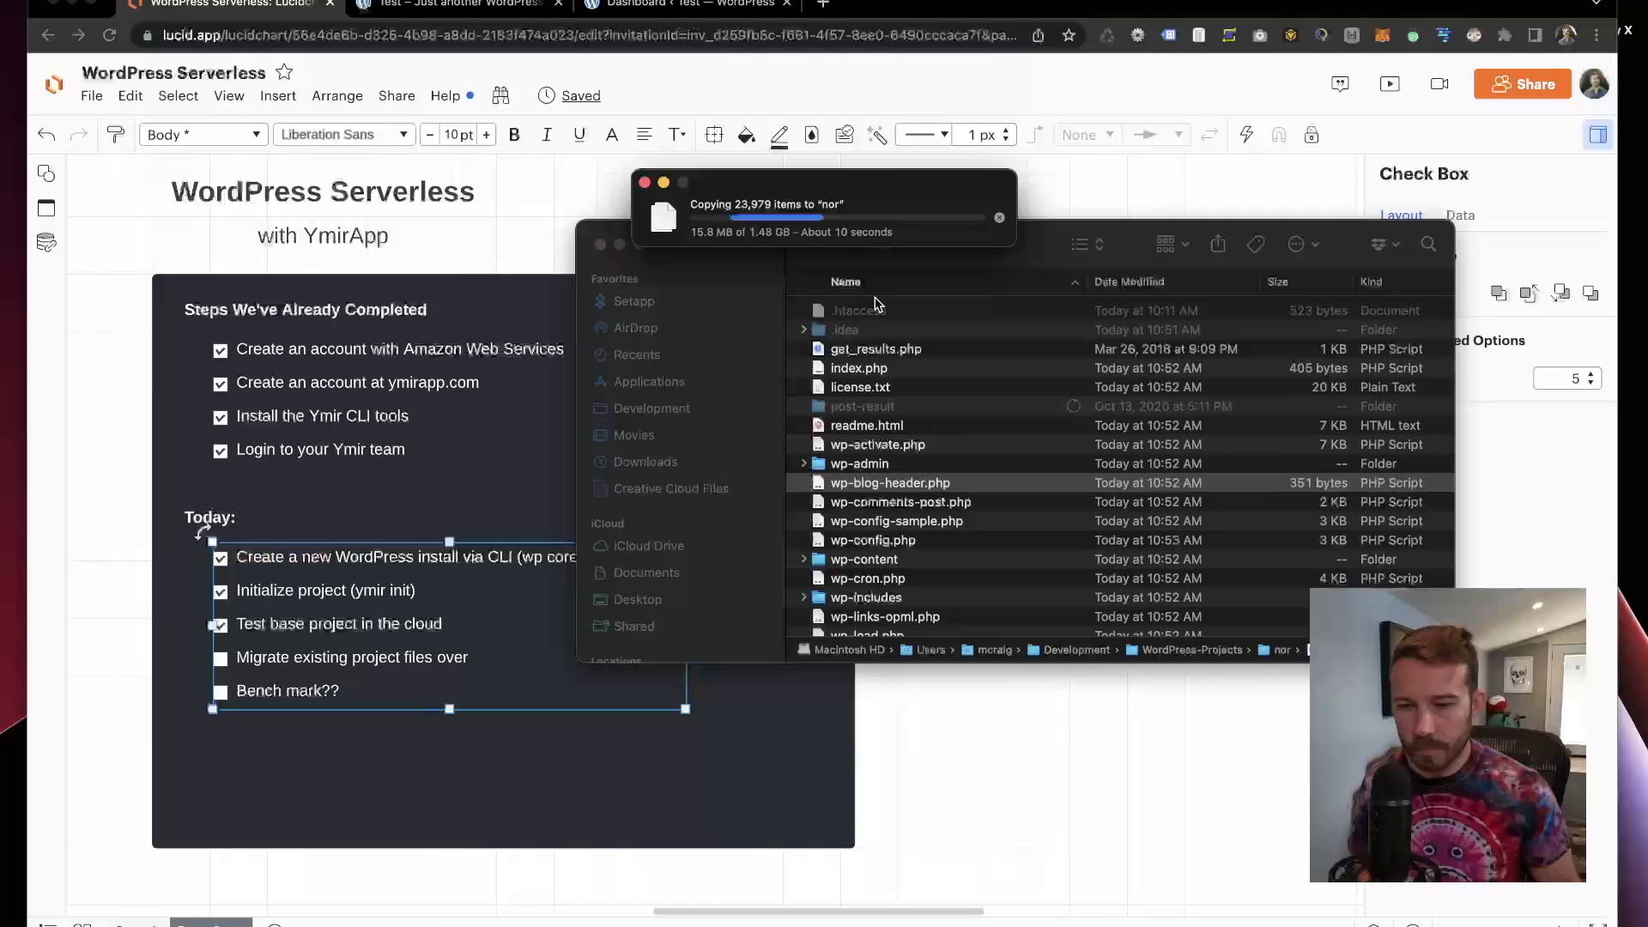
right_click(872, 539)
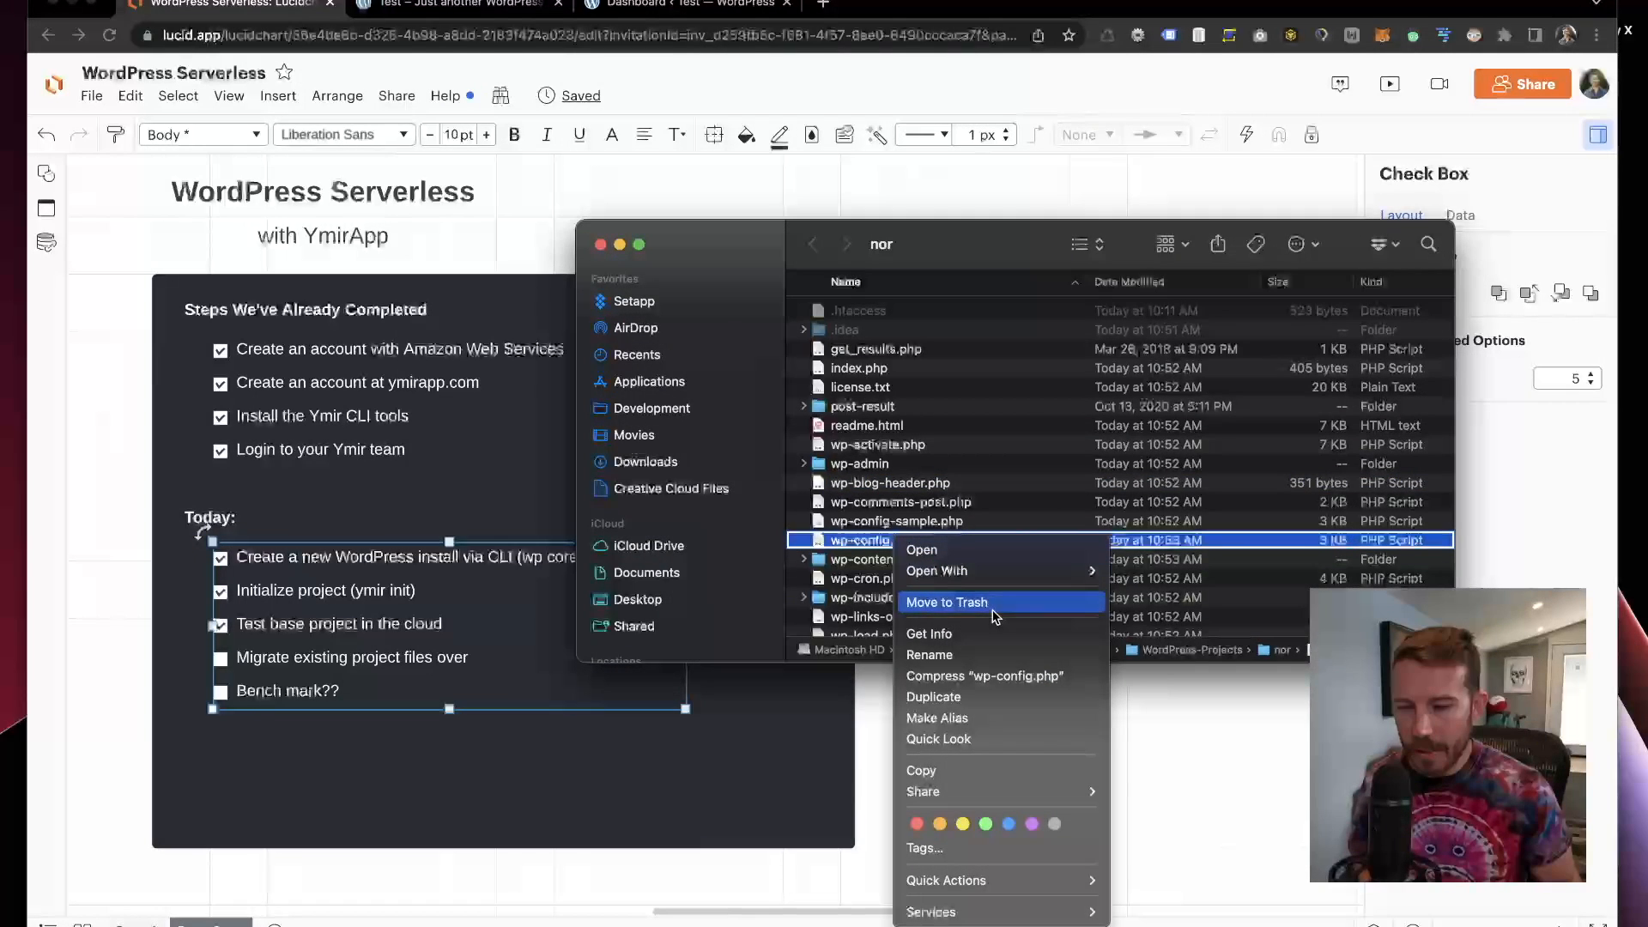
mouse_move(985, 675)
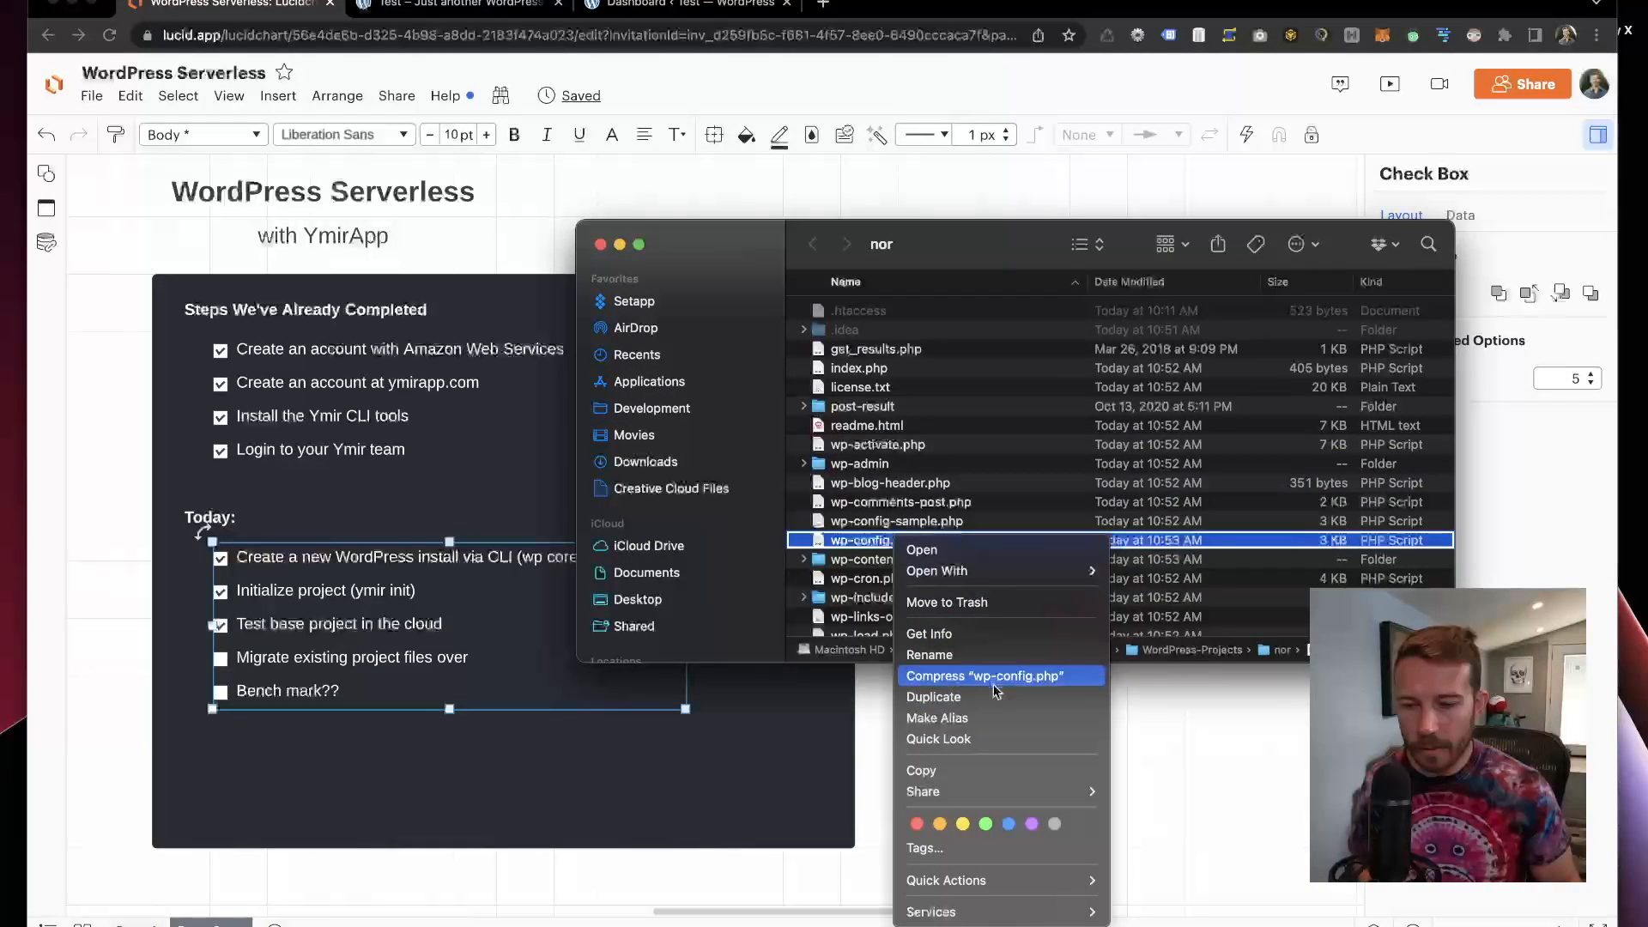
click(458, 4)
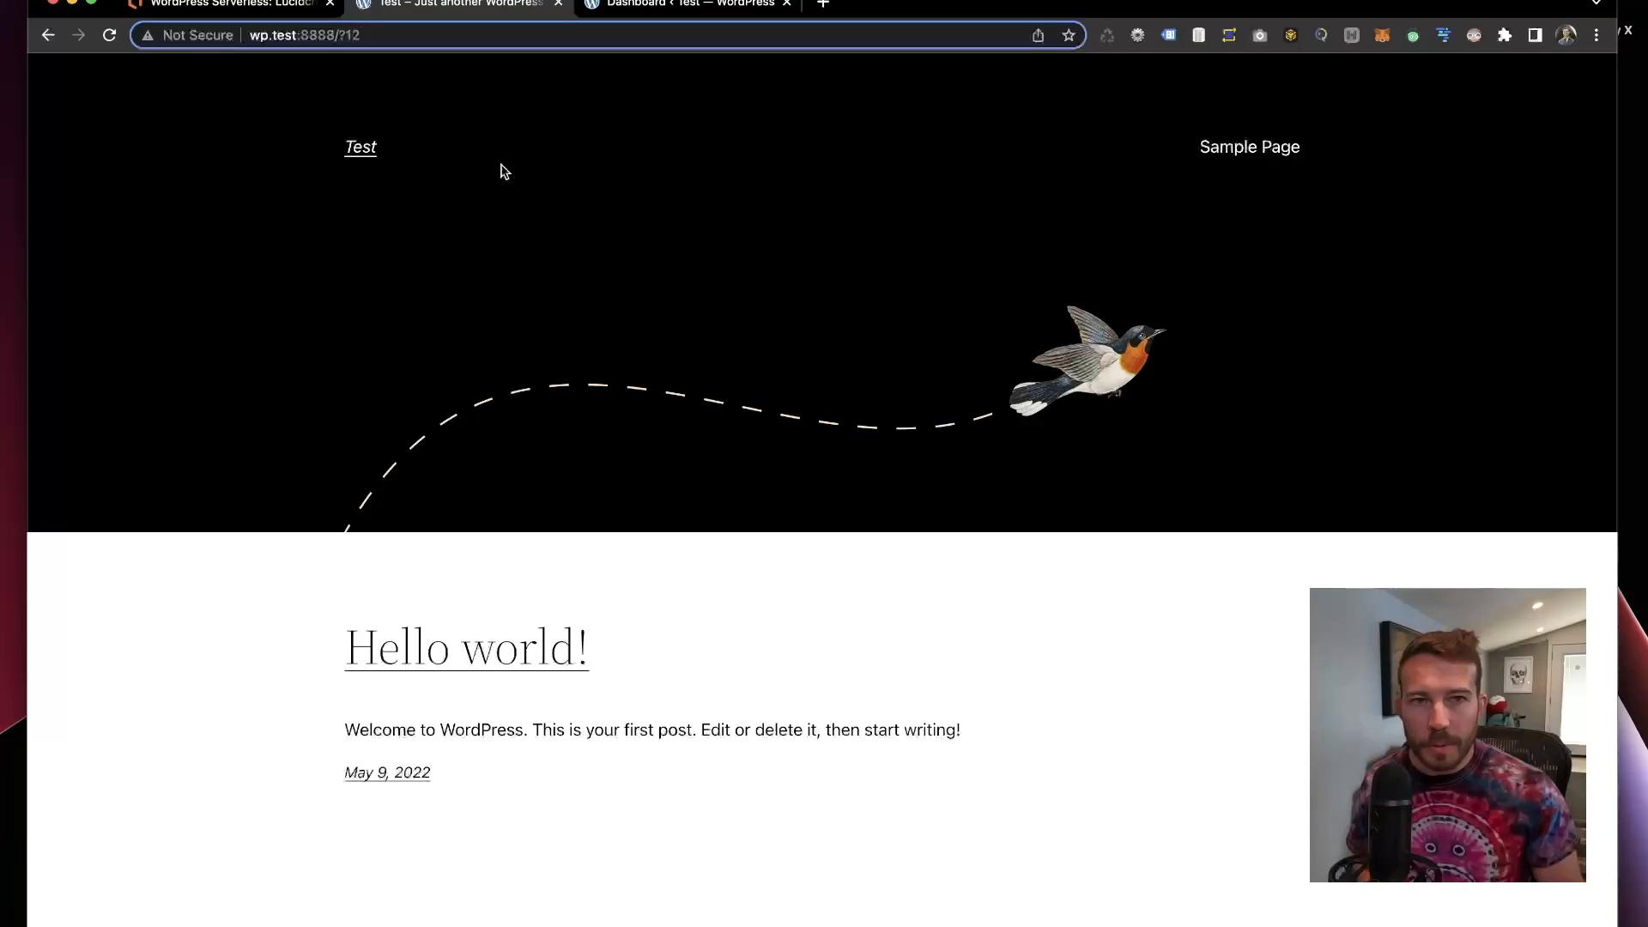
mouse_move(229, 247)
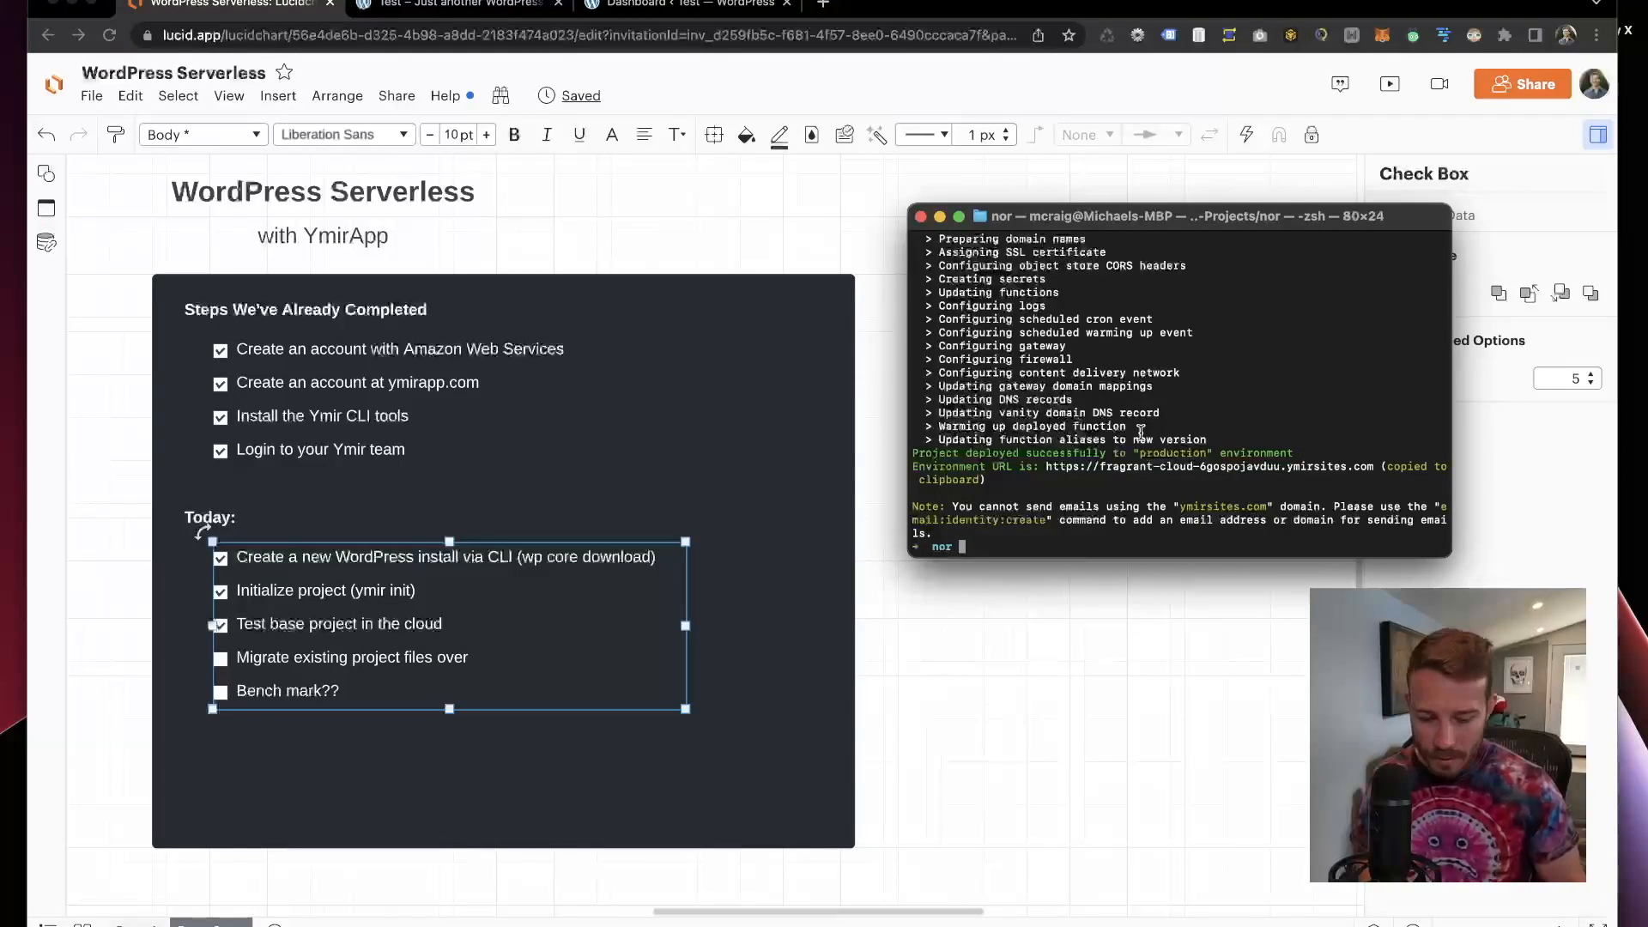
Step: Run ymir install-plugin and ymir deploy production, then open the container image deployment guide
text(ymir deploy production)
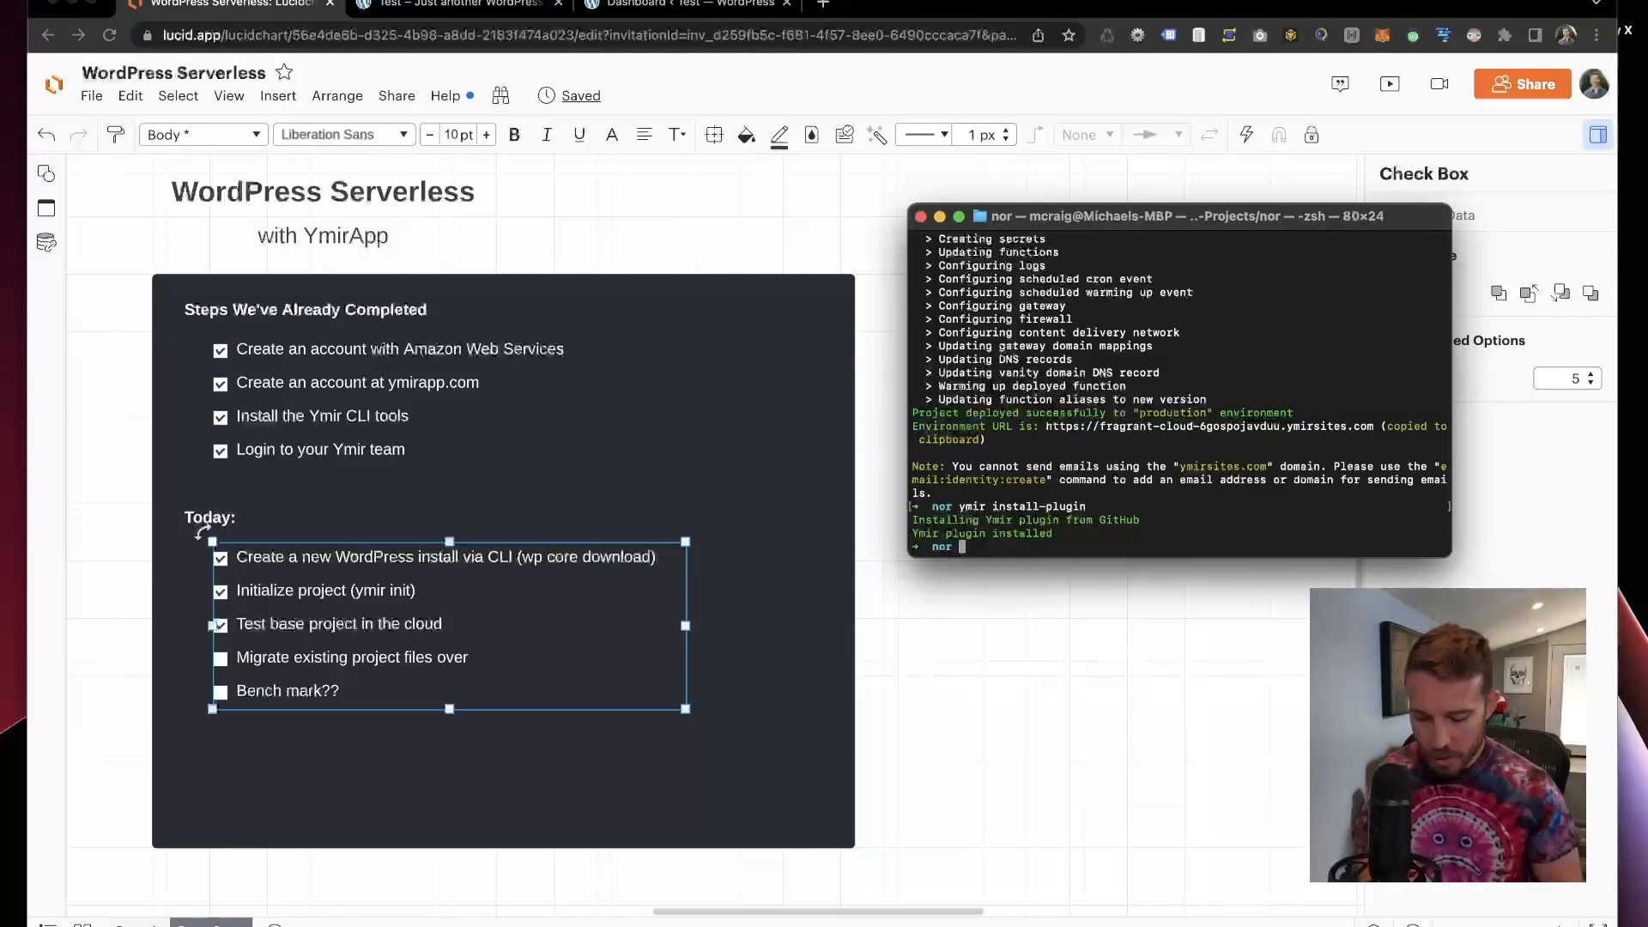
text(ymir install-plugin)
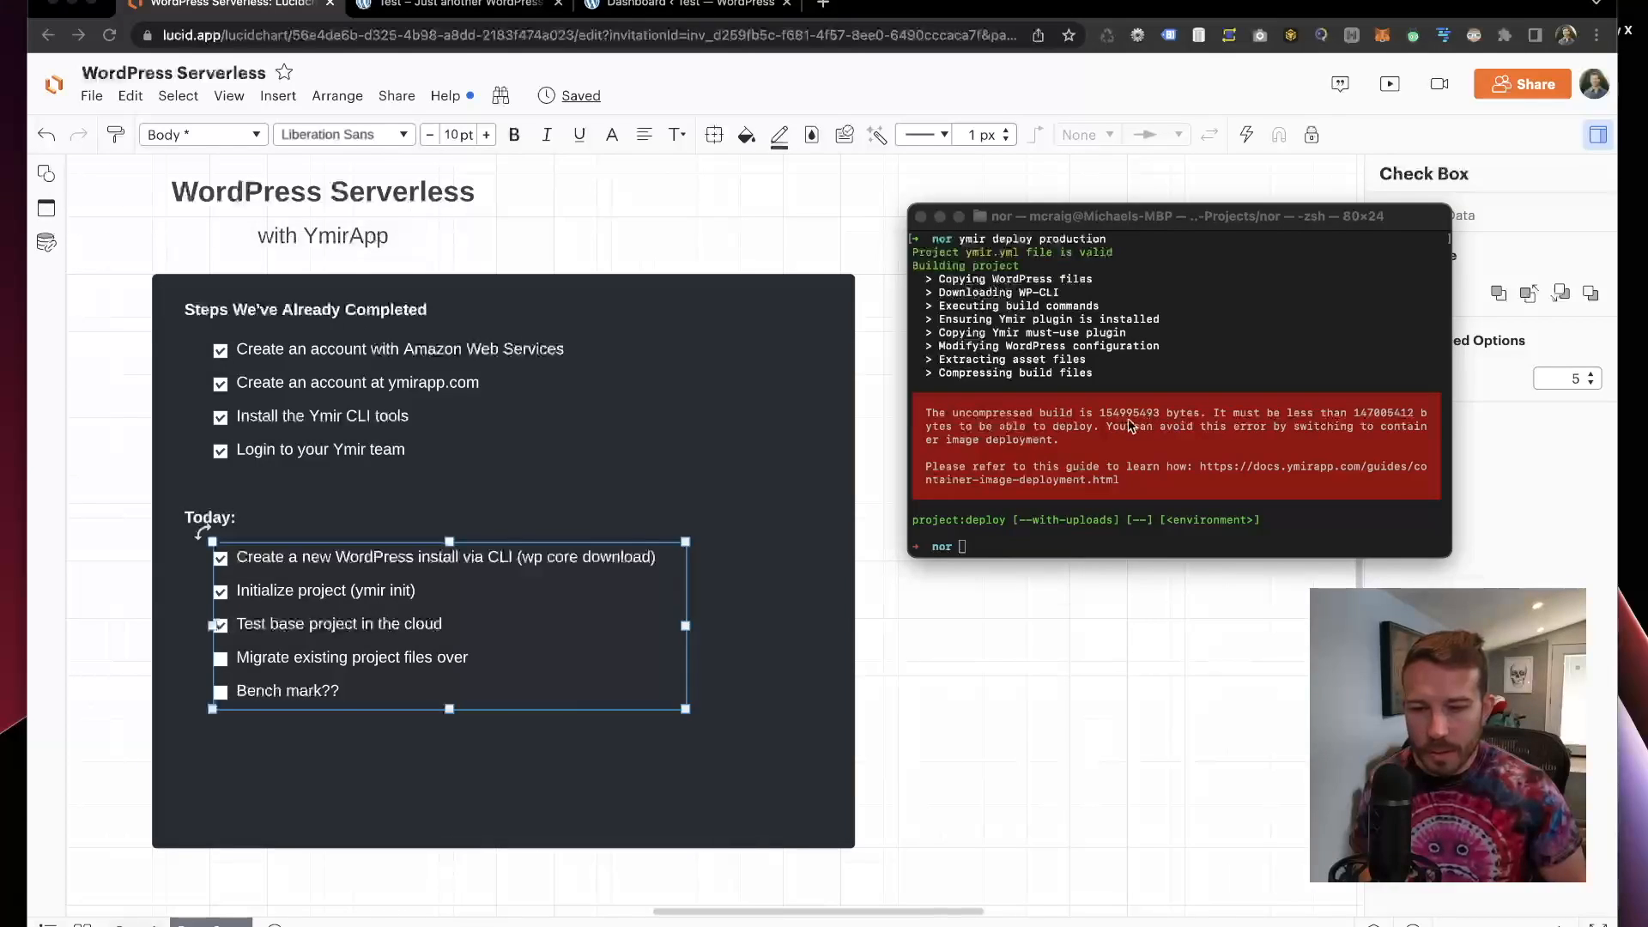
mouse_move(1172, 427)
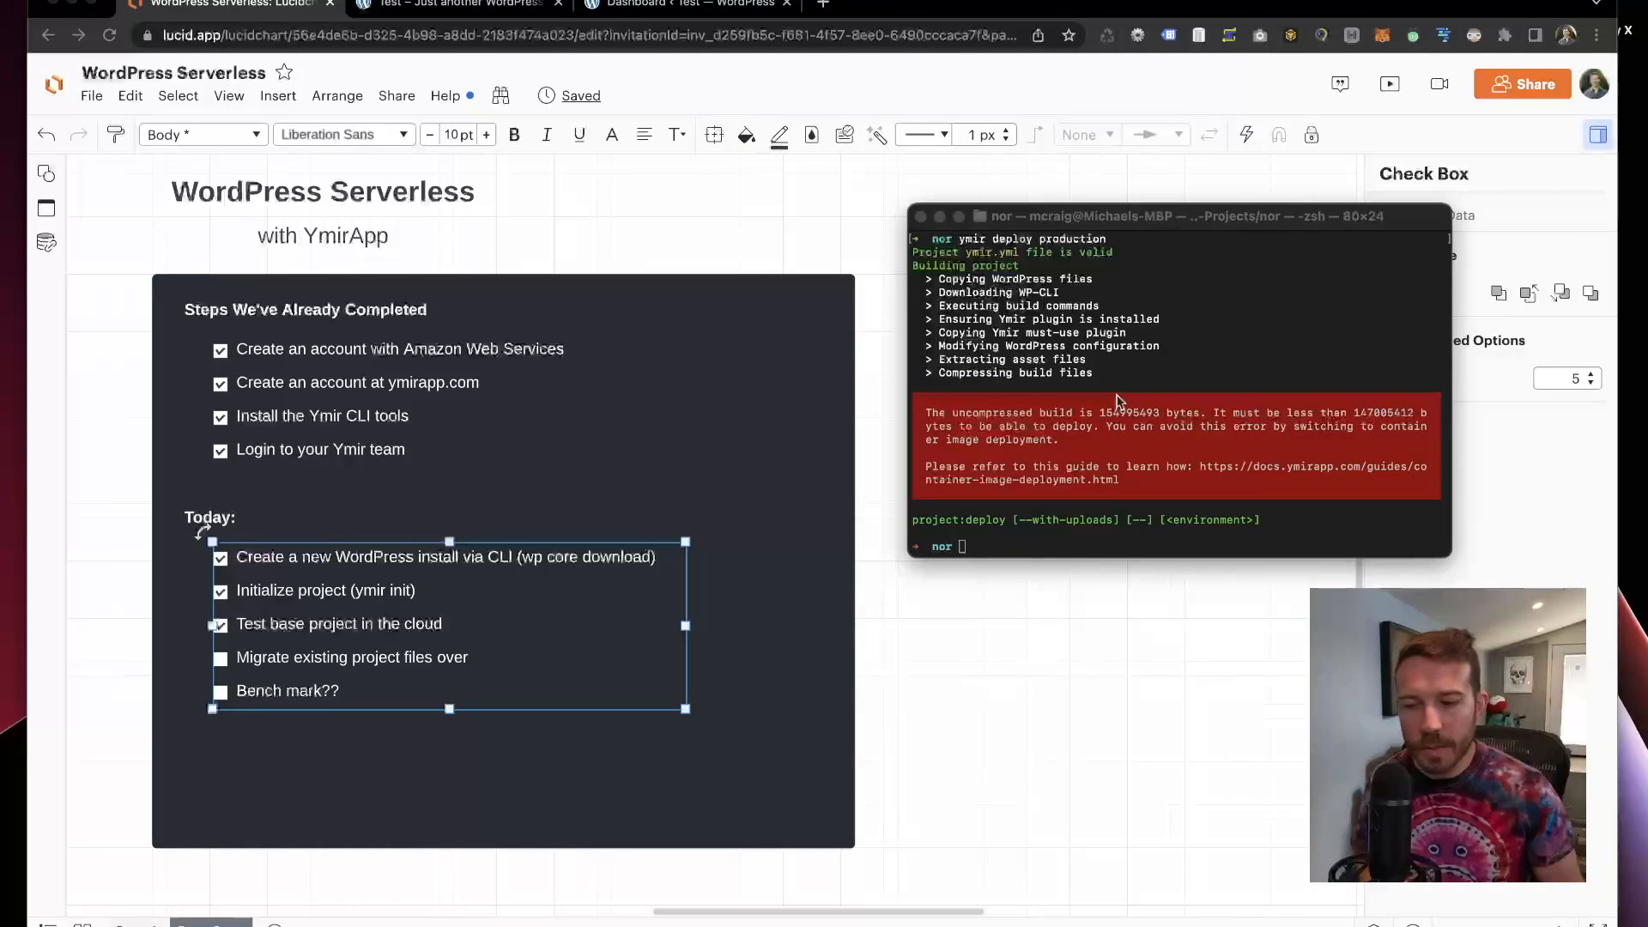
mouse_move(1202, 473)
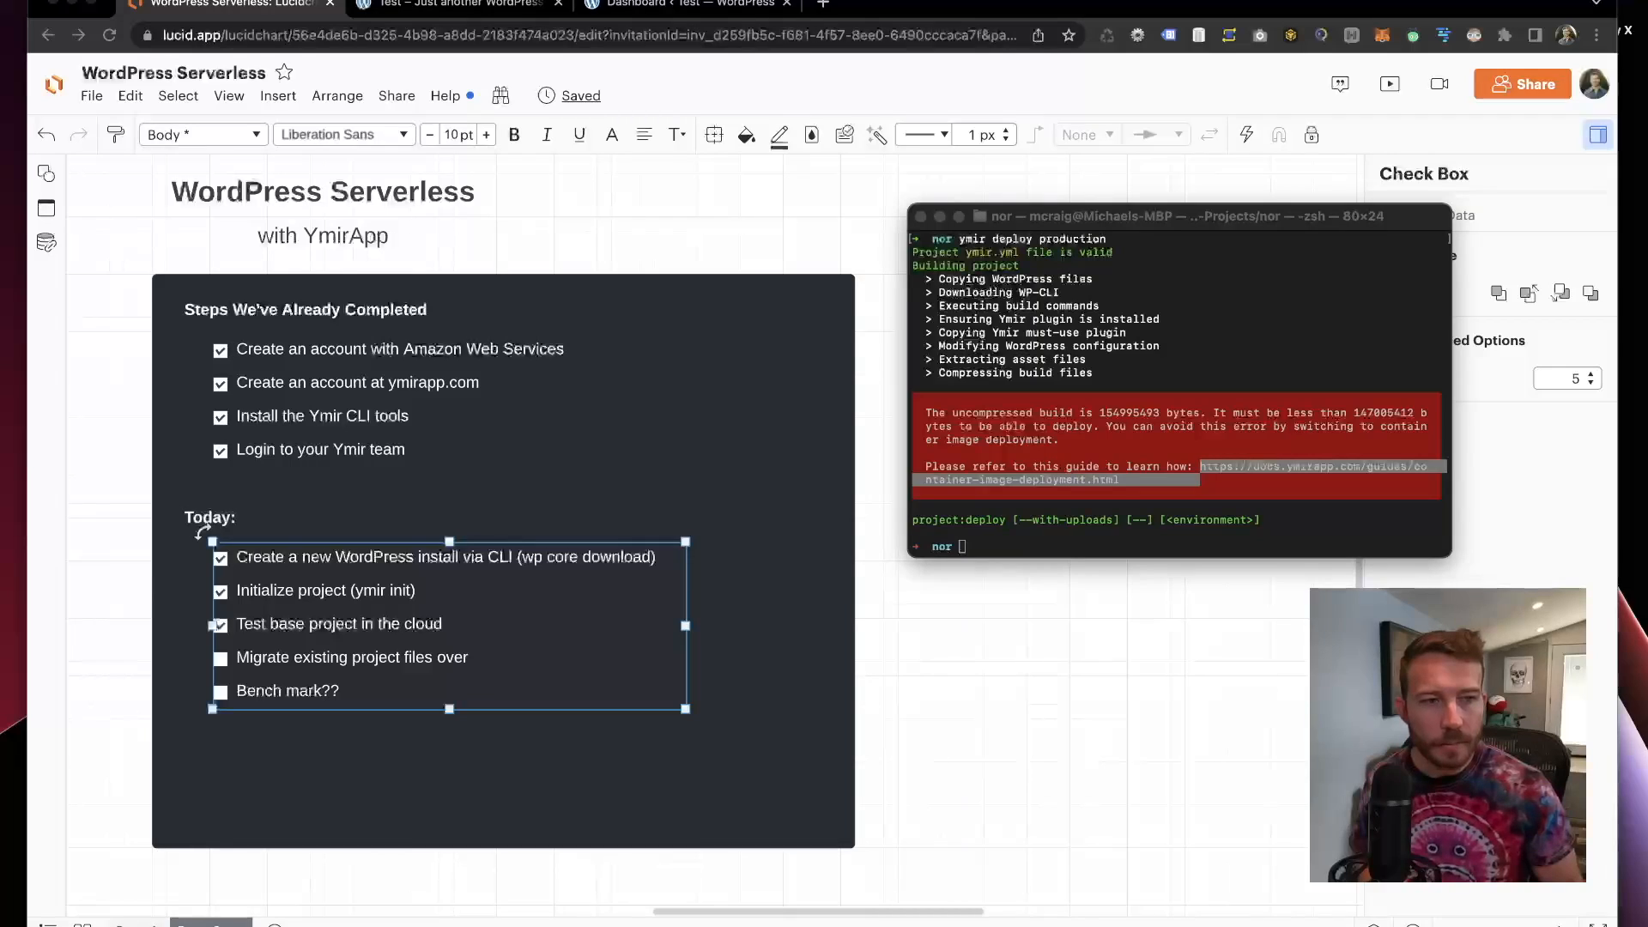
click(1320, 466)
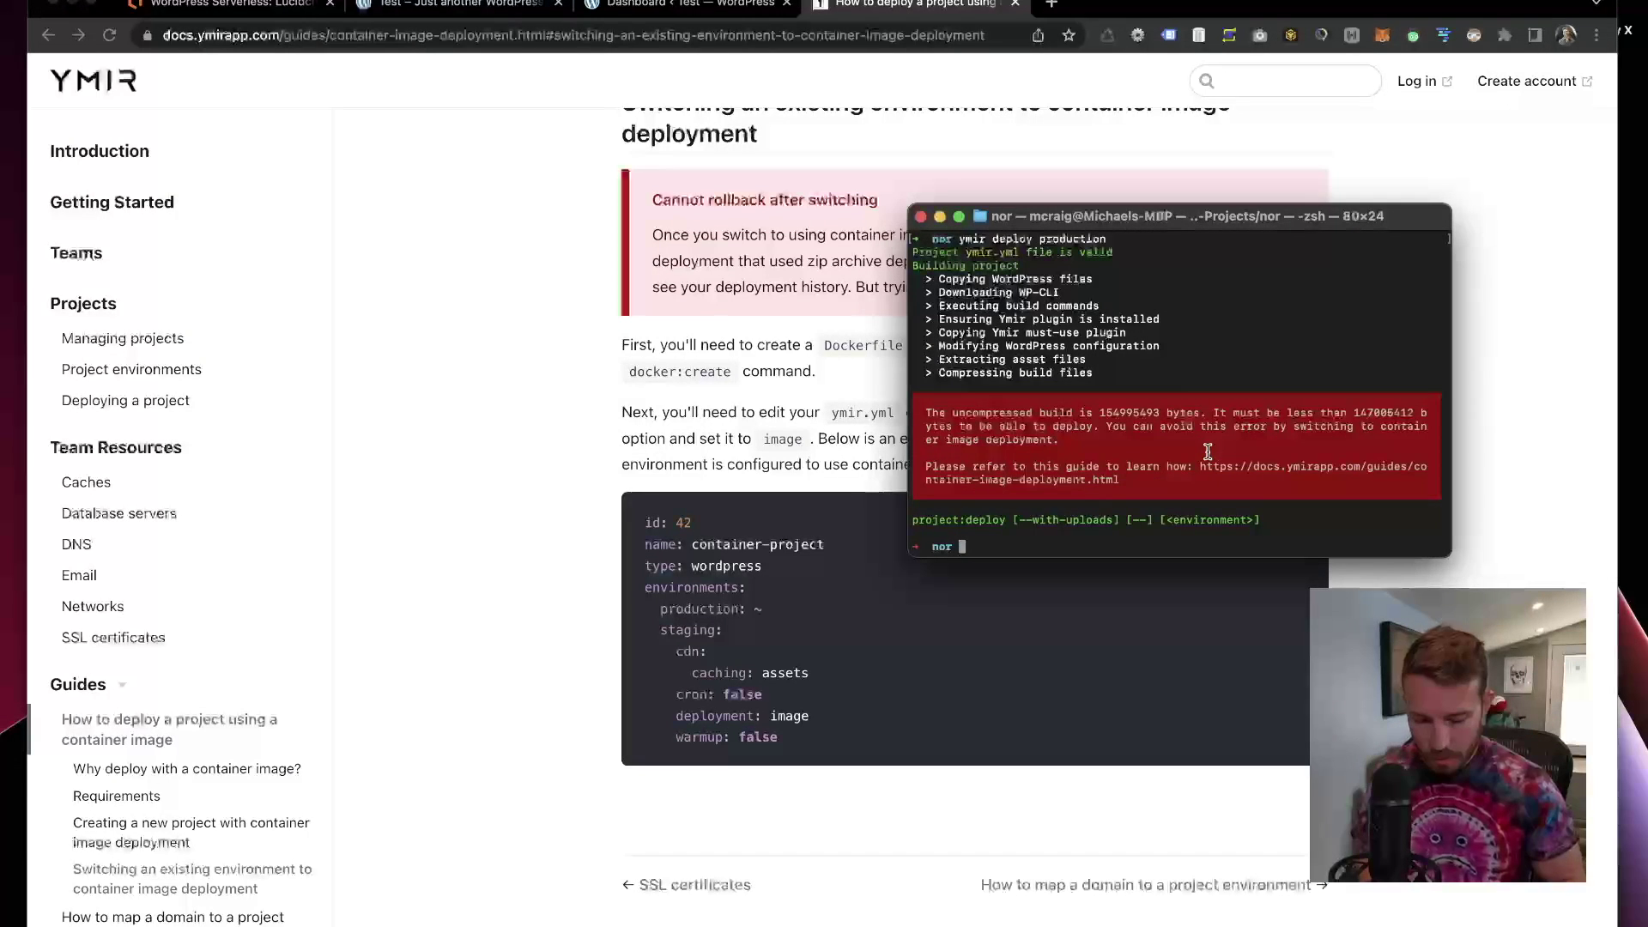
Step: Run ymir docker:create and answer yes to set up container image deployment
text(ymir docker:create)
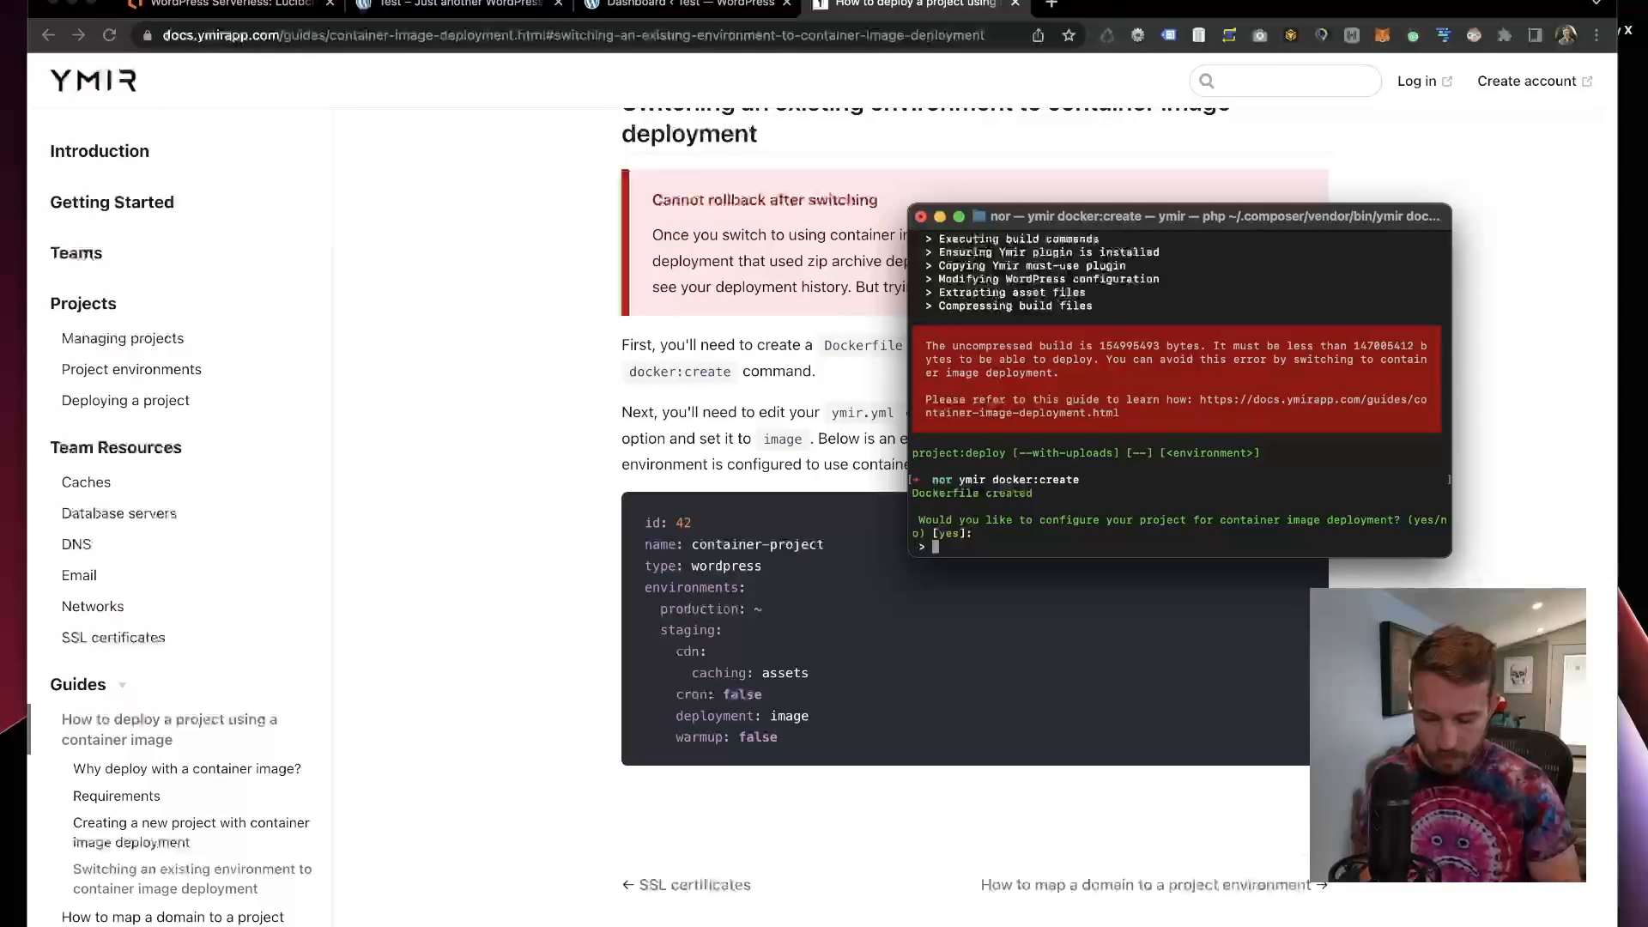
text(yes)
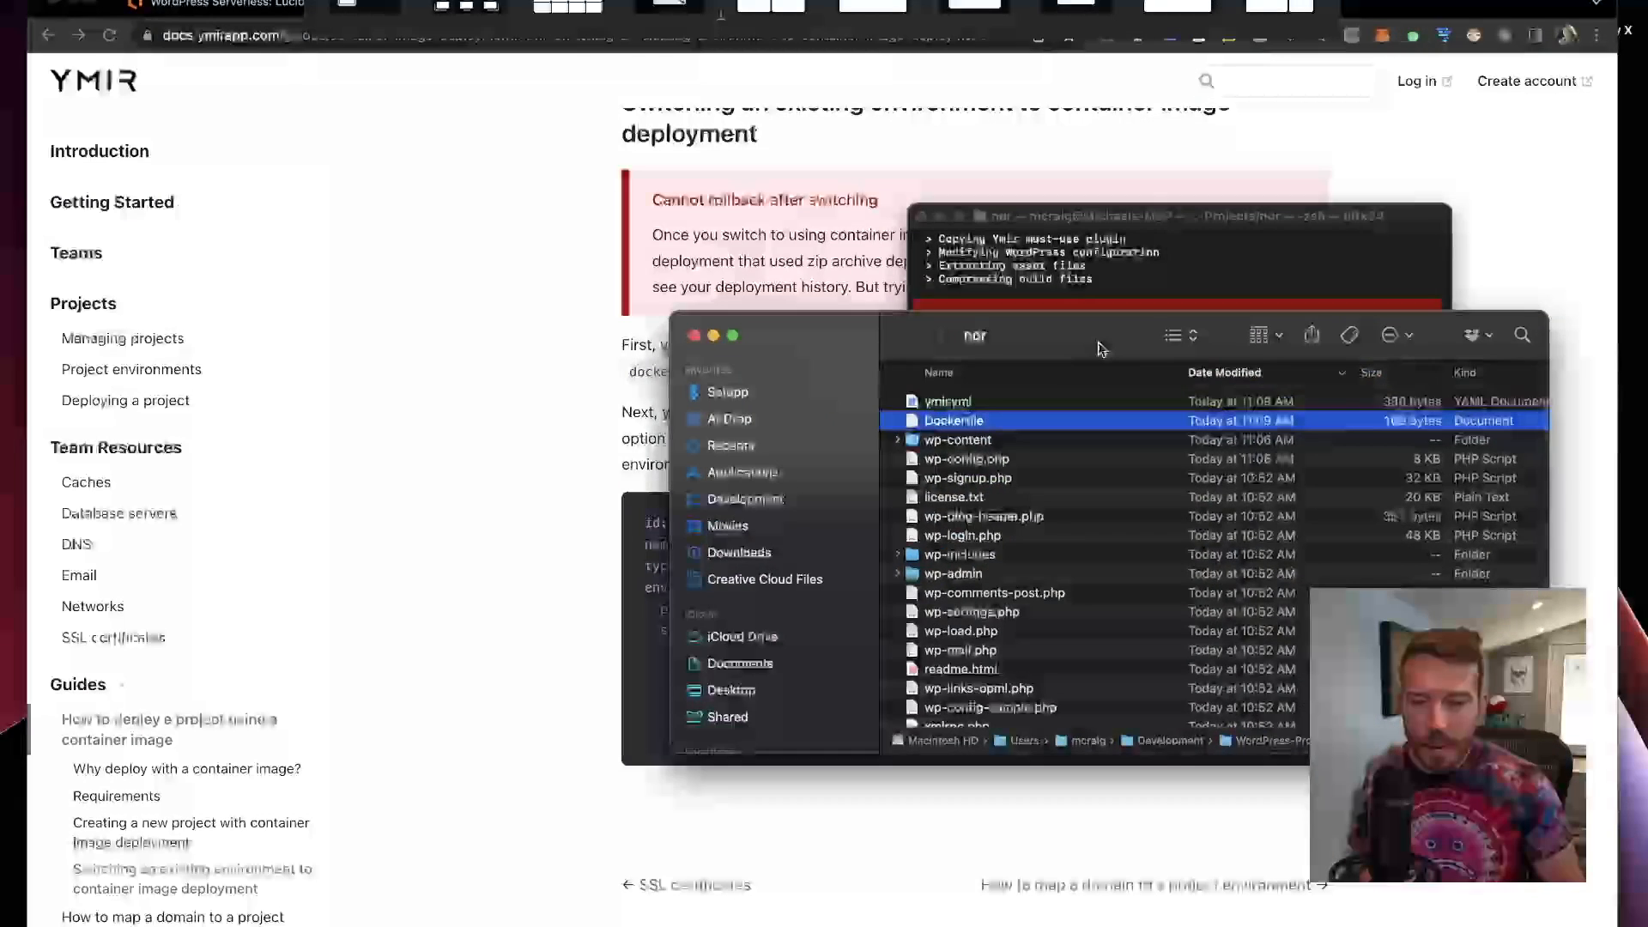
Step: Inspect the Dockerfile and open ymir.yml in the nor folder, then return to Terminal
right_click(952, 420)
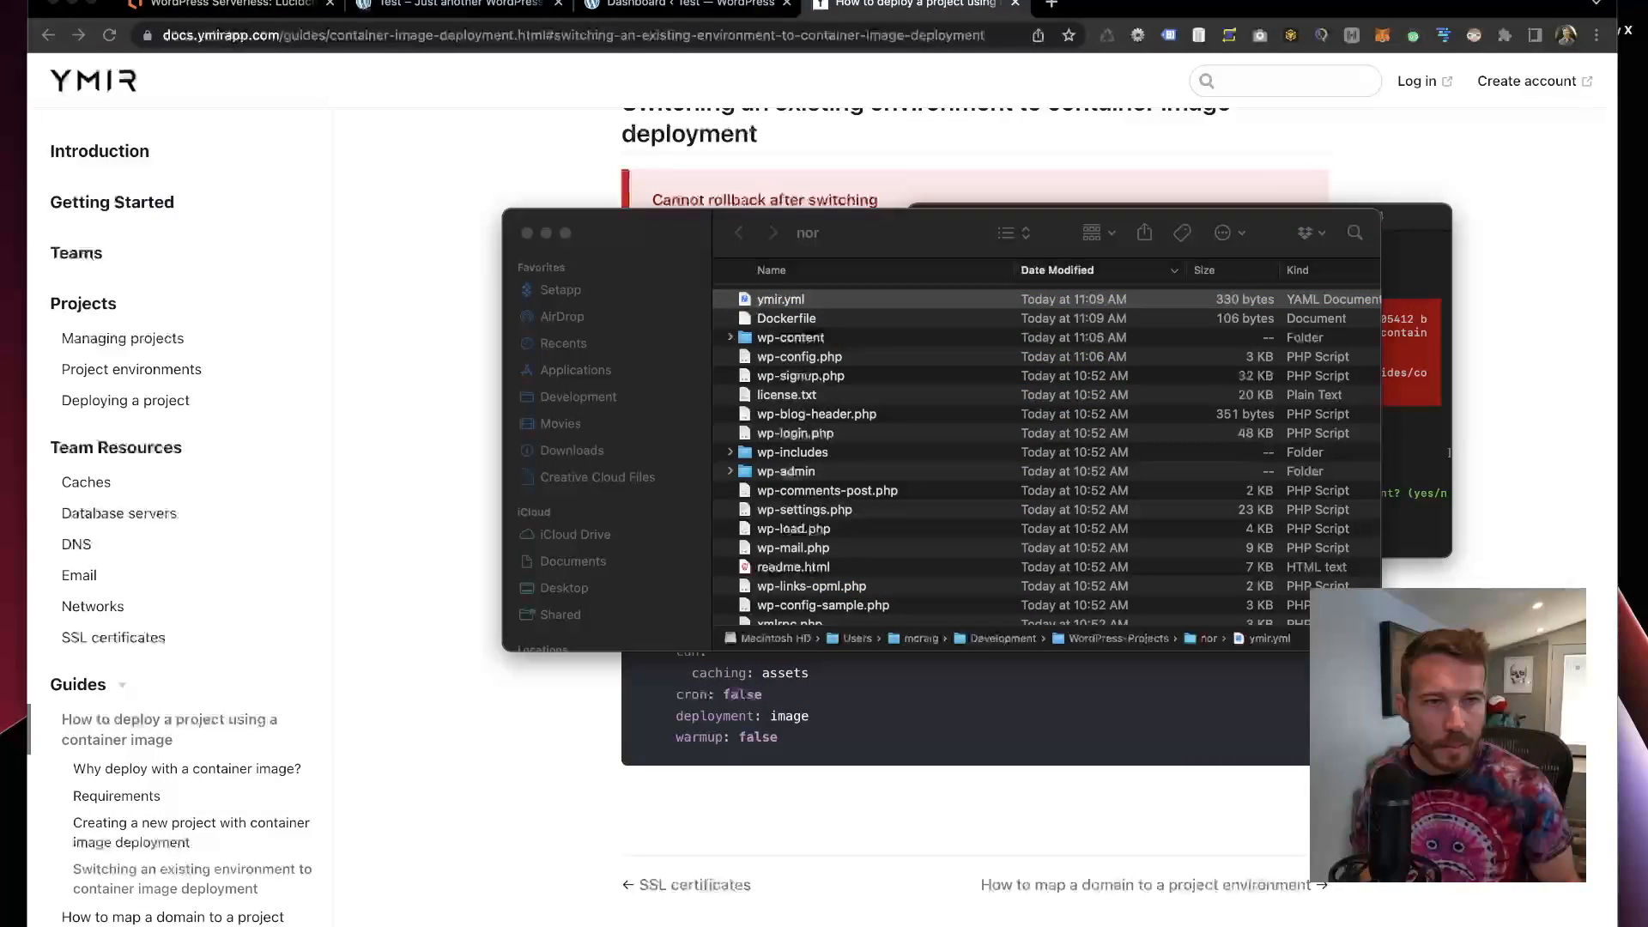
double_click(780, 298)
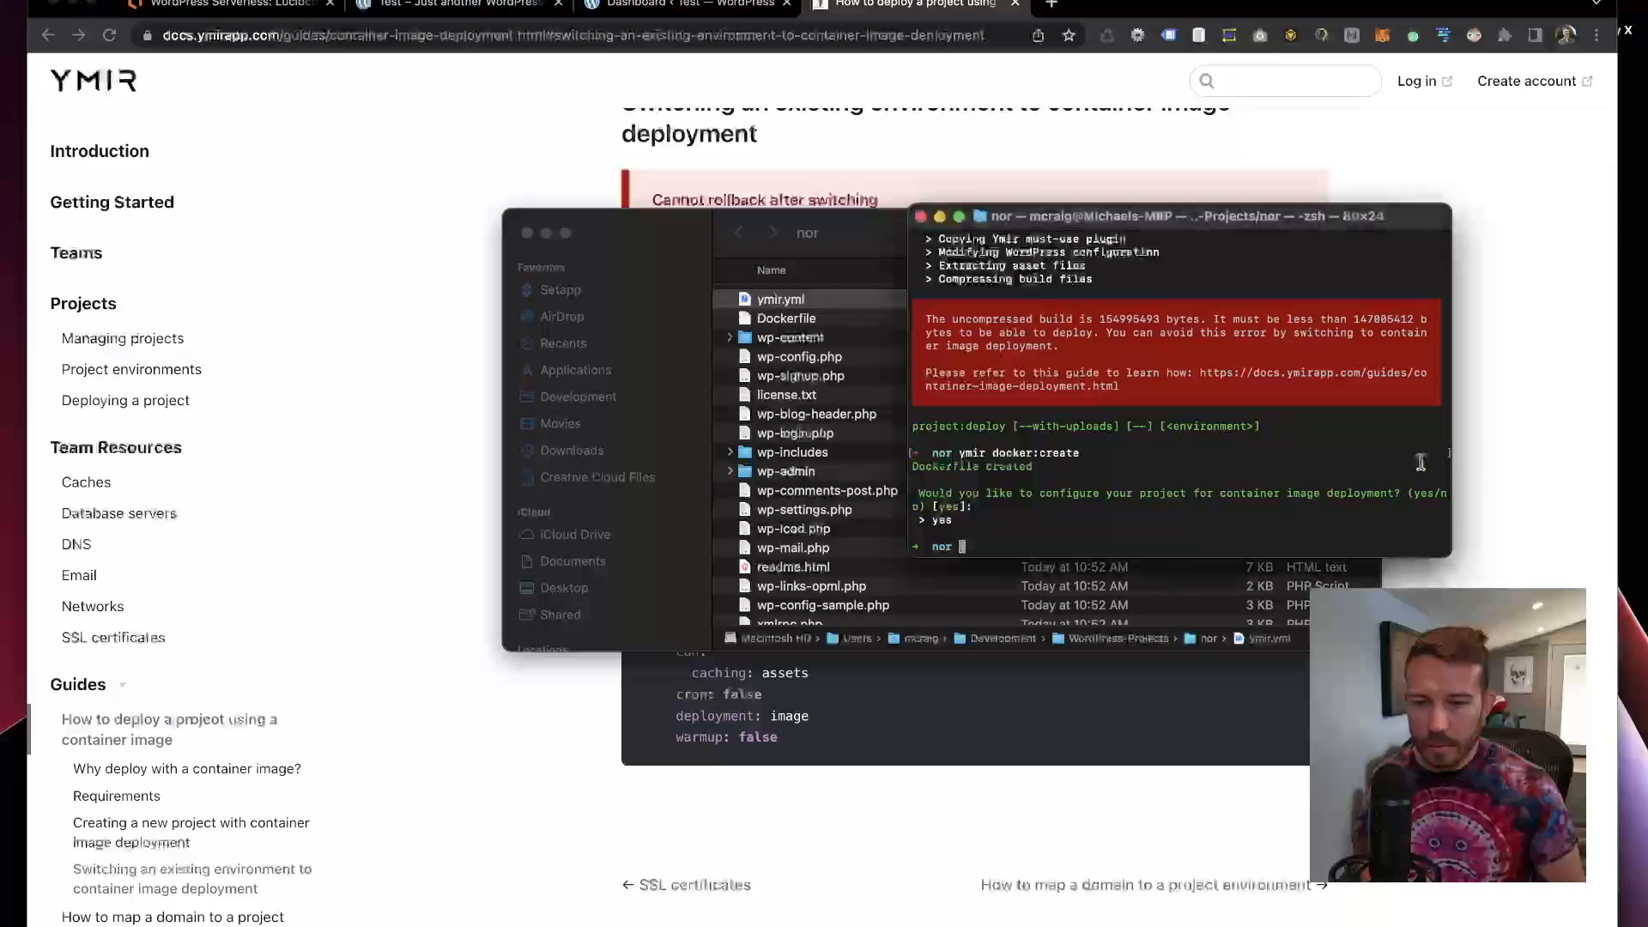
click(220, 5)
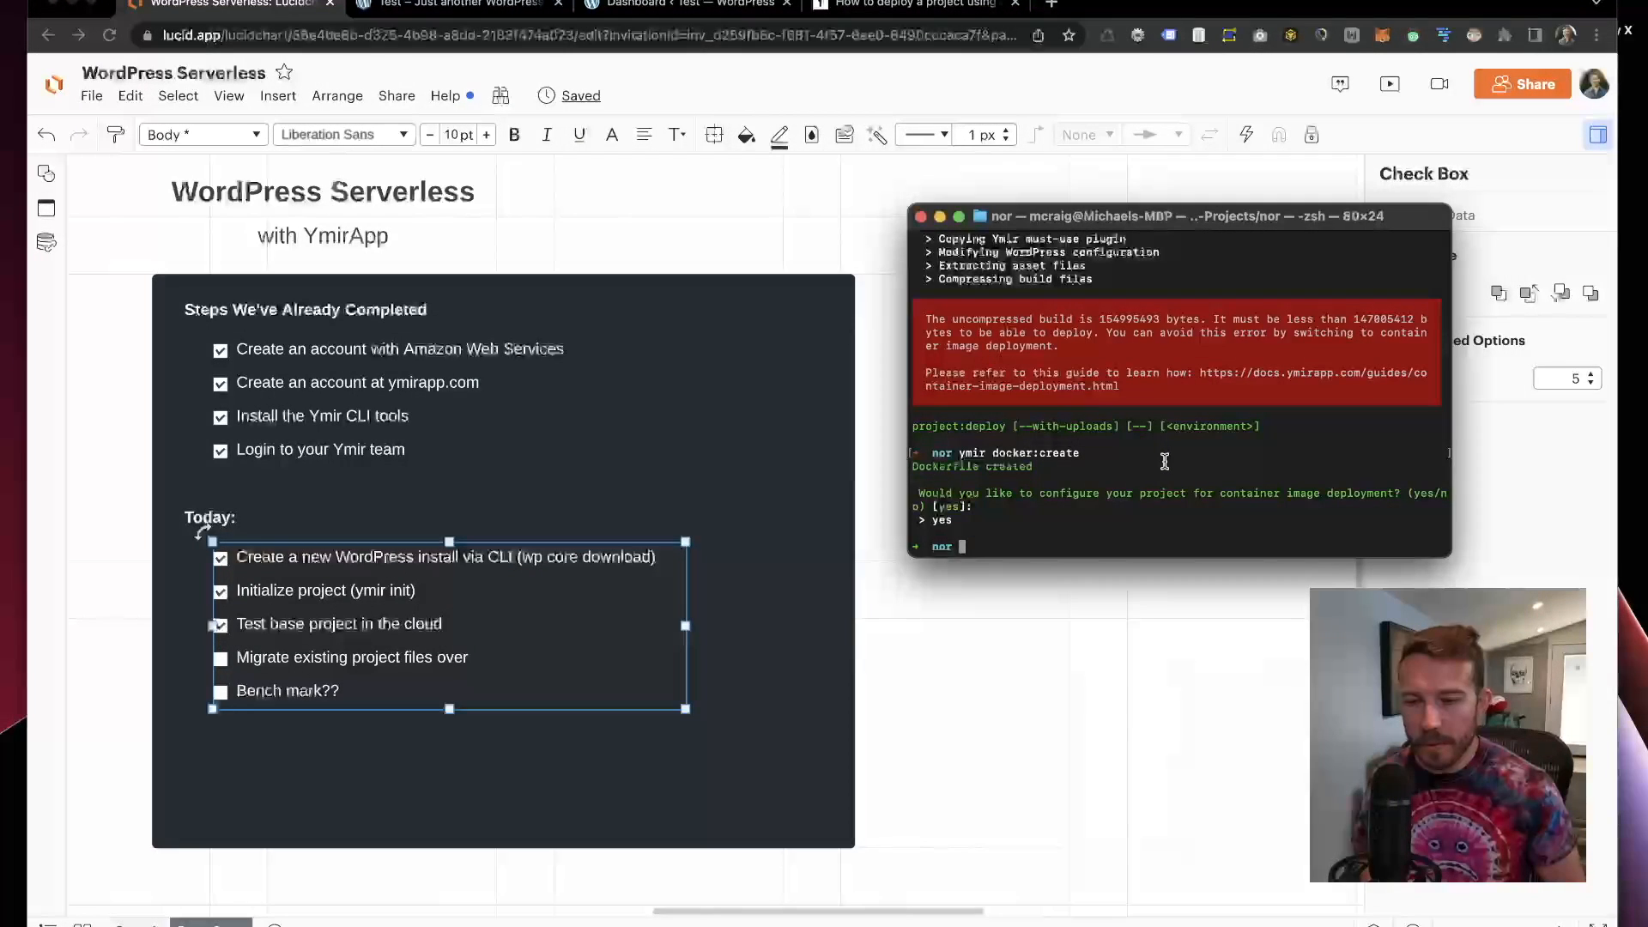
Step: Run 'ymir deploy production' to push the container image to production
text(ymir deploy production)
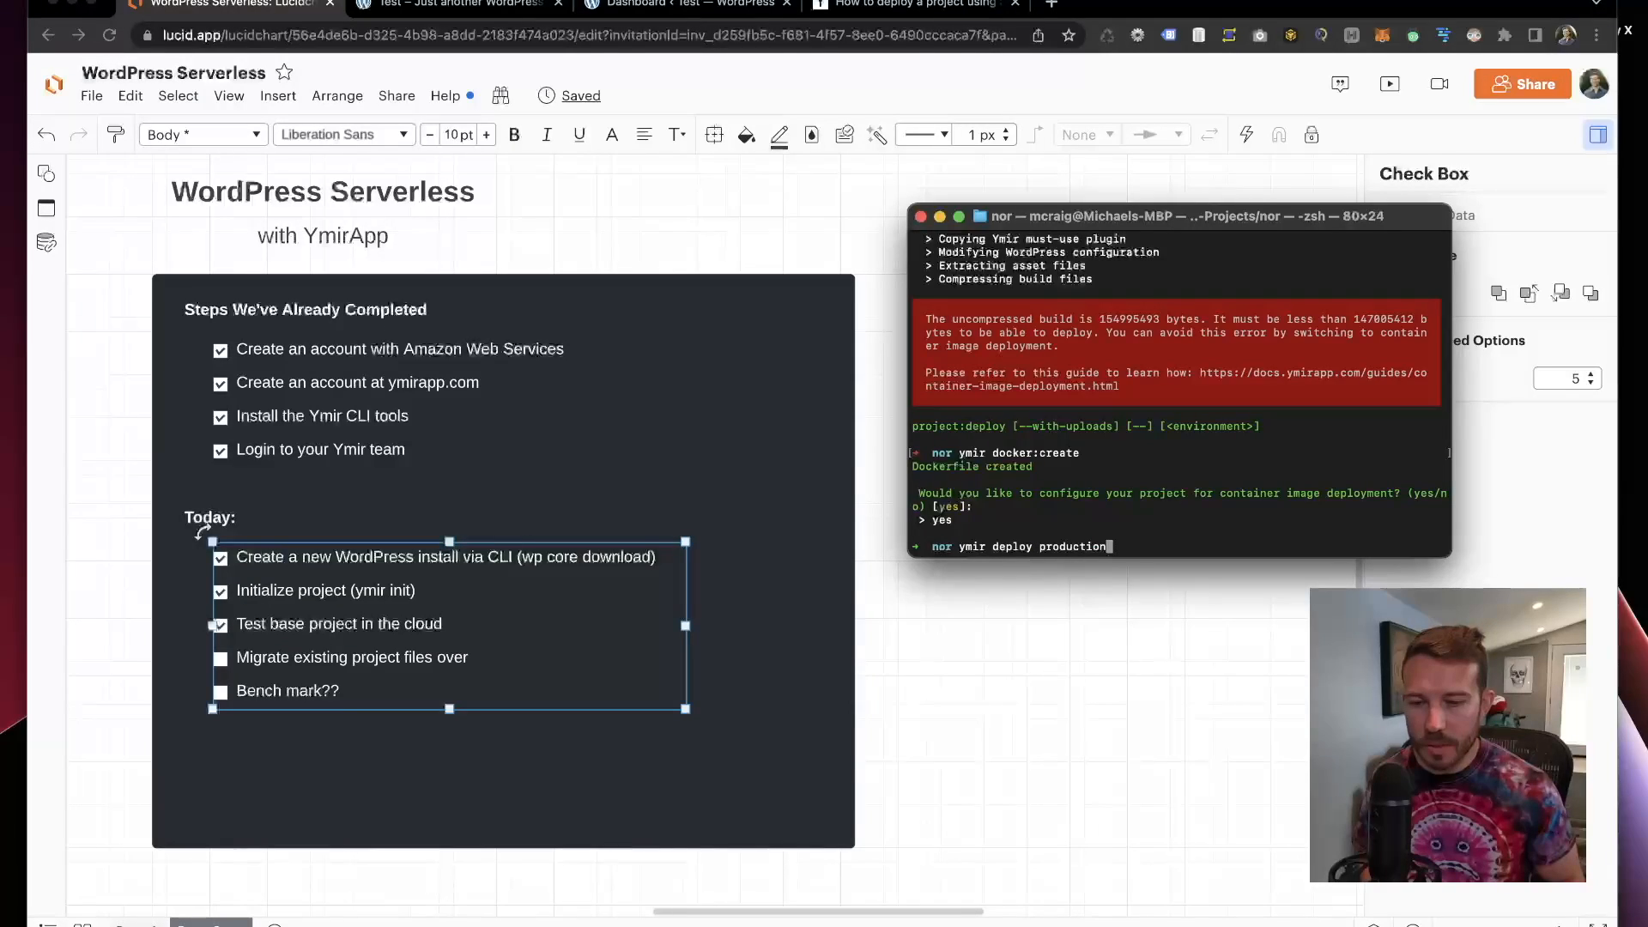
key(Return)
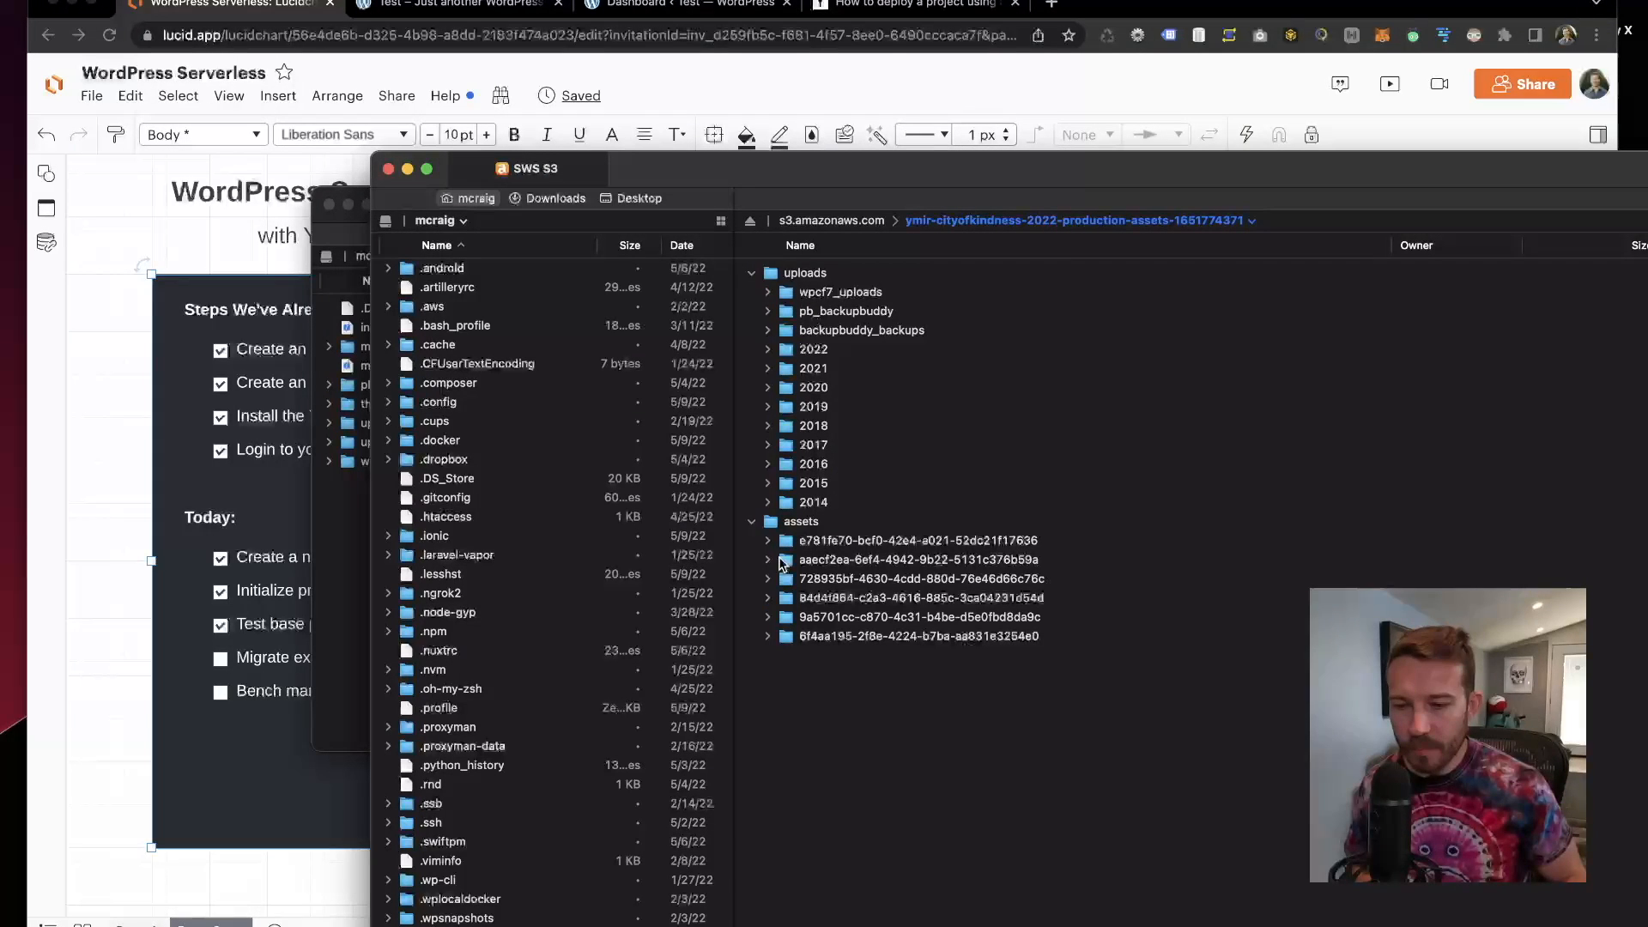
Step: Browse the bucket's assets builds, then upload local wp-content/uploads into the production assets bucket
click(801, 521)
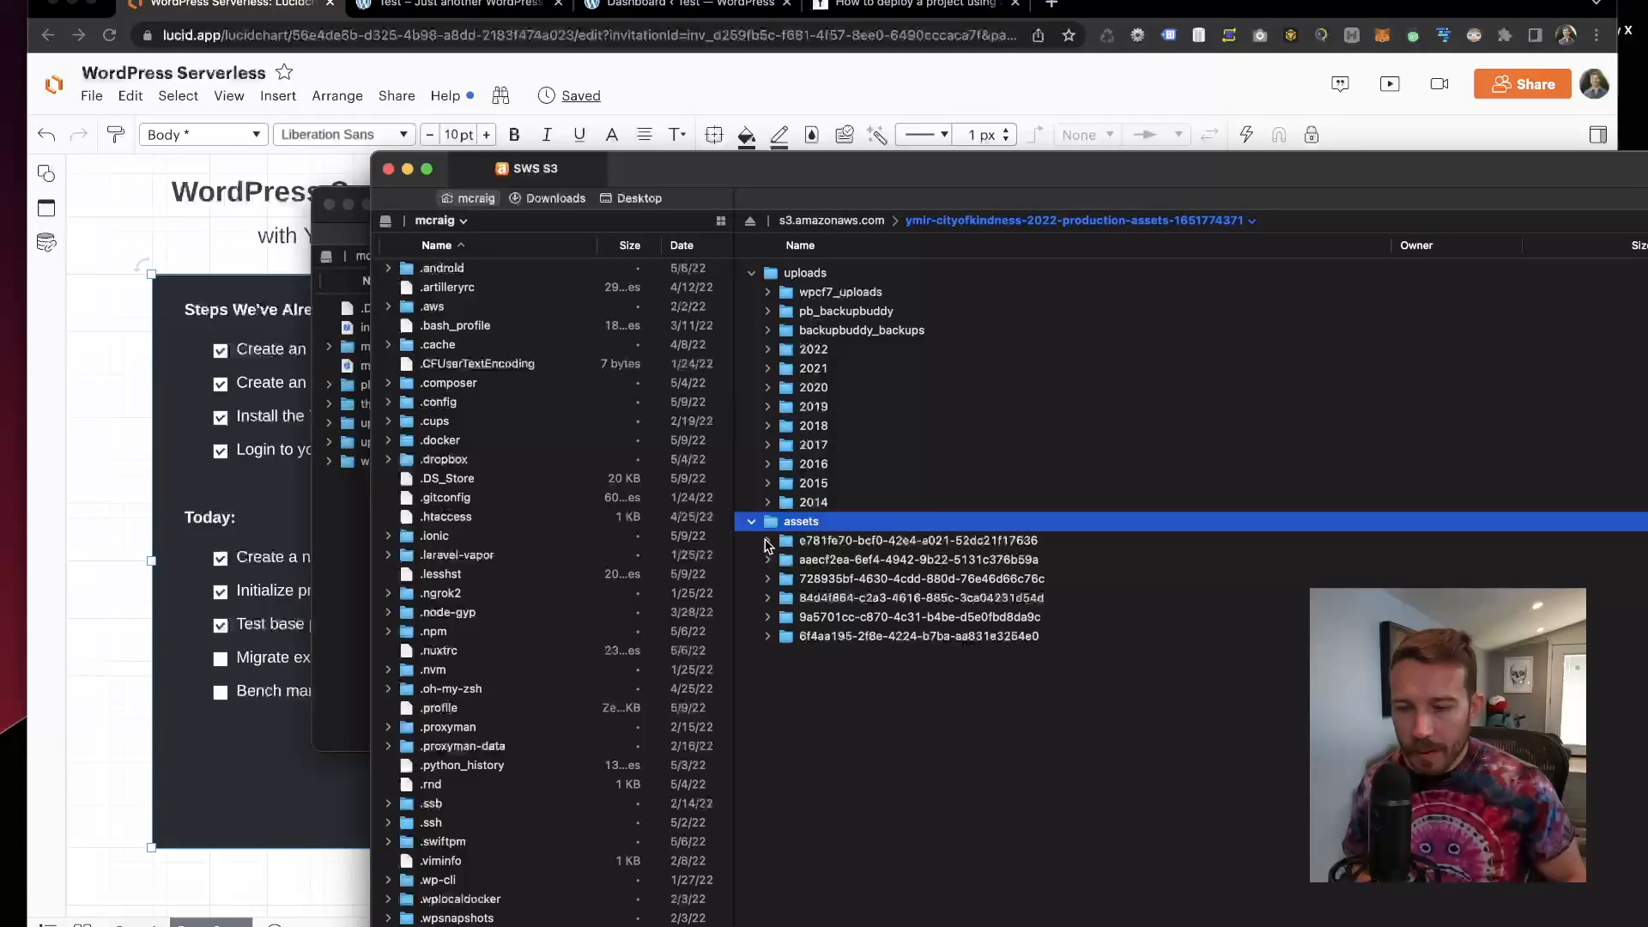
click(768, 540)
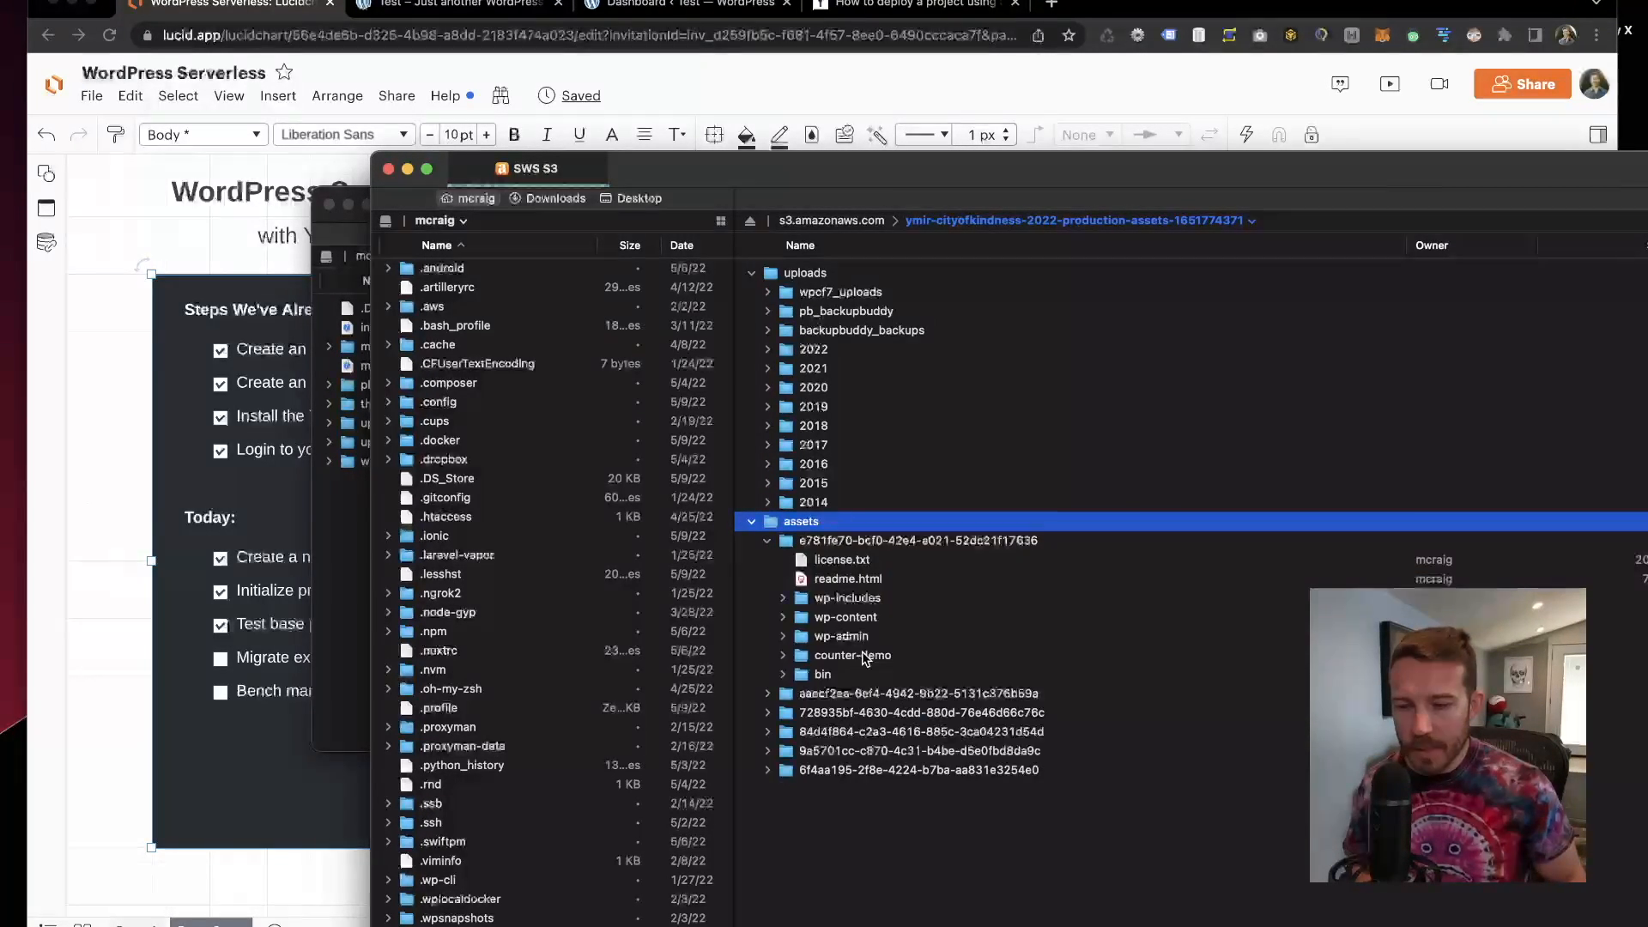
click(767, 540)
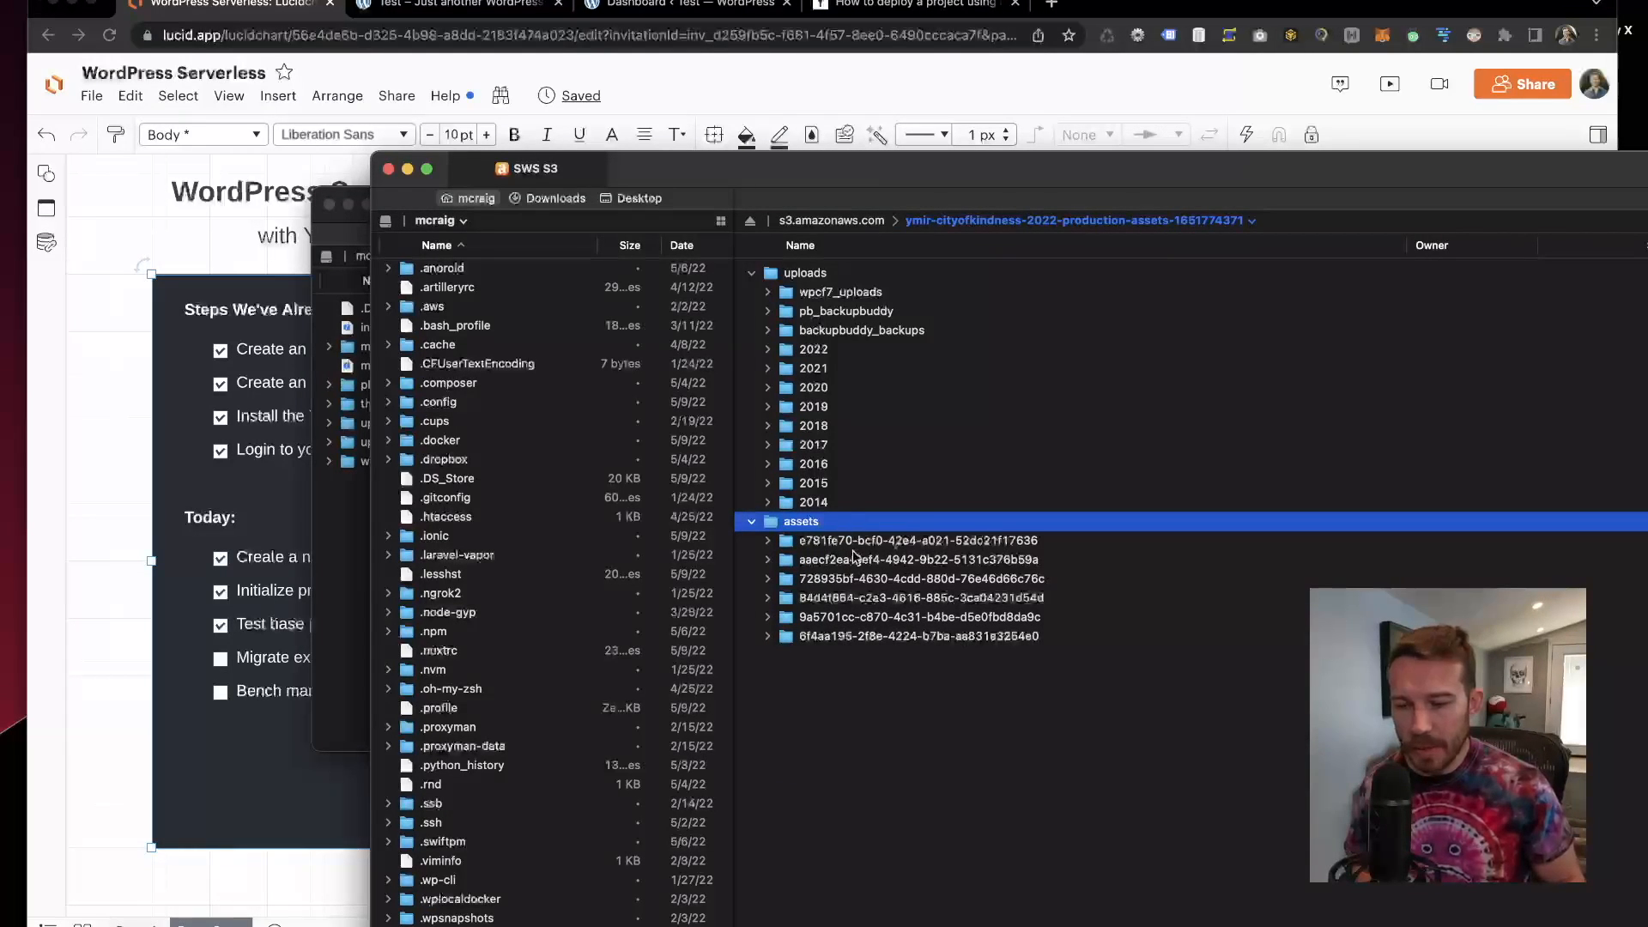
mouse_move(809, 183)
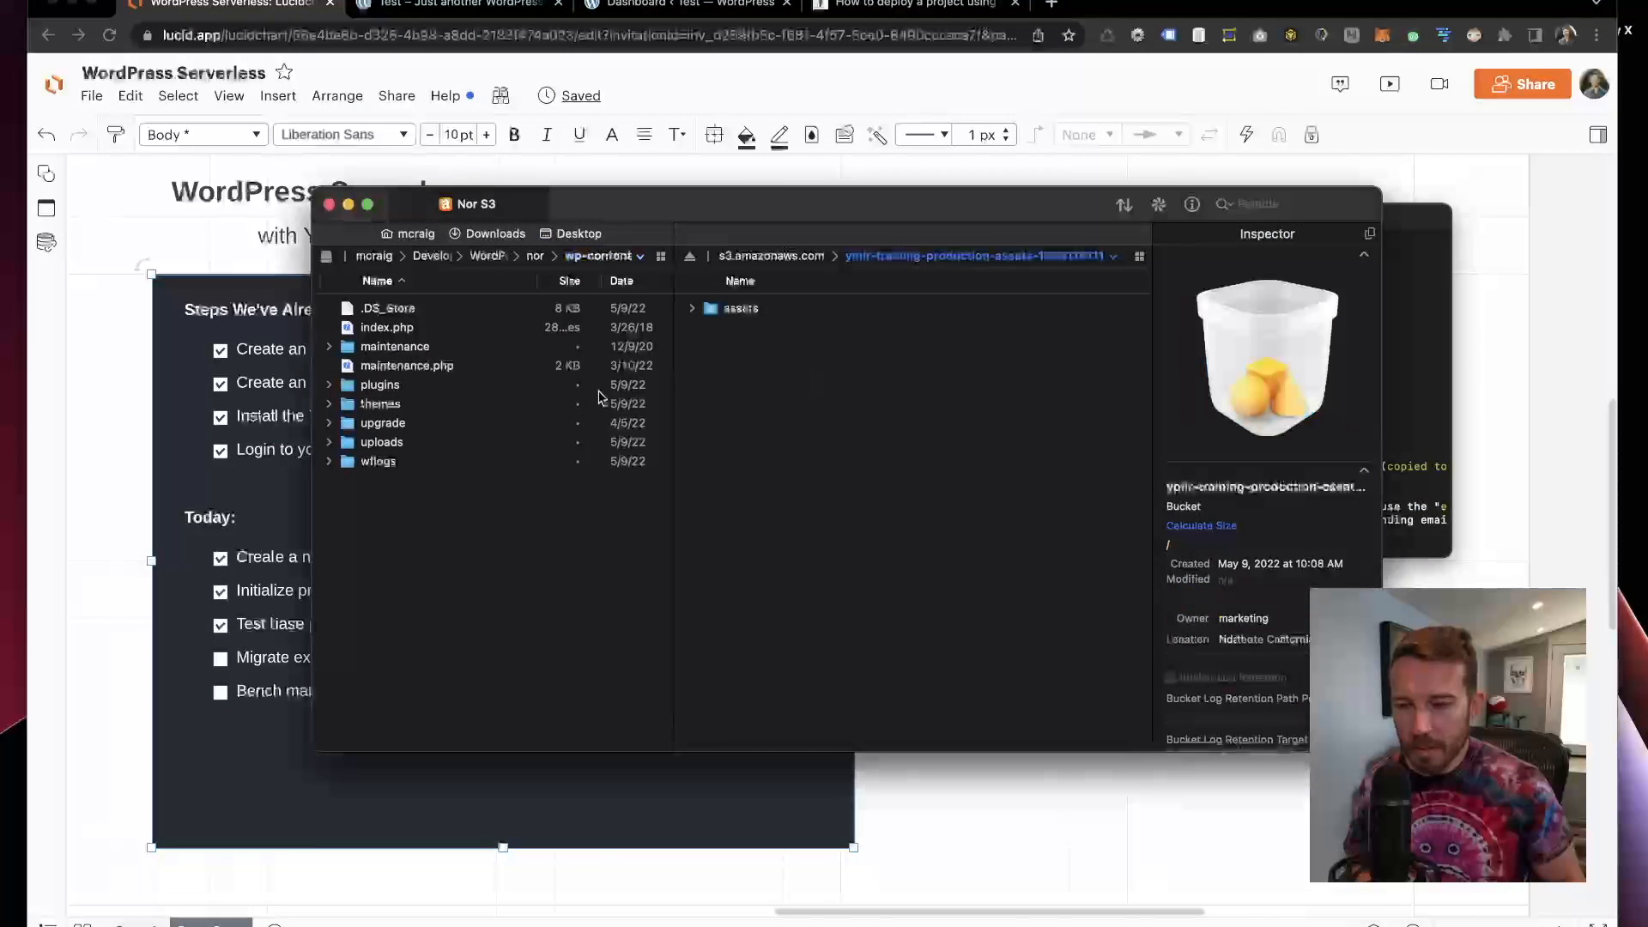
click(381, 442)
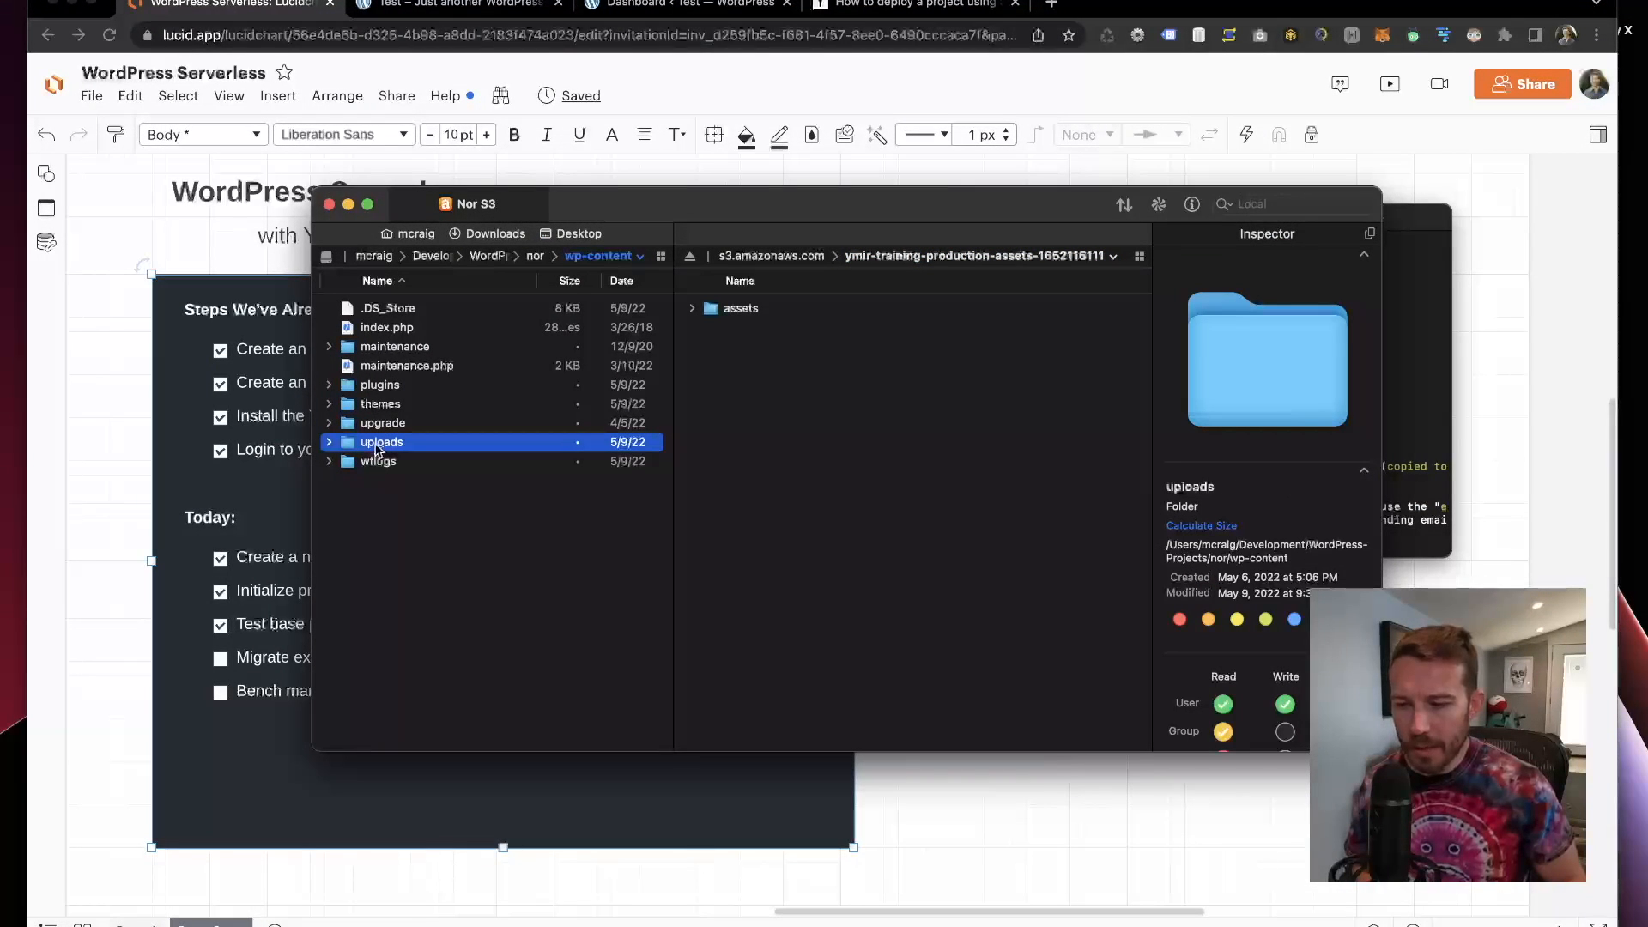
mouse_move(853, 408)
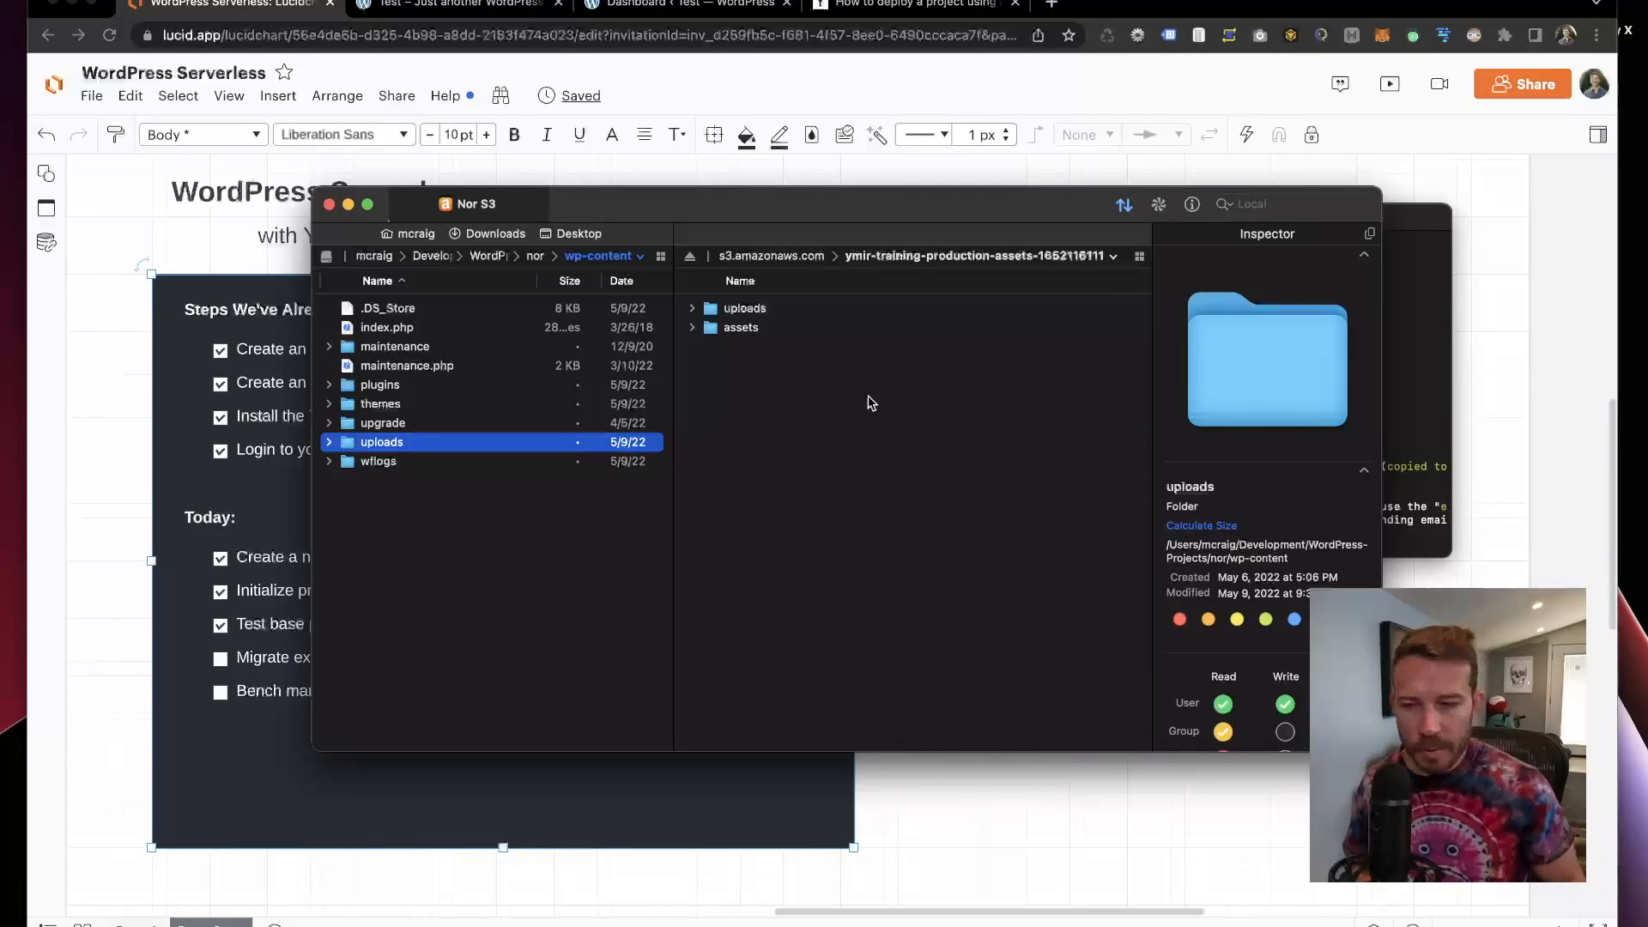
click(1123, 204)
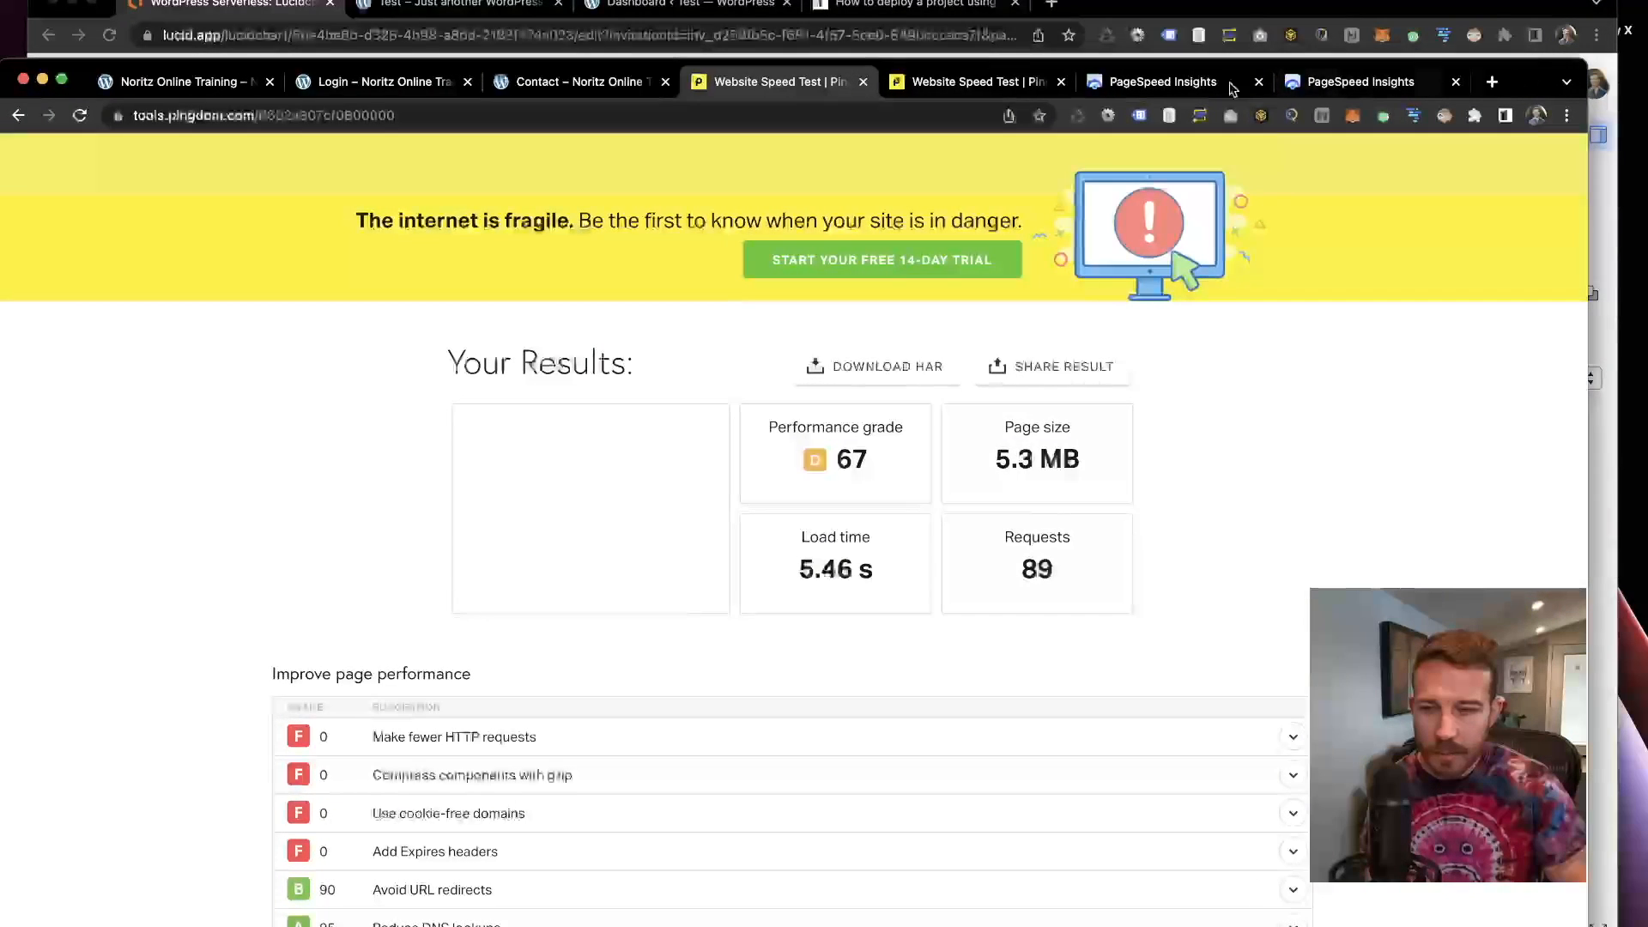
mouse_move(967, 82)
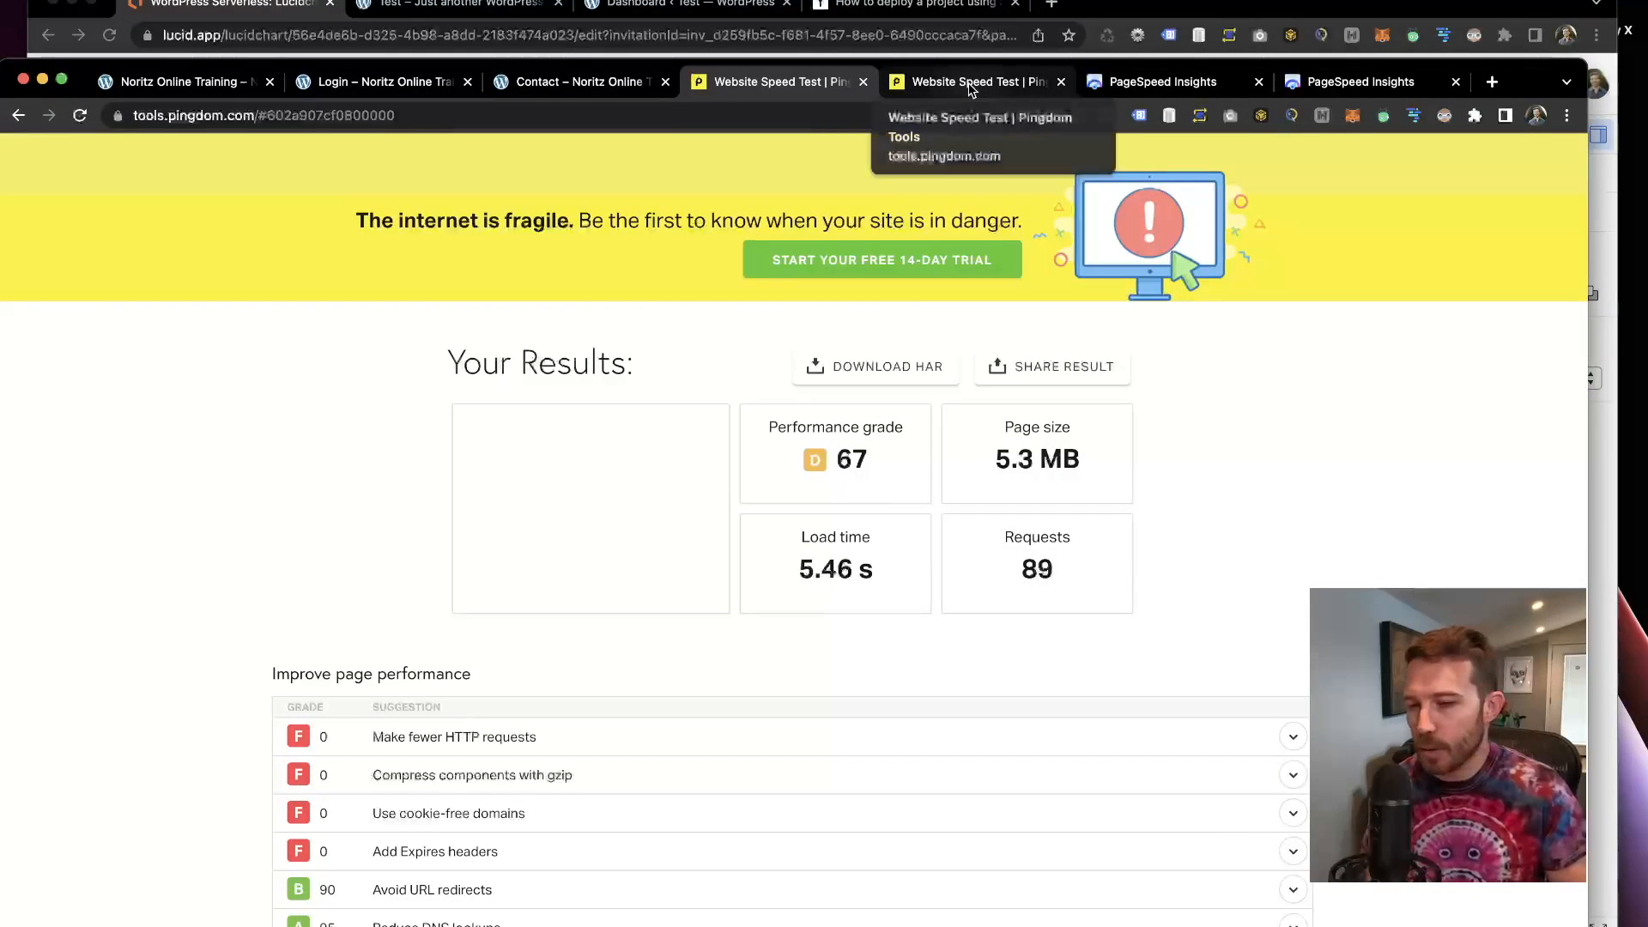
mouse_move(1366, 326)
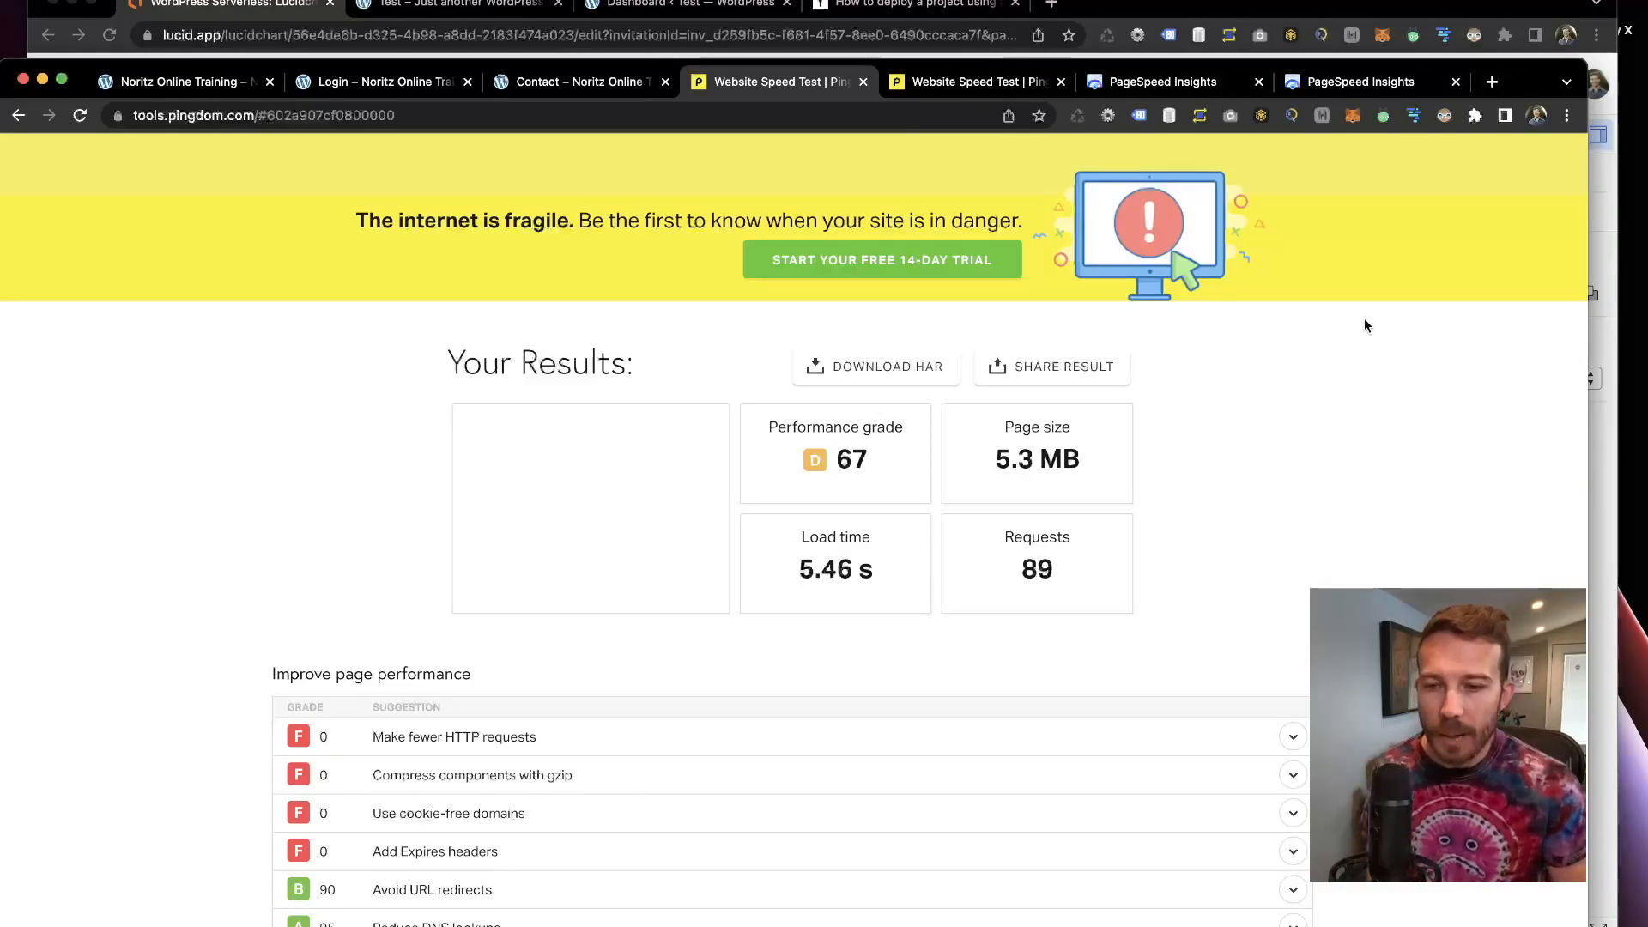
mouse_move(1242, 158)
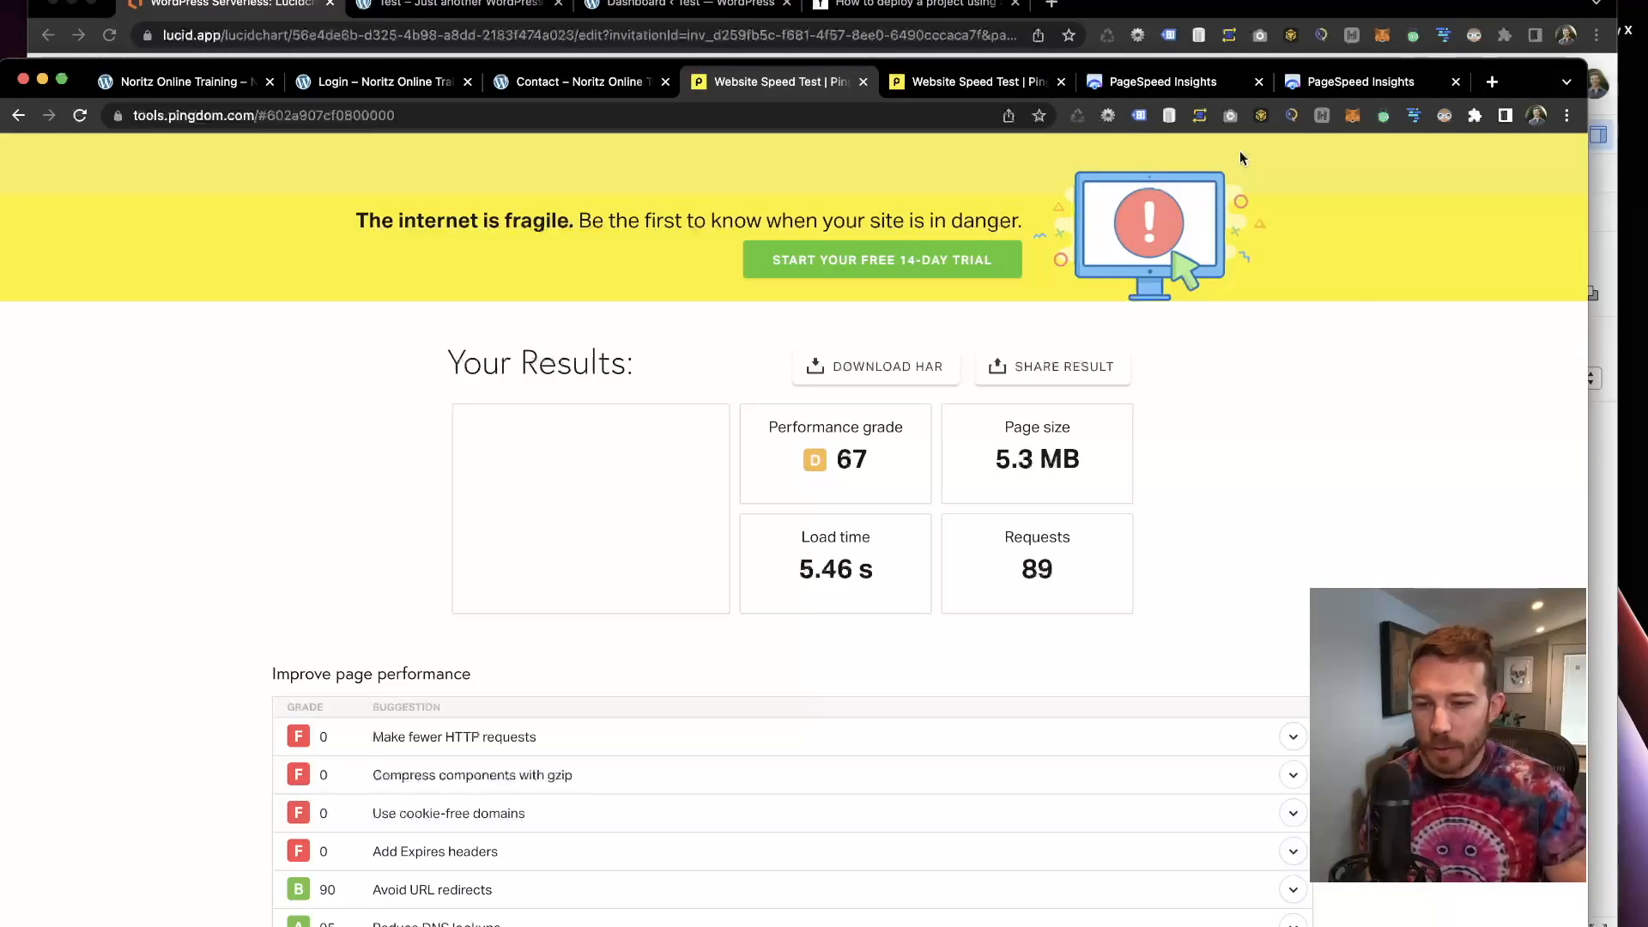
mouse_move(755, 384)
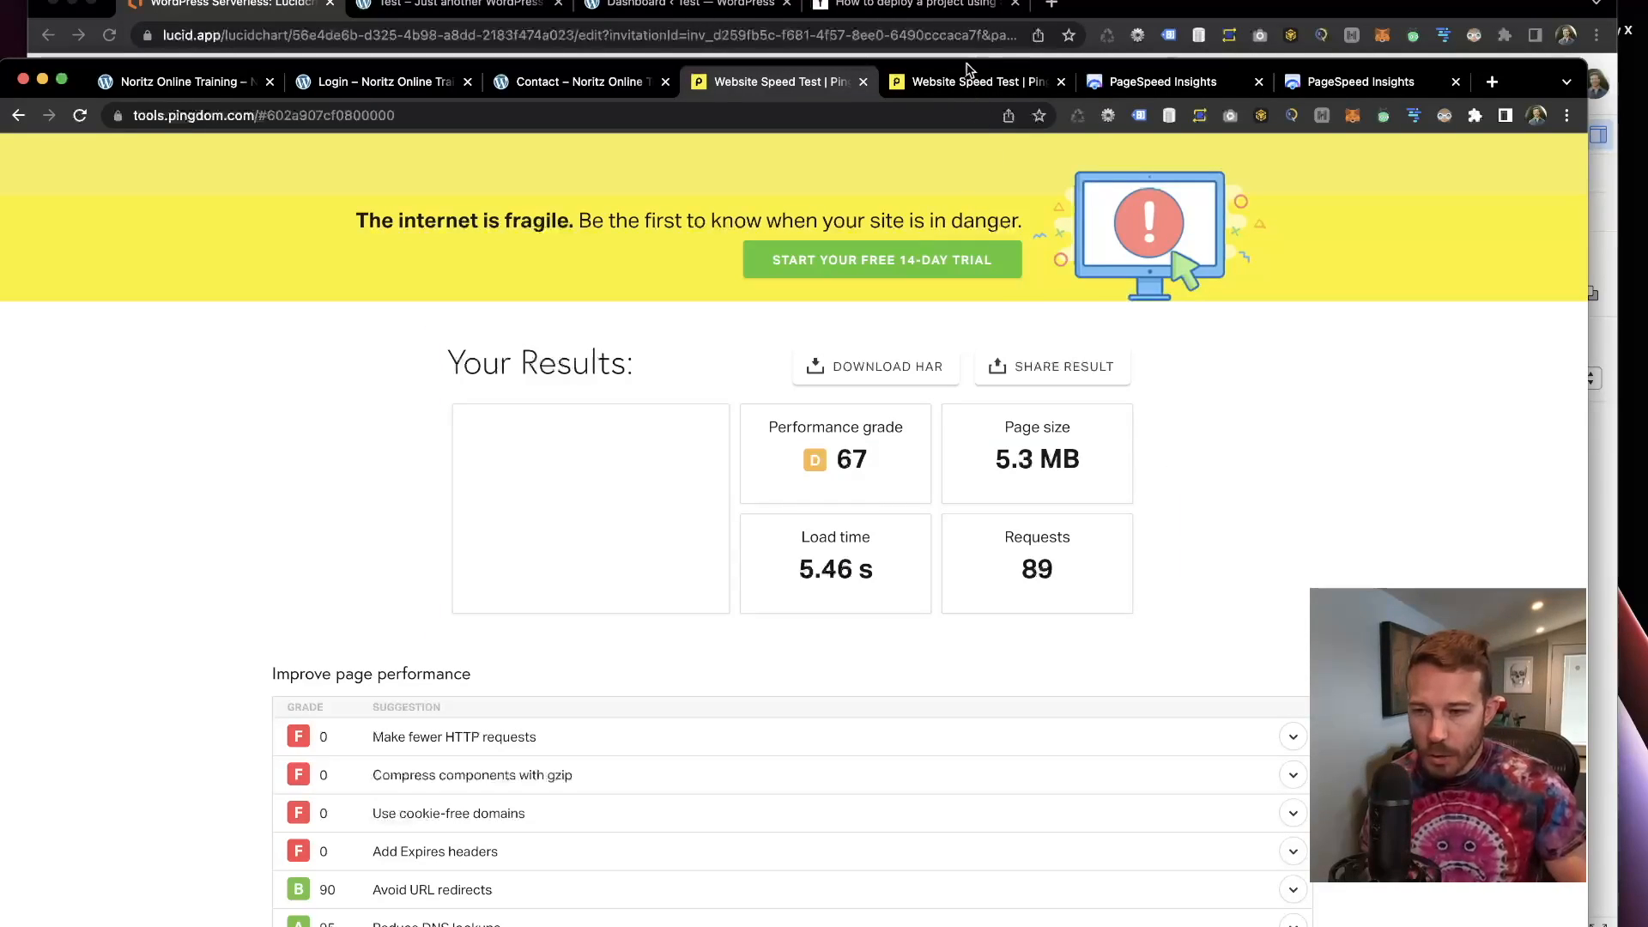
Step: Show the second Pingdom test: grade 73, 2.7 MB page size, 1.89 s load time
click(968, 81)
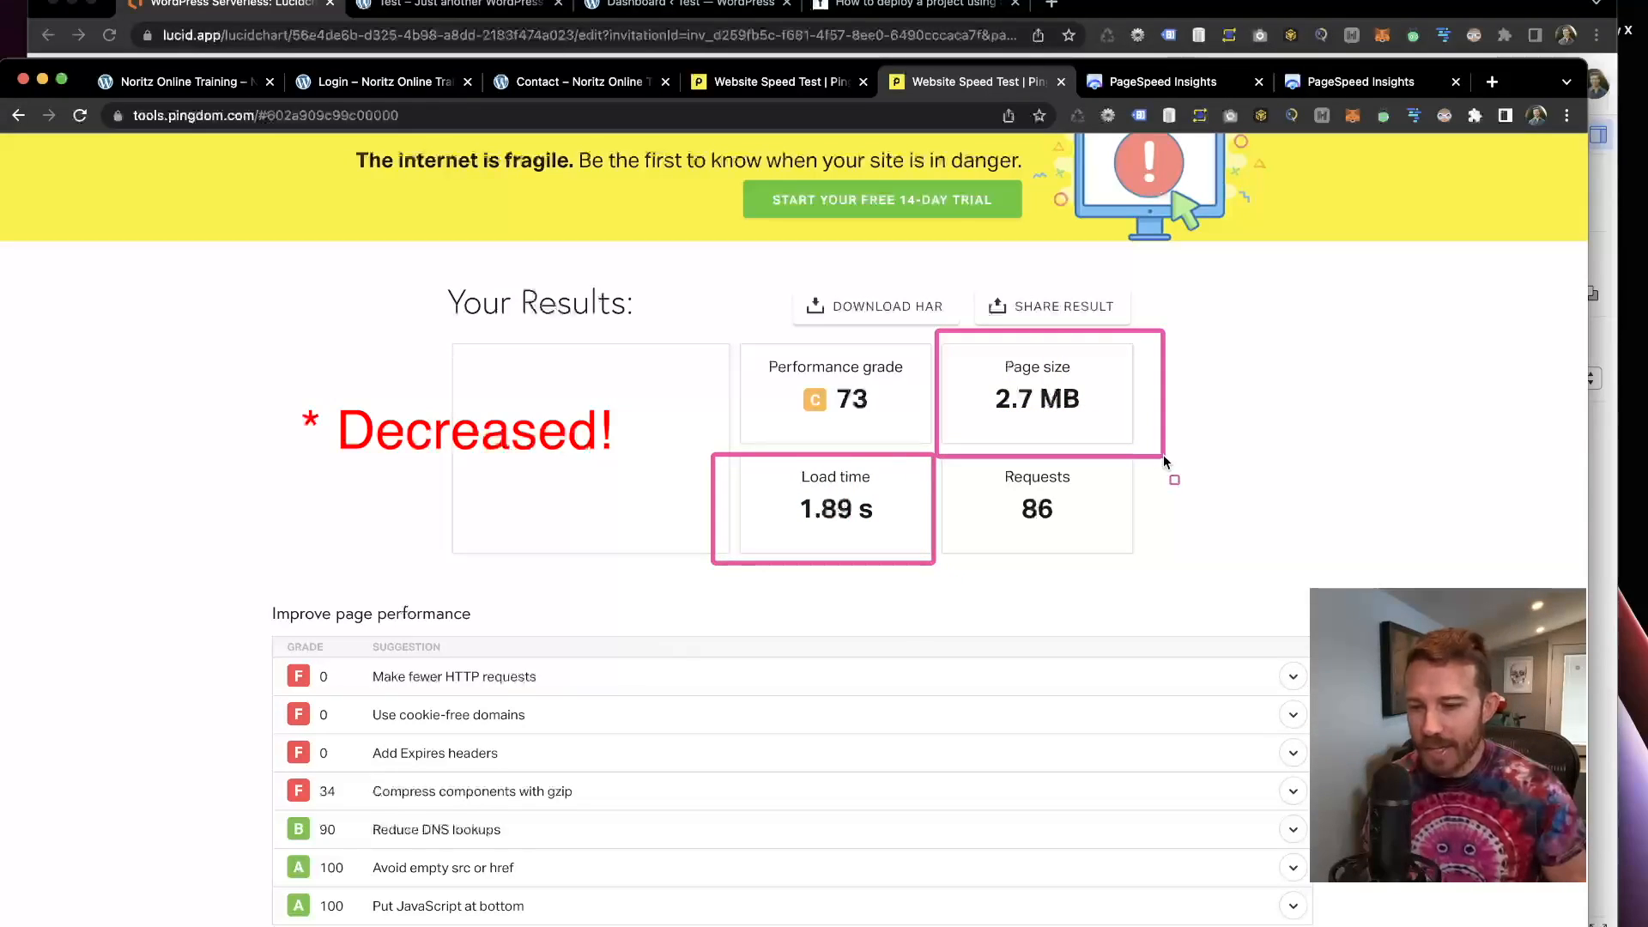
mouse_move(1152, 506)
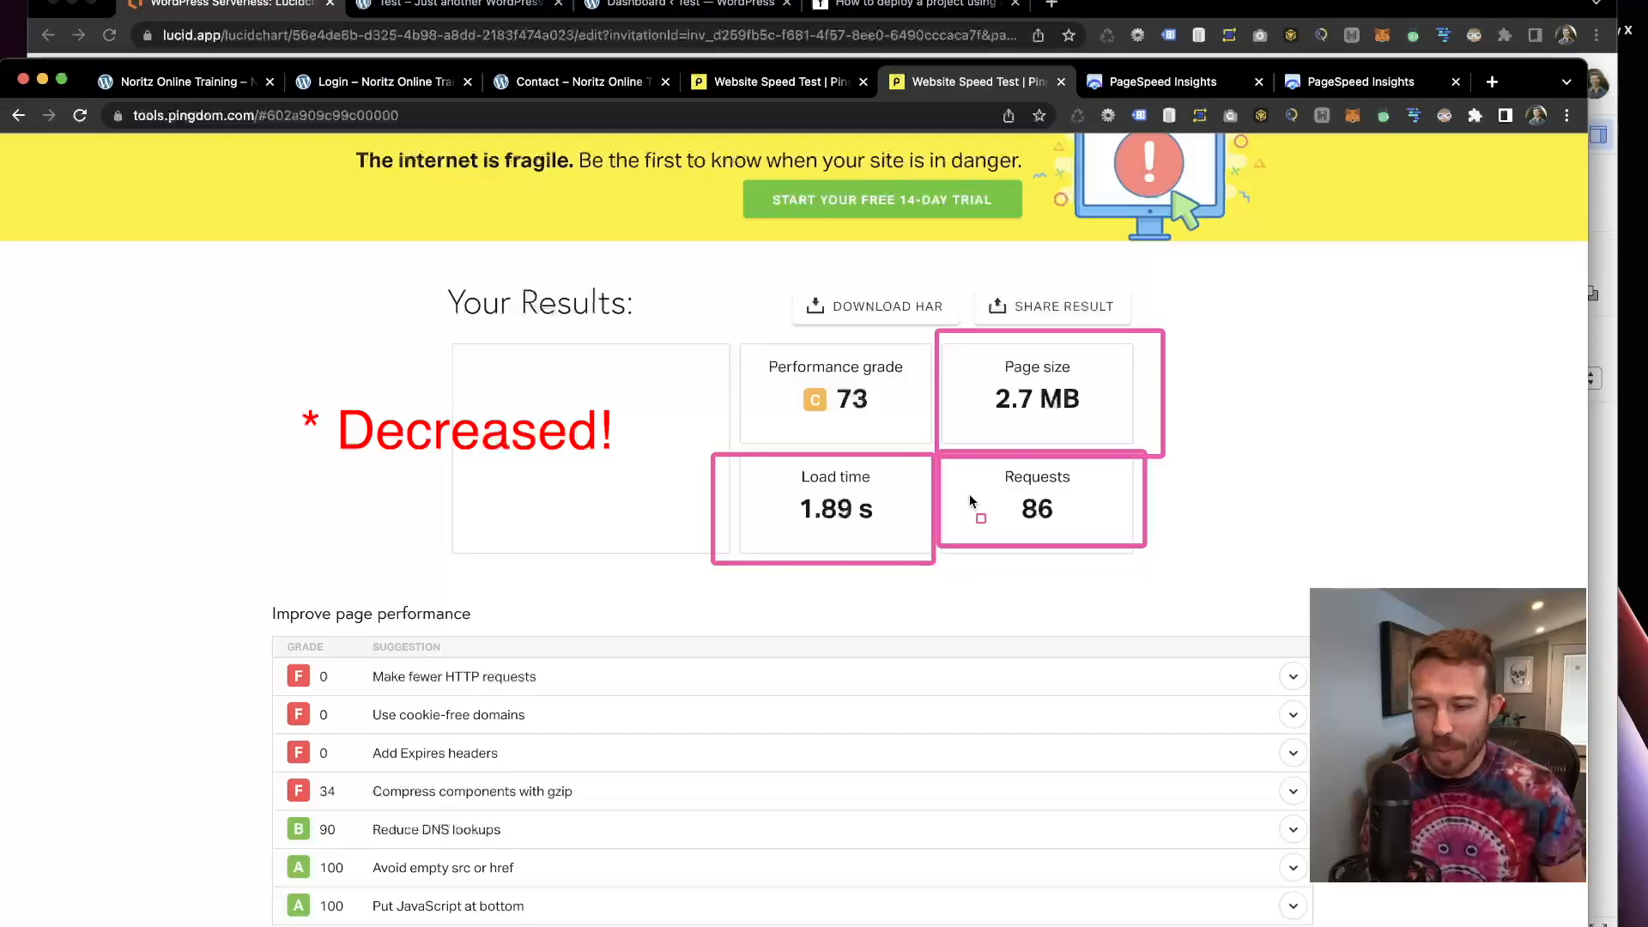
mouse_move(1045, 575)
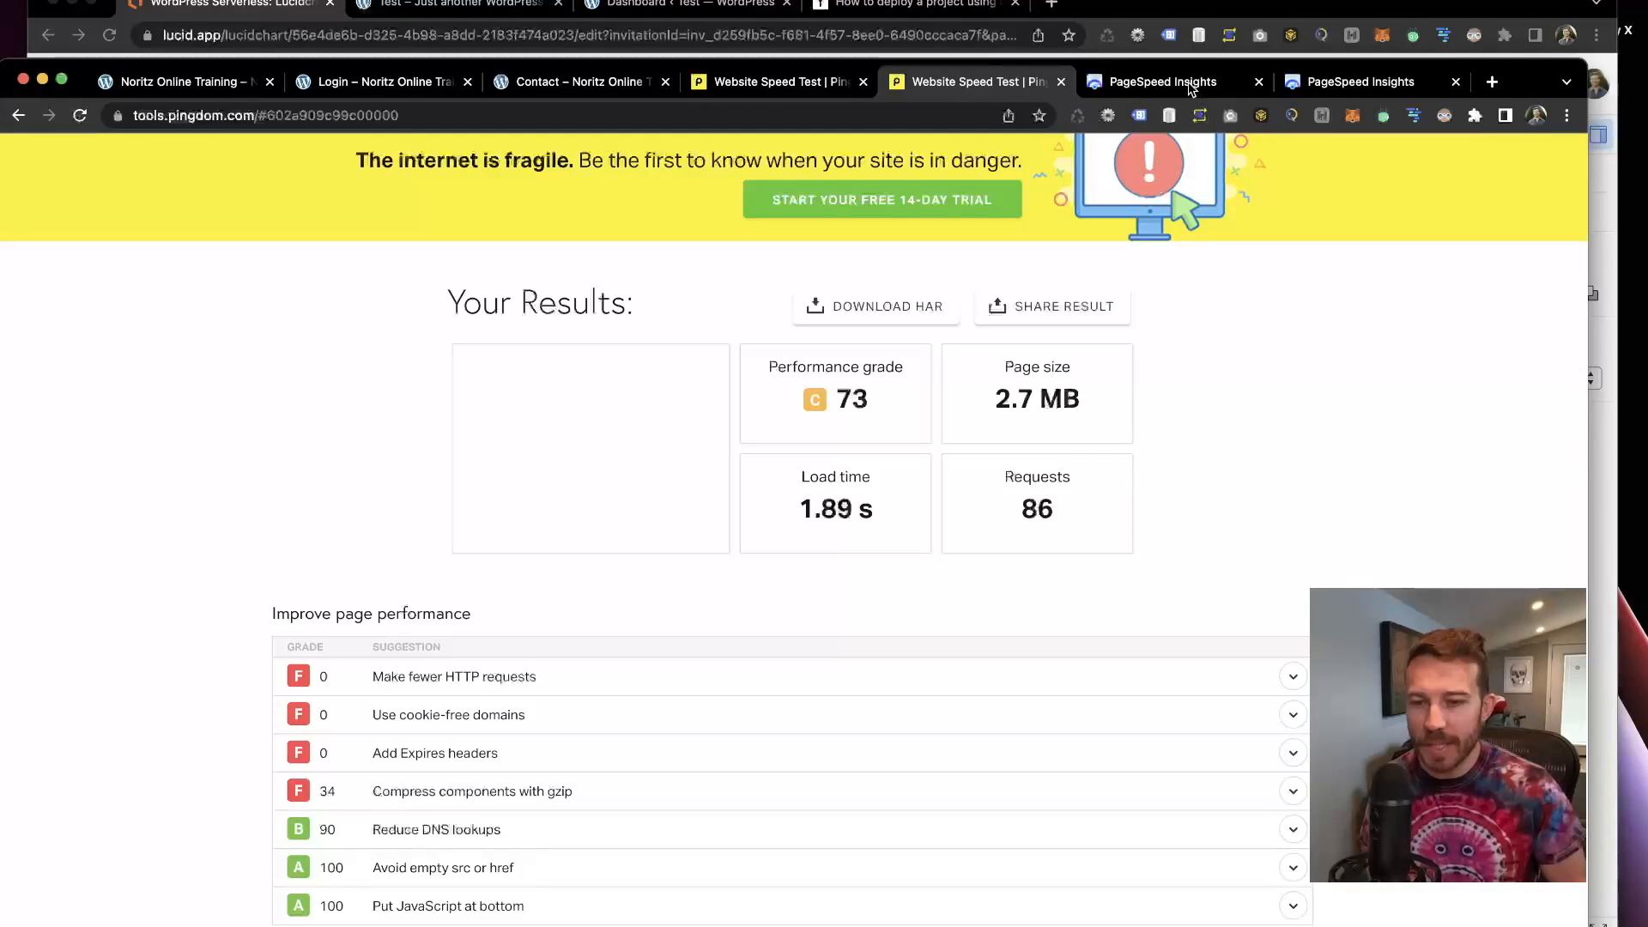
Step: Compare PageSpeed desktop scores: original site at 48 versus the ymirsites.com site at 81
click(1153, 83)
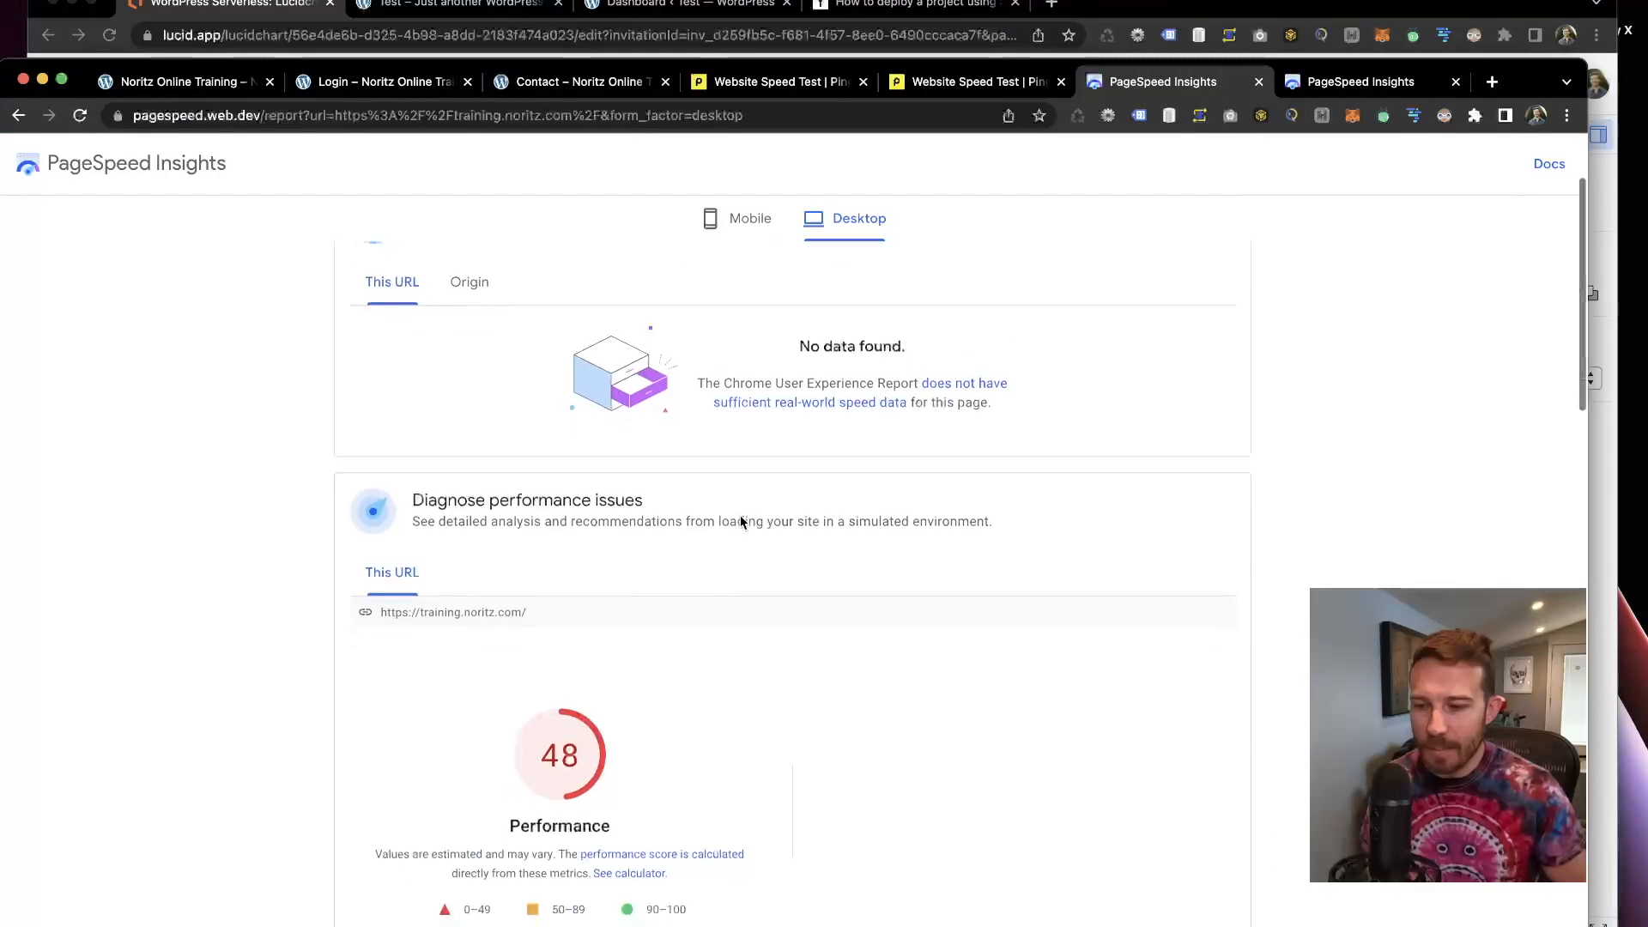
scroll(down, 3)
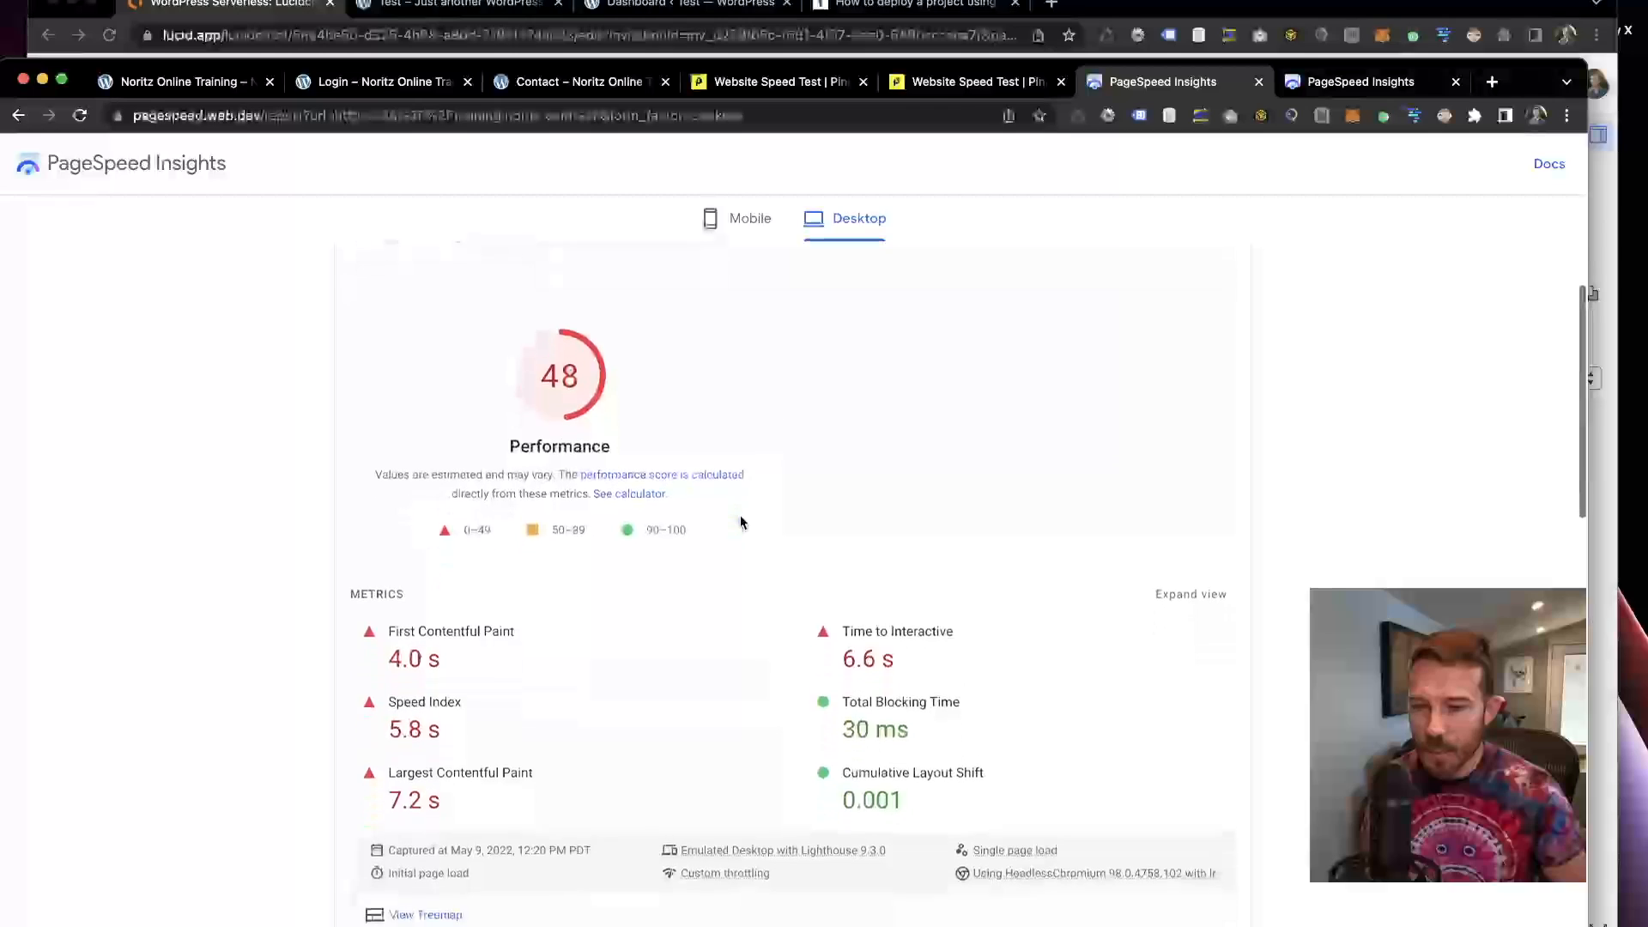
scroll(up, 3)
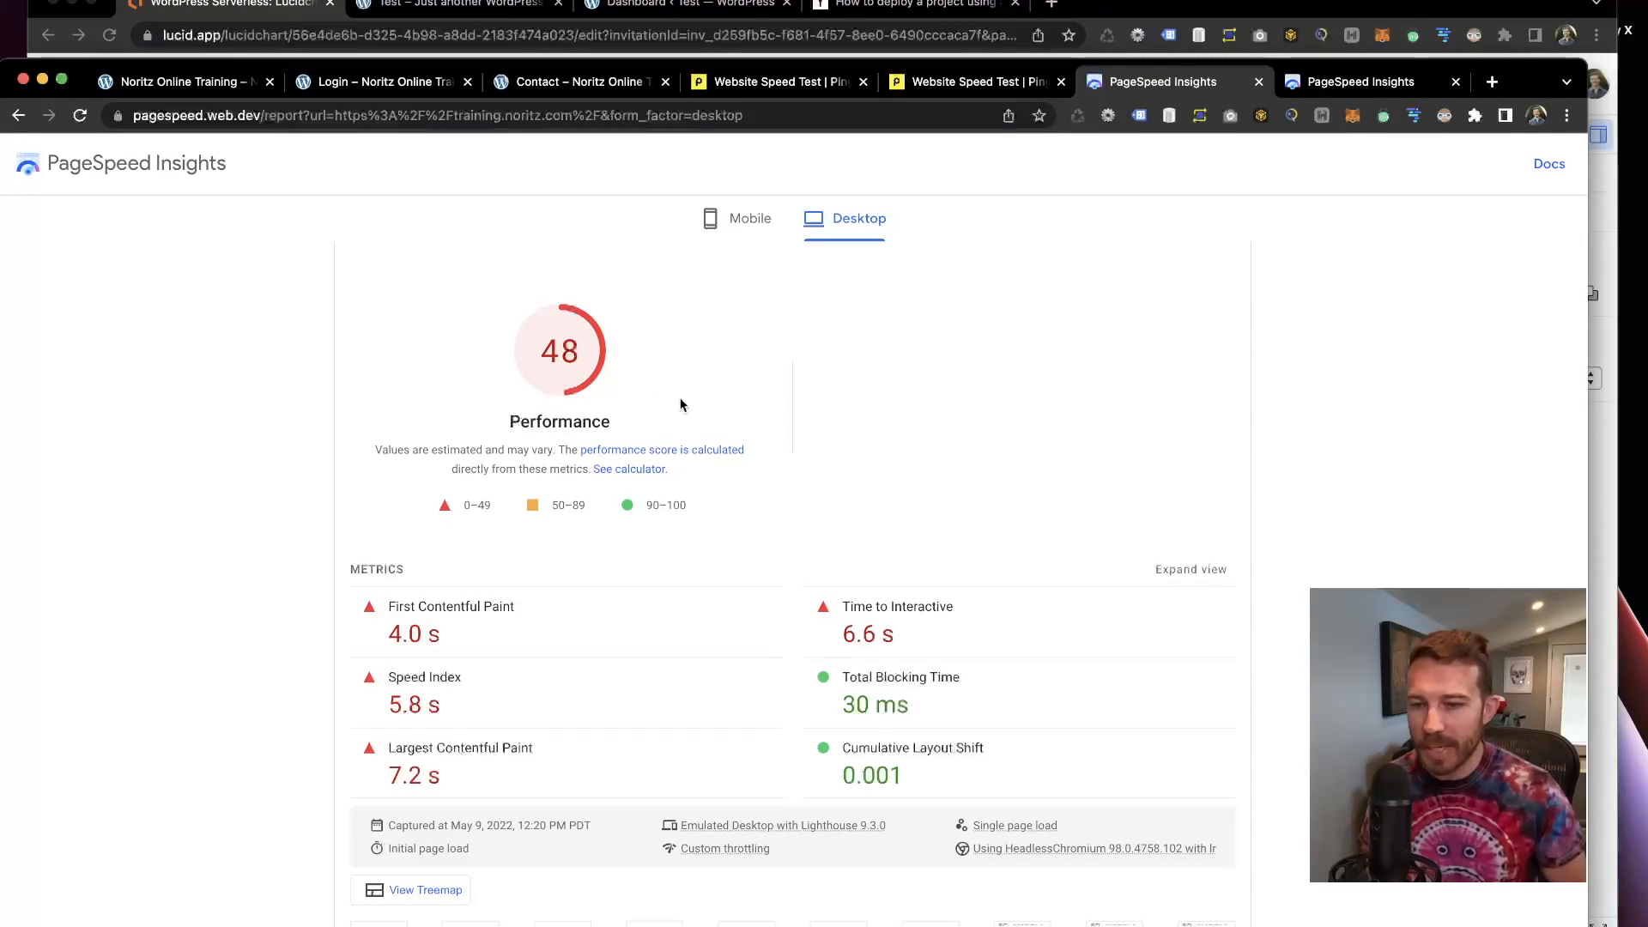
mouse_move(1108, 232)
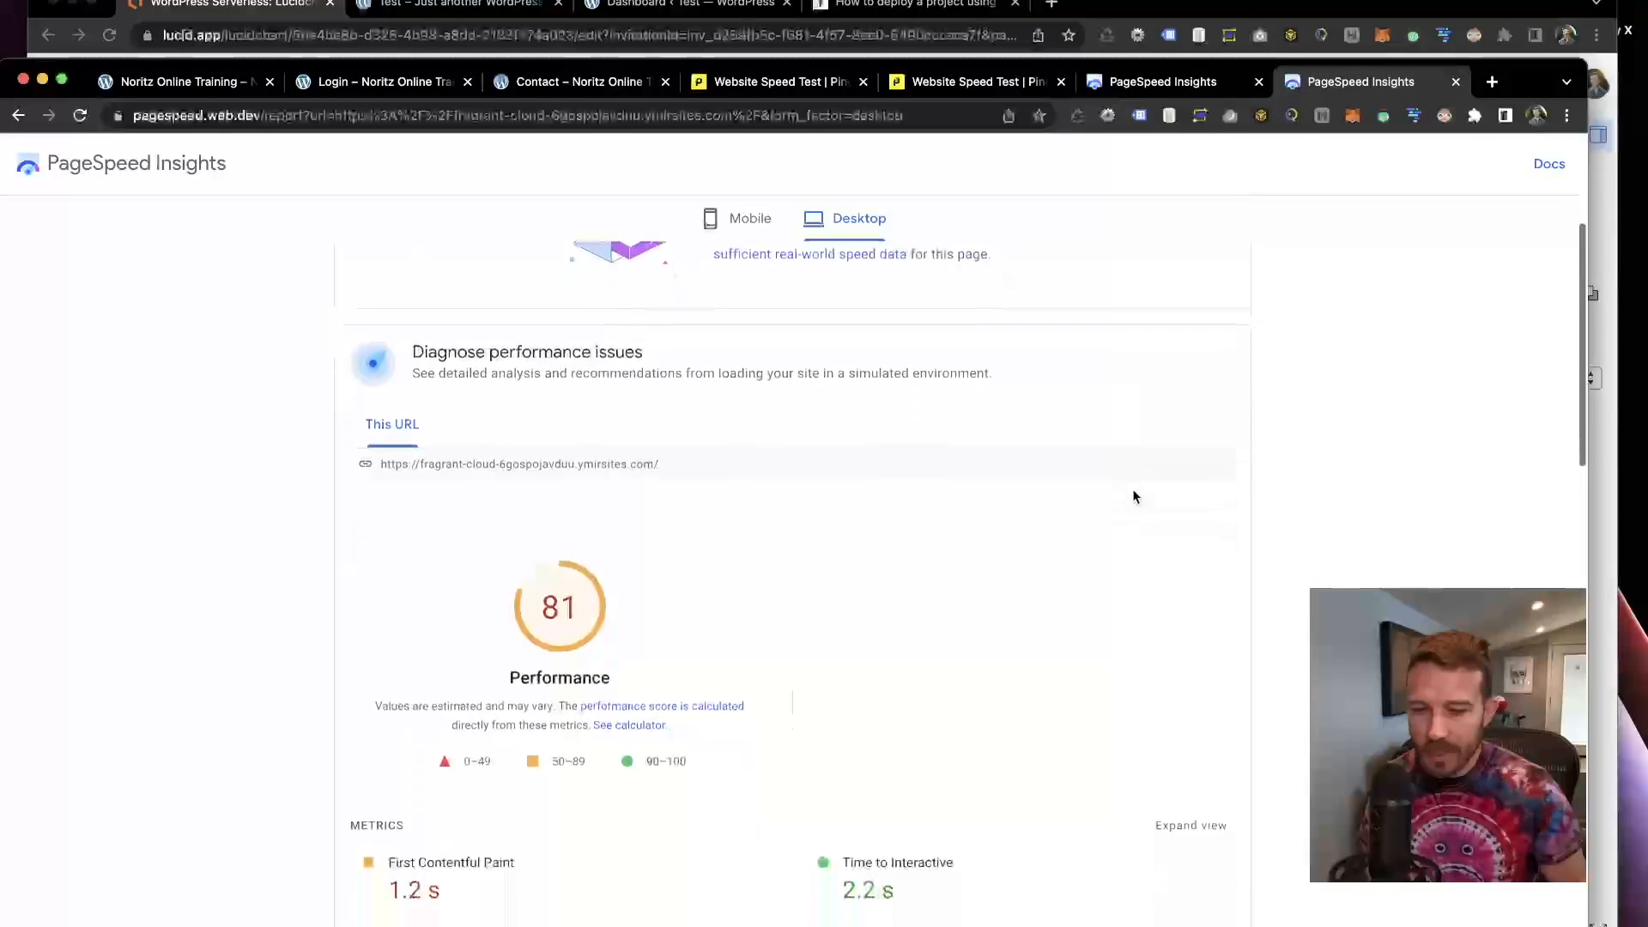
scroll(down, 3)
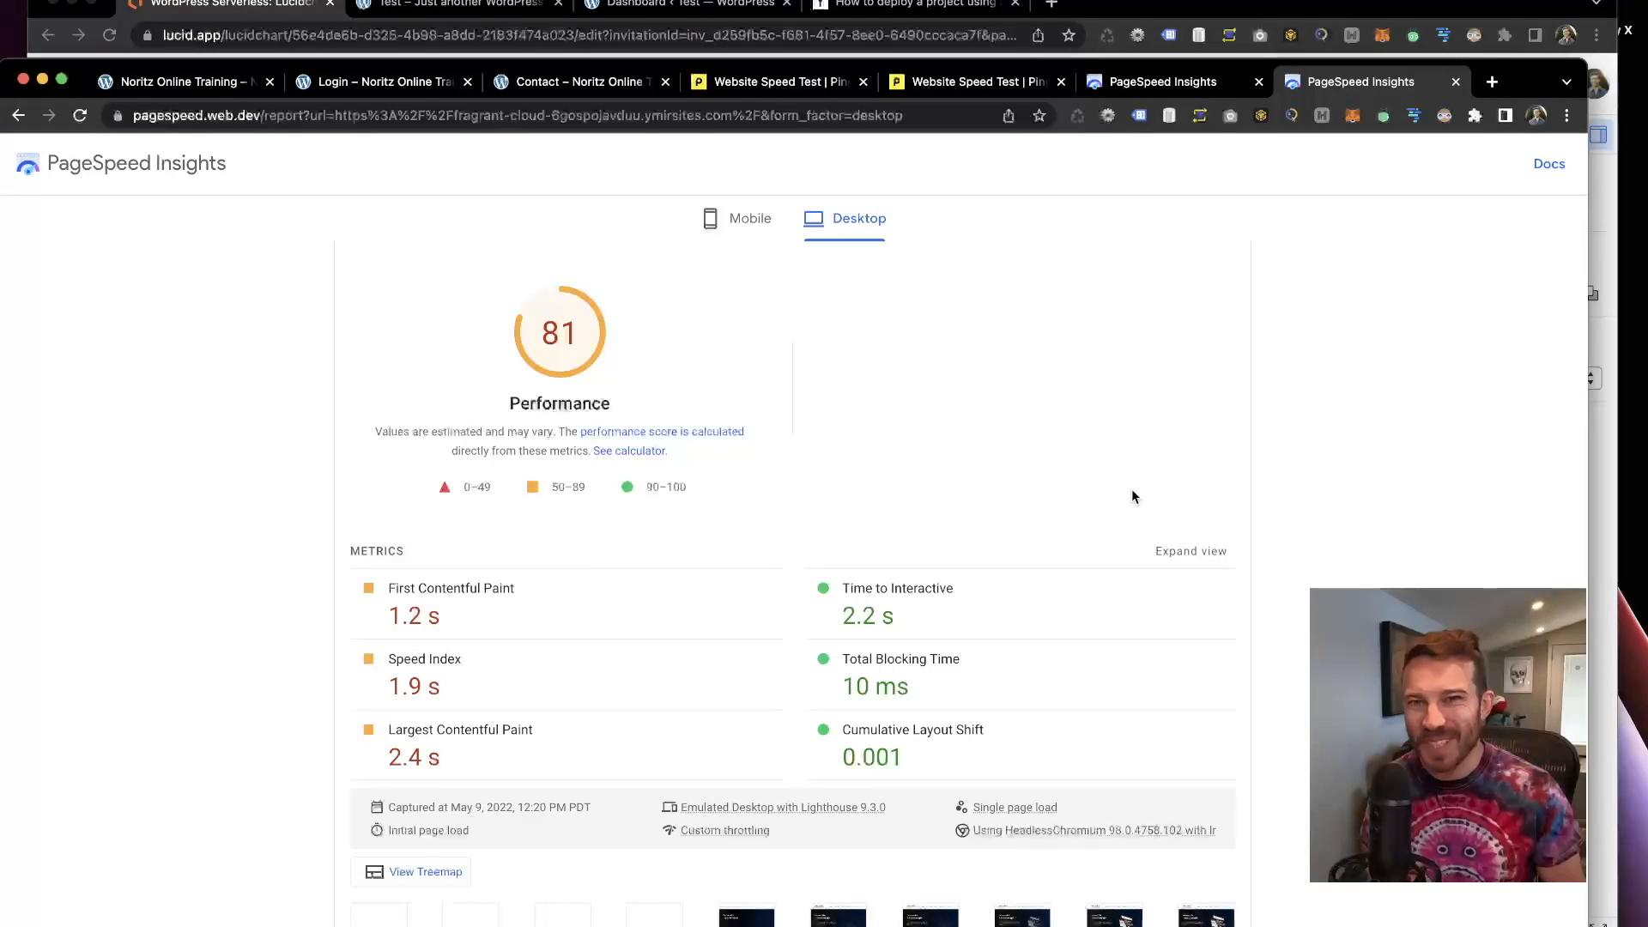
mouse_move(853, 604)
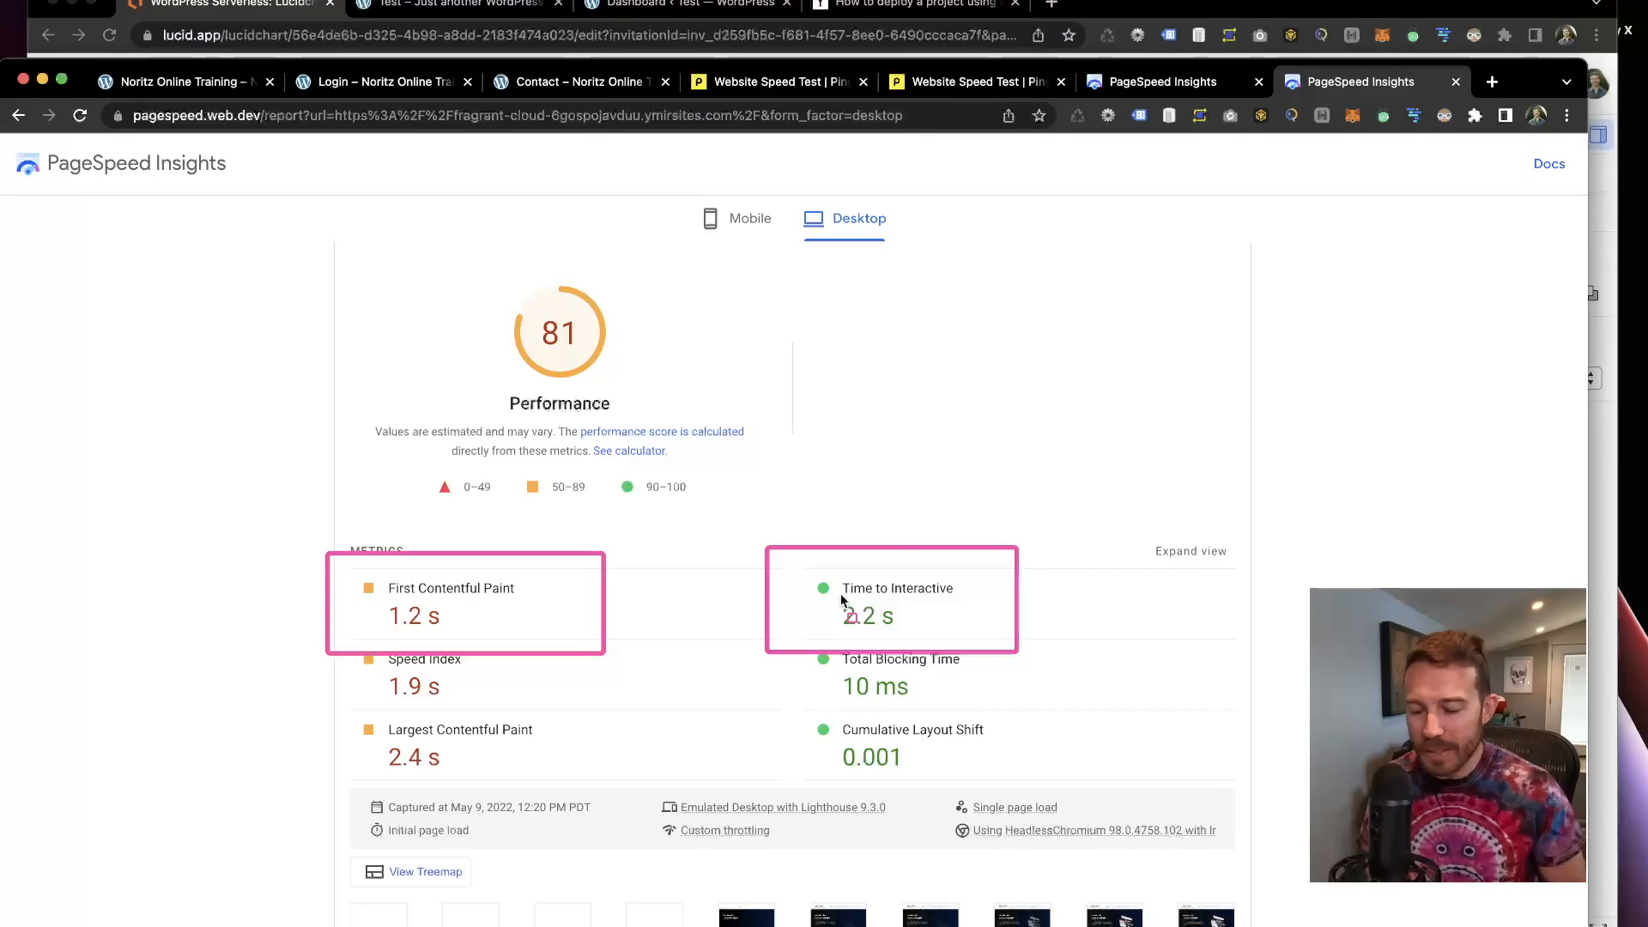
mouse_move(1104, 277)
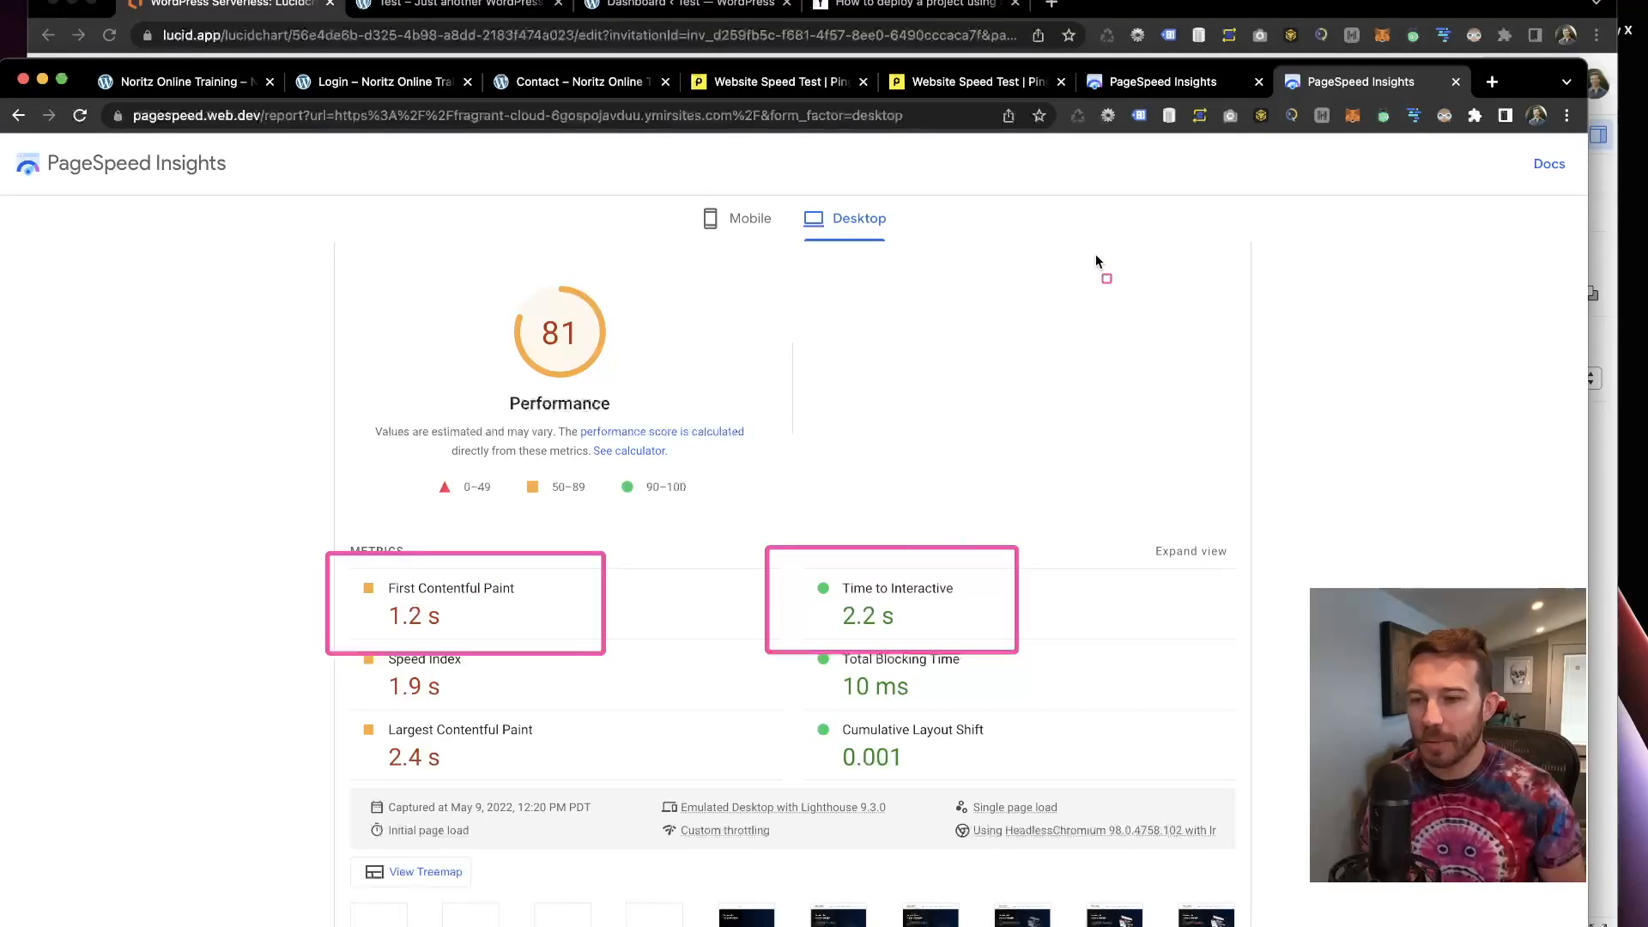
mouse_move(1186, 162)
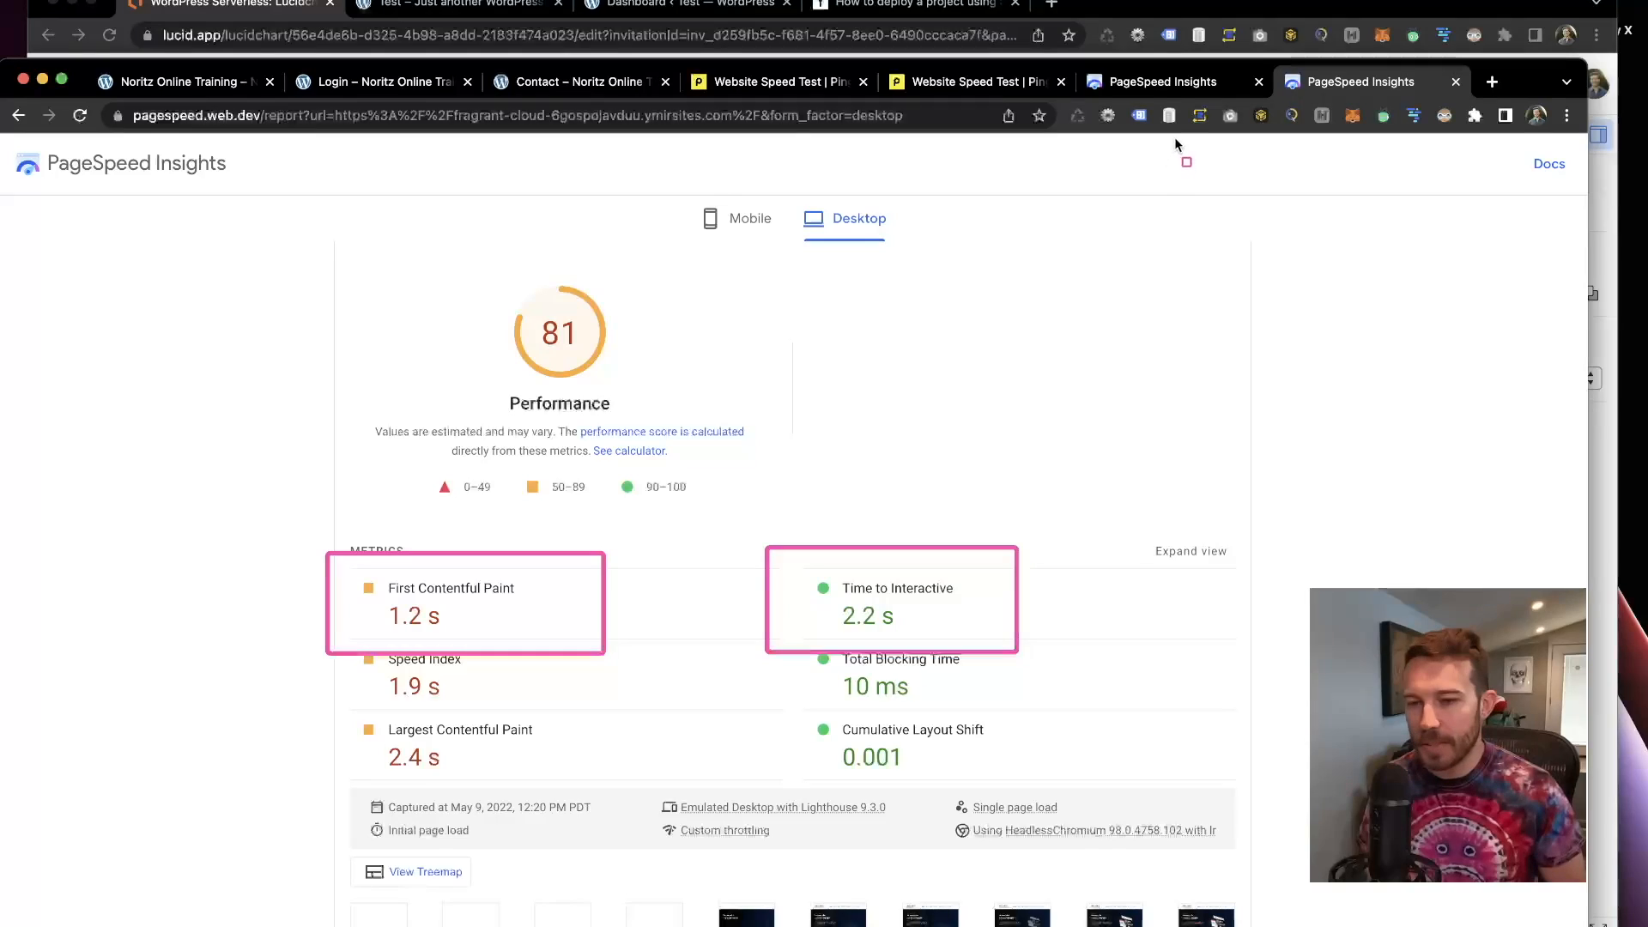